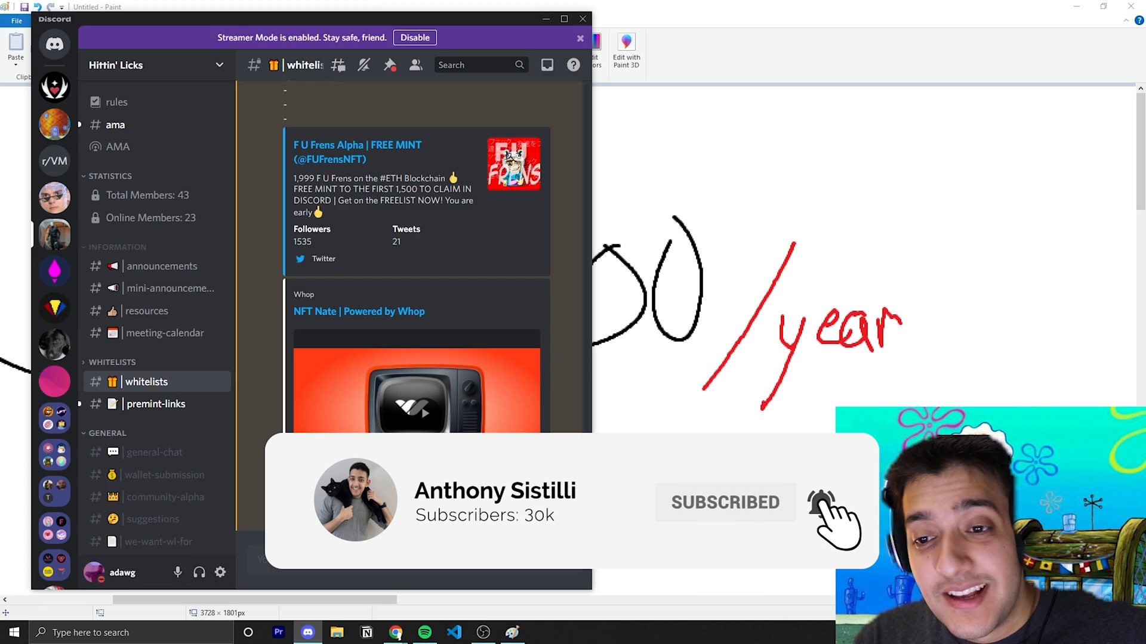
Bring the browser's LRNKEY article 'Is Coding Worth Learning?' to the front from the taskbar
click(394, 632)
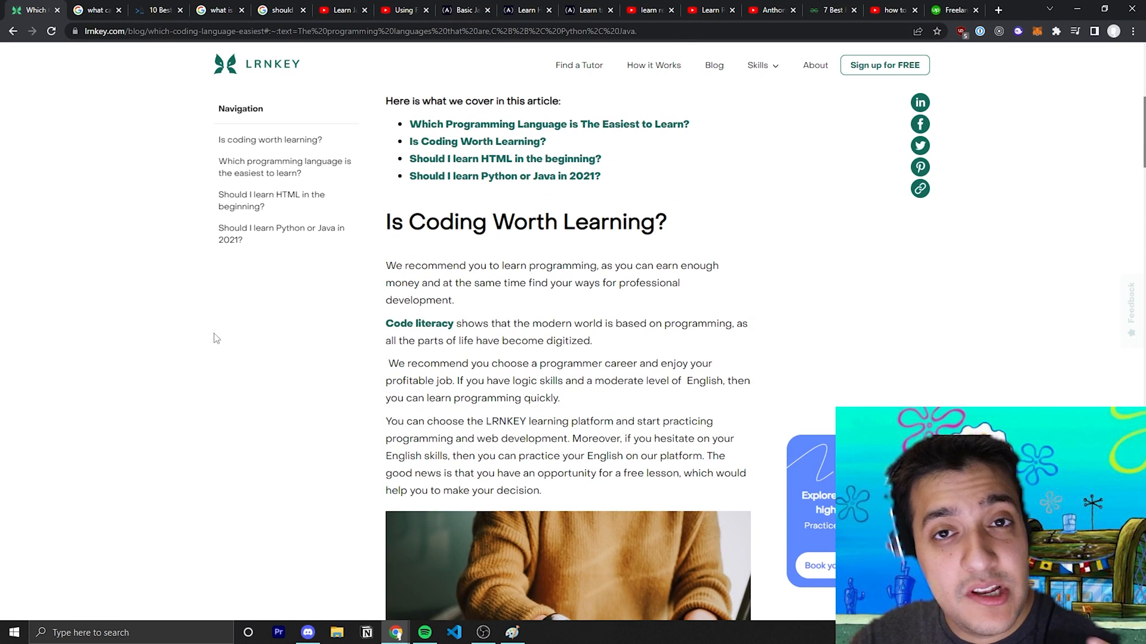
Scroll the LRNKEY article to its easiest-languages list: HTML, JavaScript, C++, Python, Java
click(548, 123)
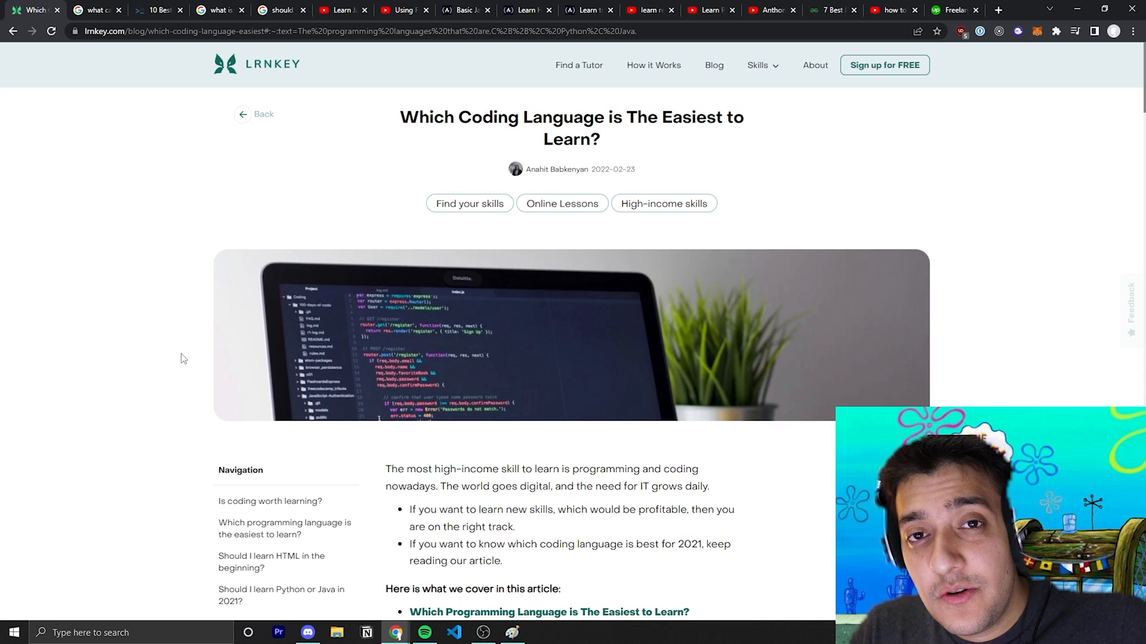
scroll(down, 3)
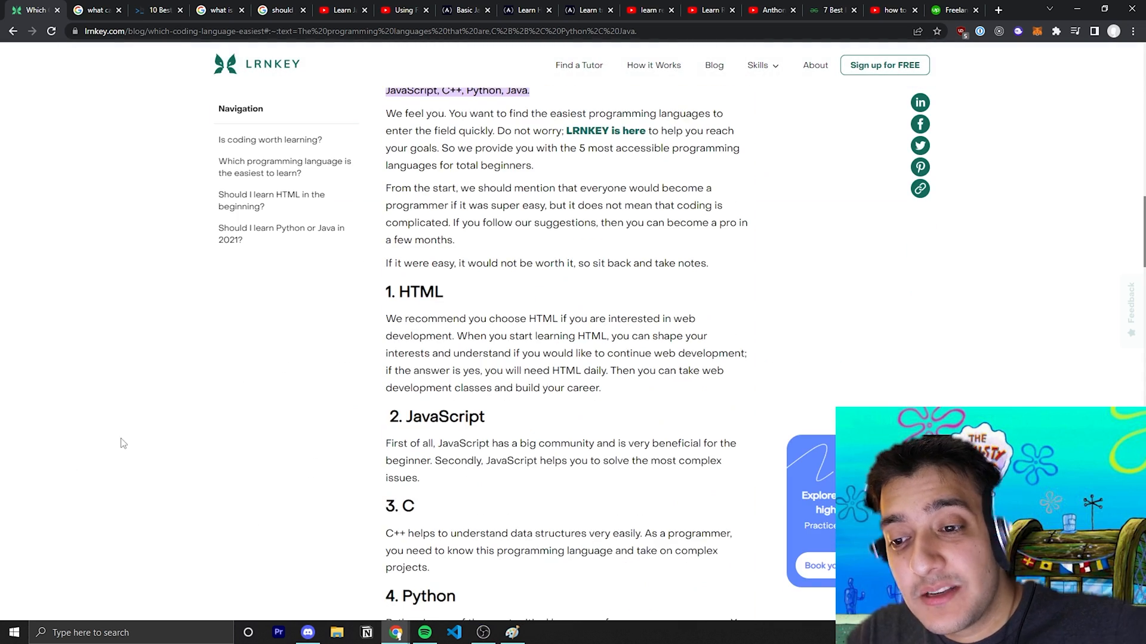
scroll(up, 3)
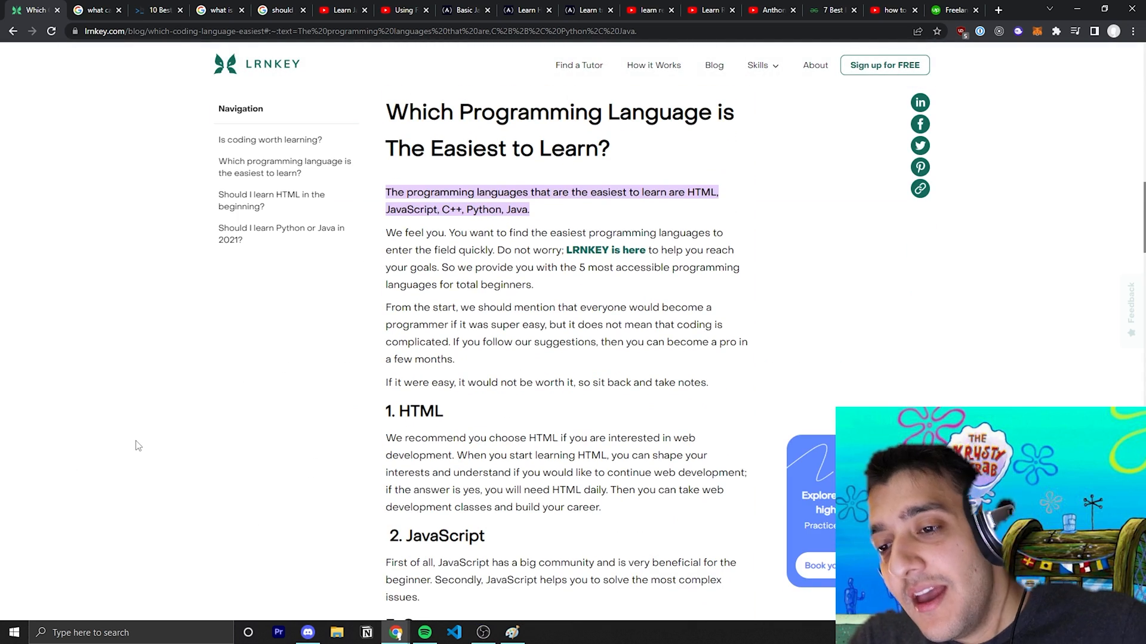
scroll(down, 3)
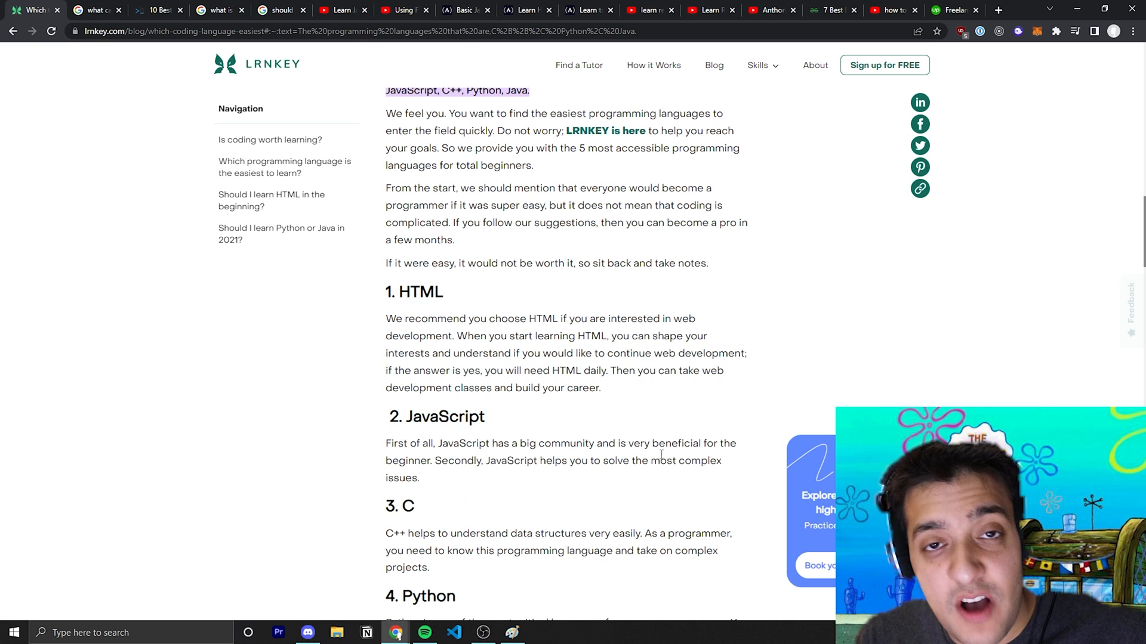
mouse_move(95, 11)
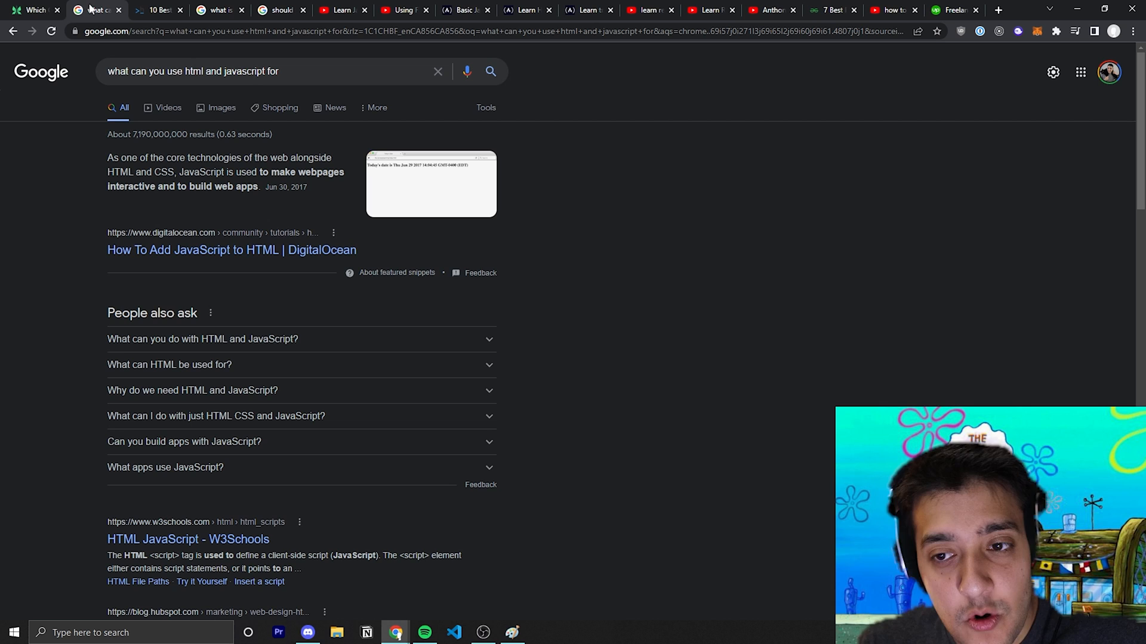
mouse_move(256, 213)
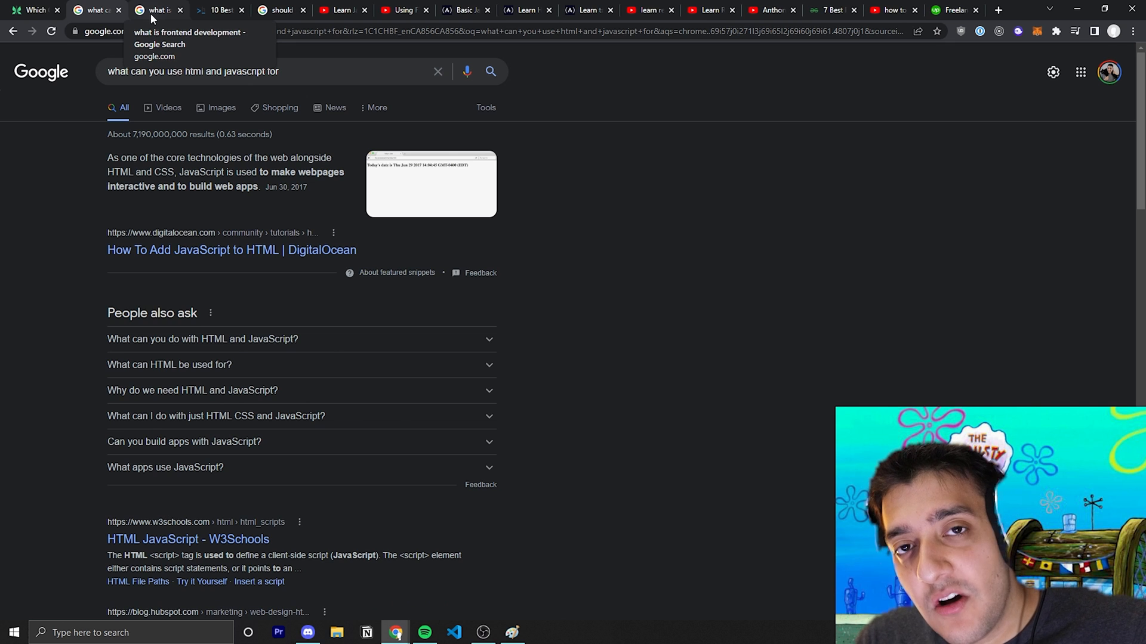
Switch to the Google results for 'what is frontend development'
click(157, 9)
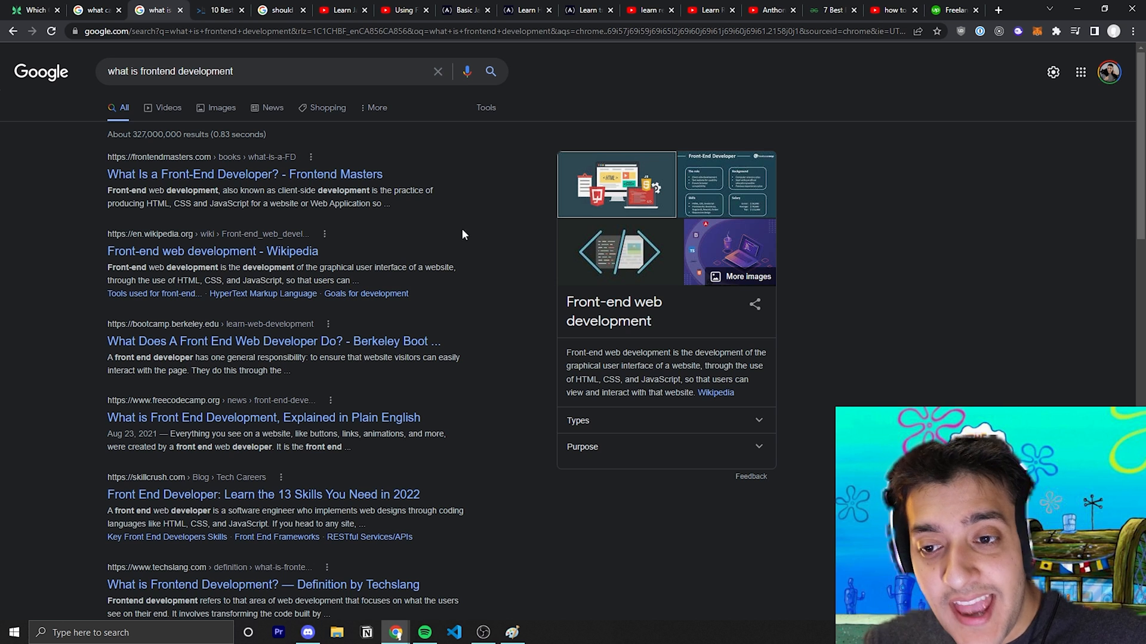
mouse_move(411, 183)
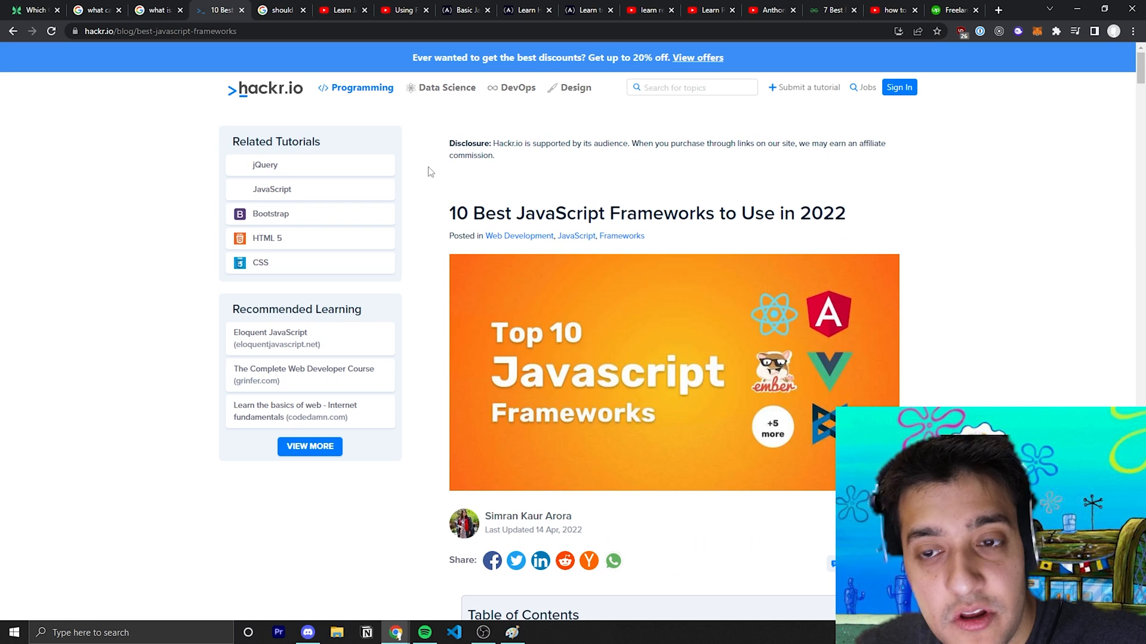
Read hackr.io's frameworks list through Angular and React, then switch to the React-versus-Angular search
scroll(down, 3)
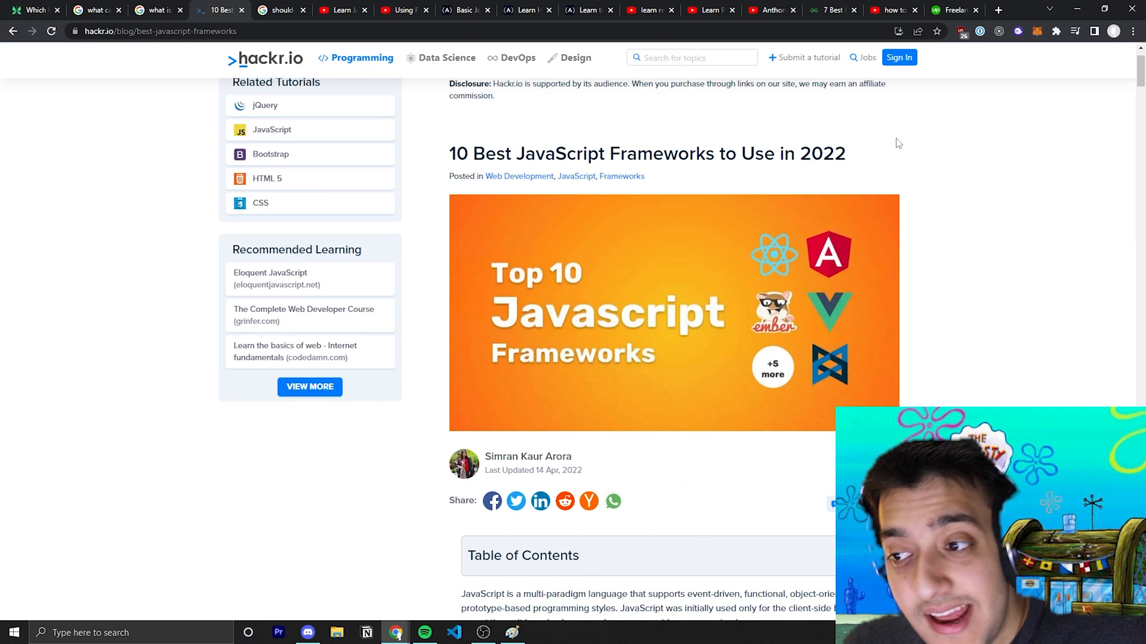
mouse_move(909, 181)
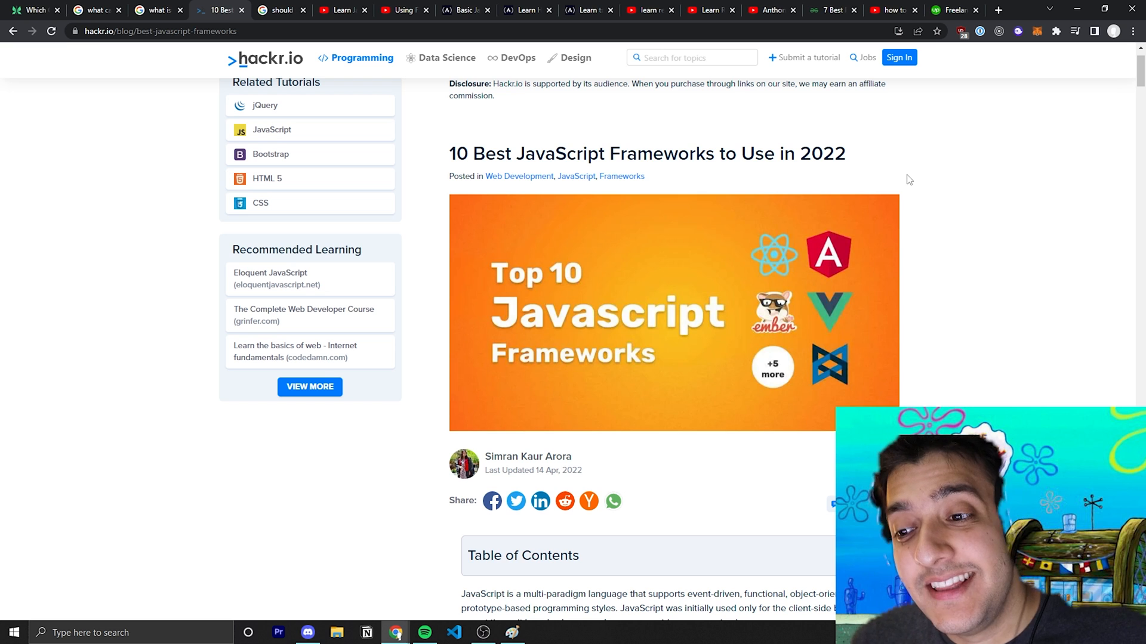
scroll(down, 3)
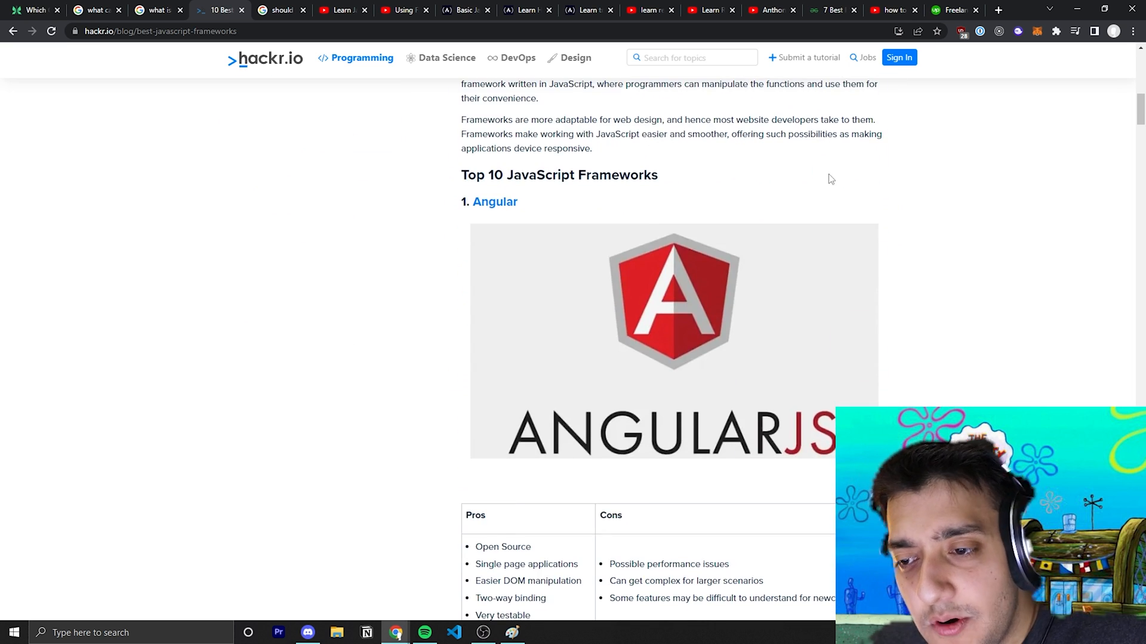
scroll(down, 3)
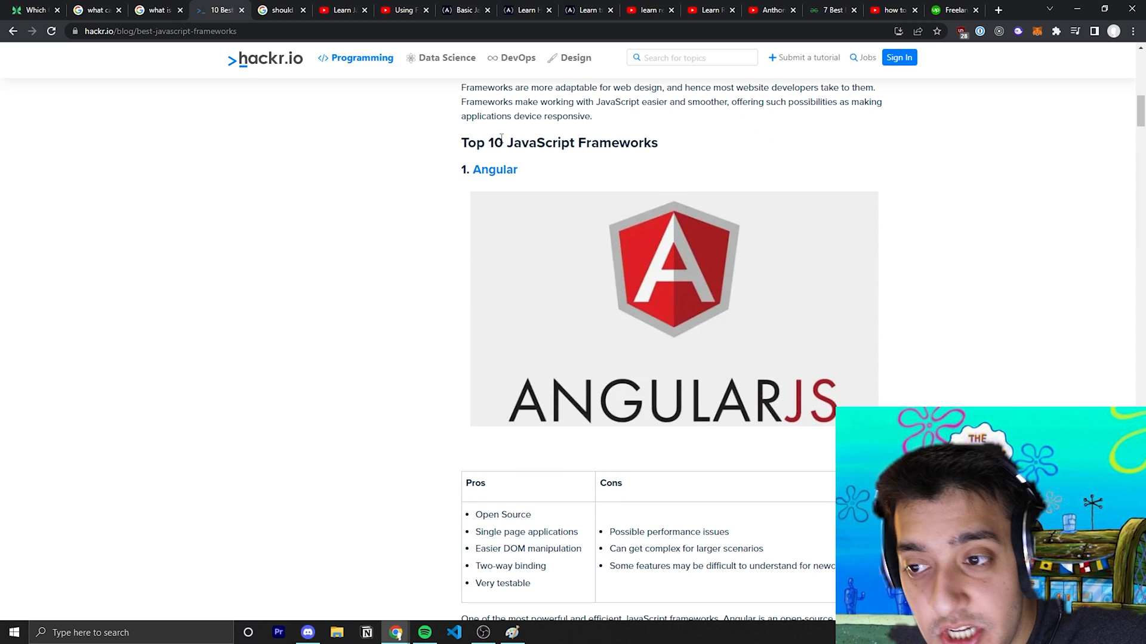
scroll(down, 3)
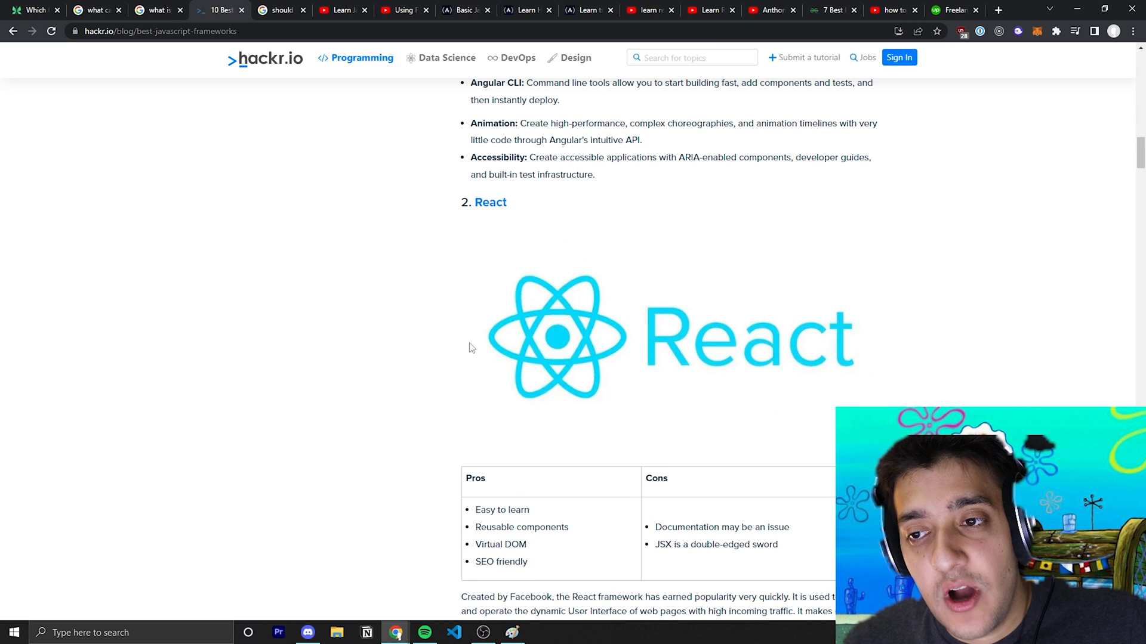
click(282, 10)
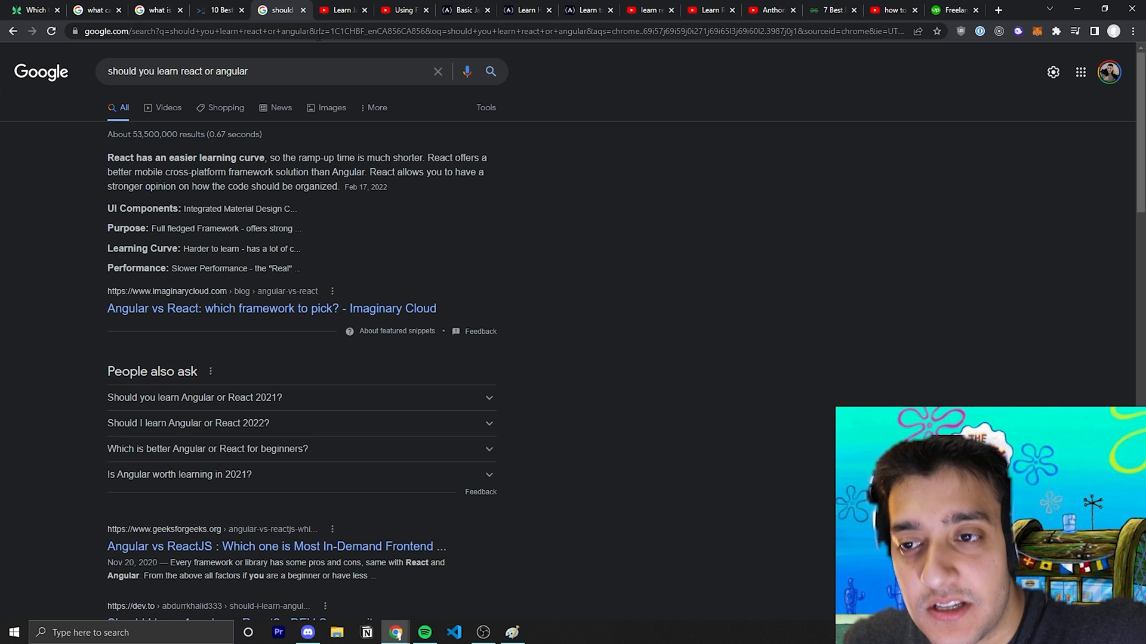
Switch to freeCodeCamp's 'Learn JavaScript - Full Course for Beginners' YouTube video
click(344, 9)
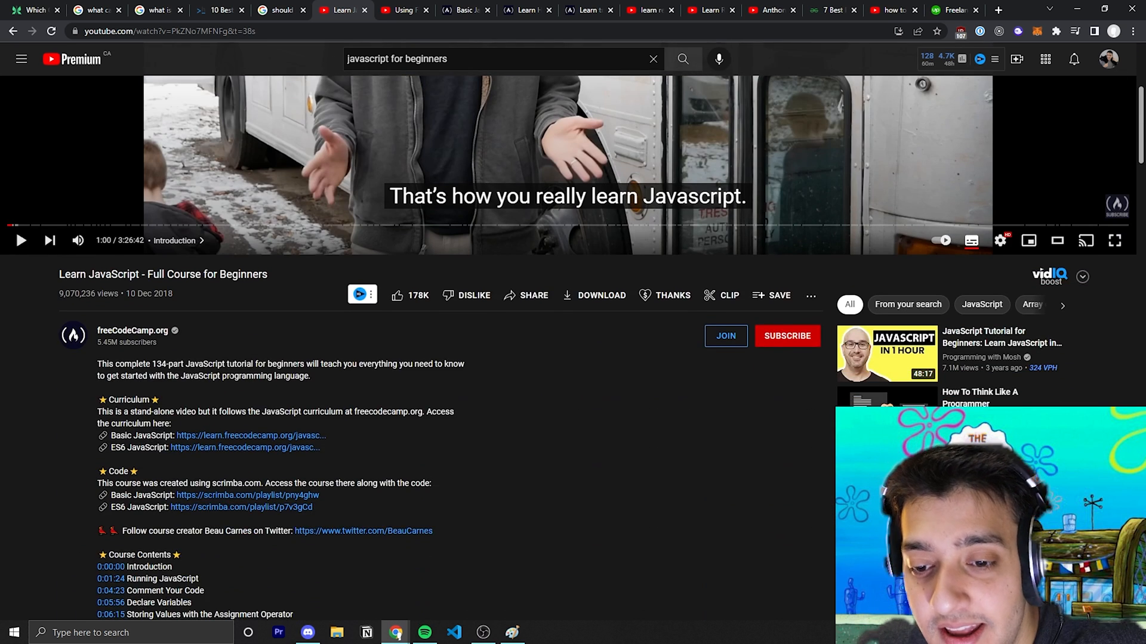
Move from the JavaScript course video to freeCodeCamp's Basic JavaScript curriculum page
scroll(down, 3)
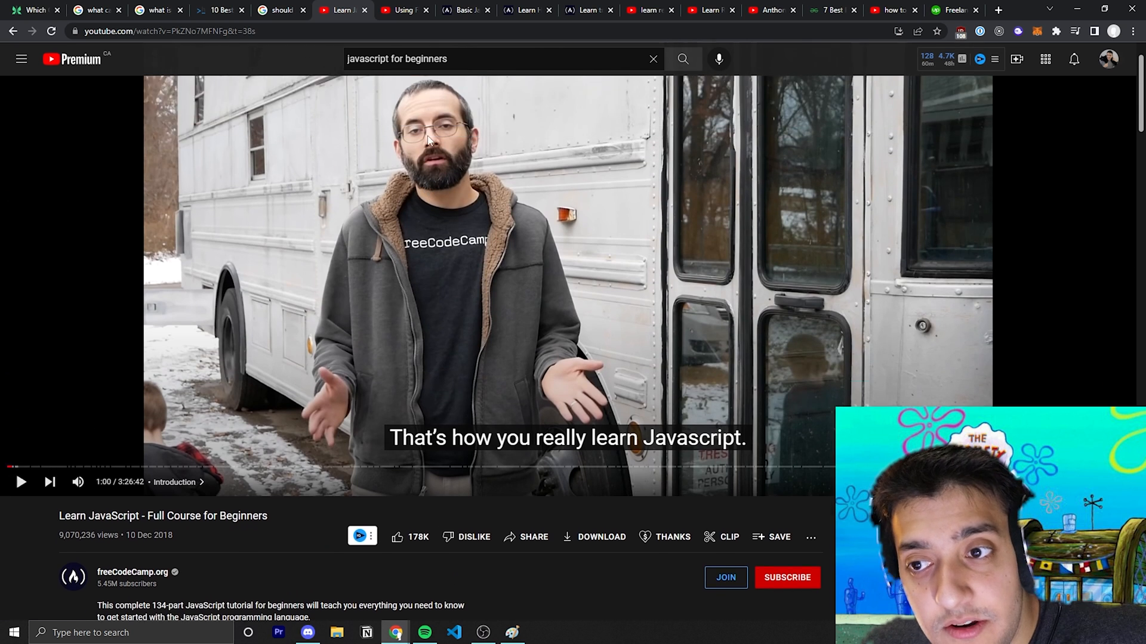
click(404, 9)
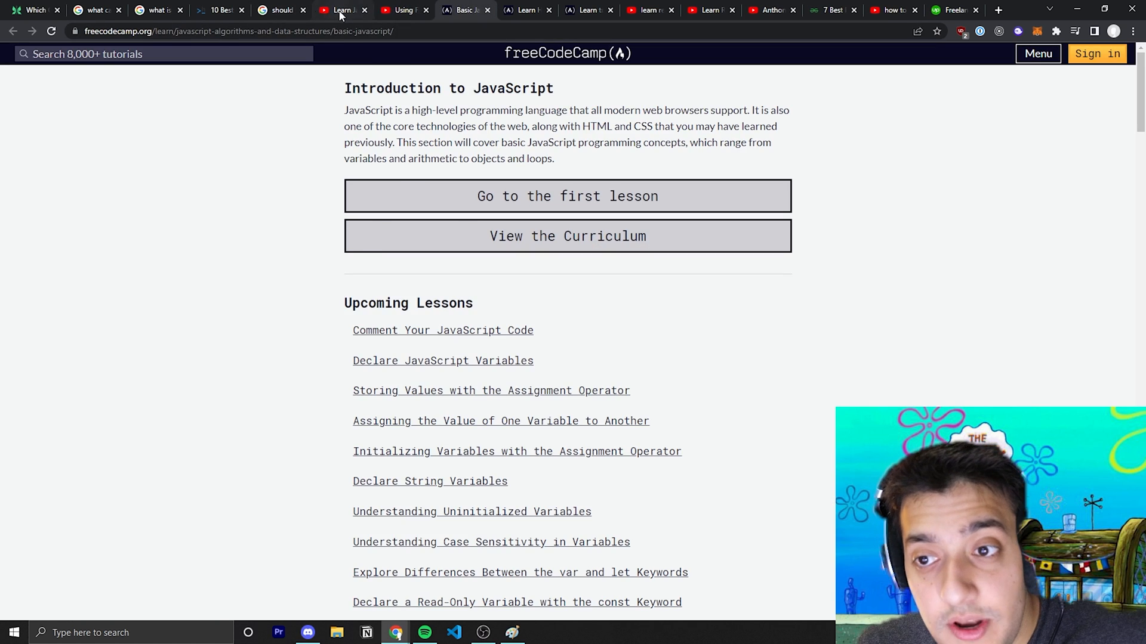
click(341, 11)
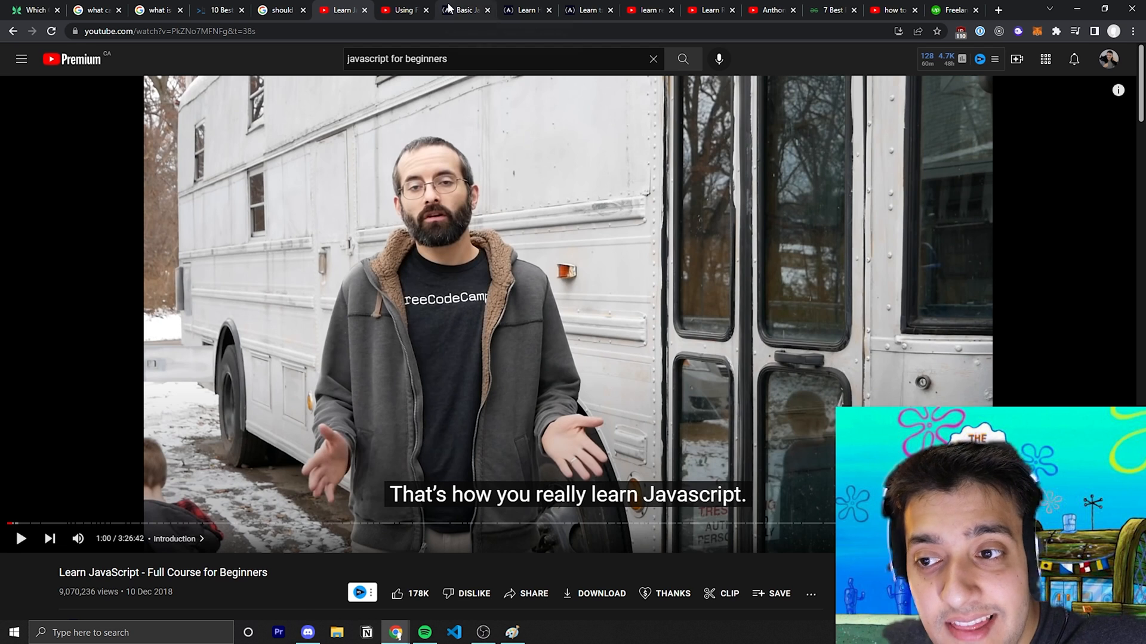
click(465, 9)
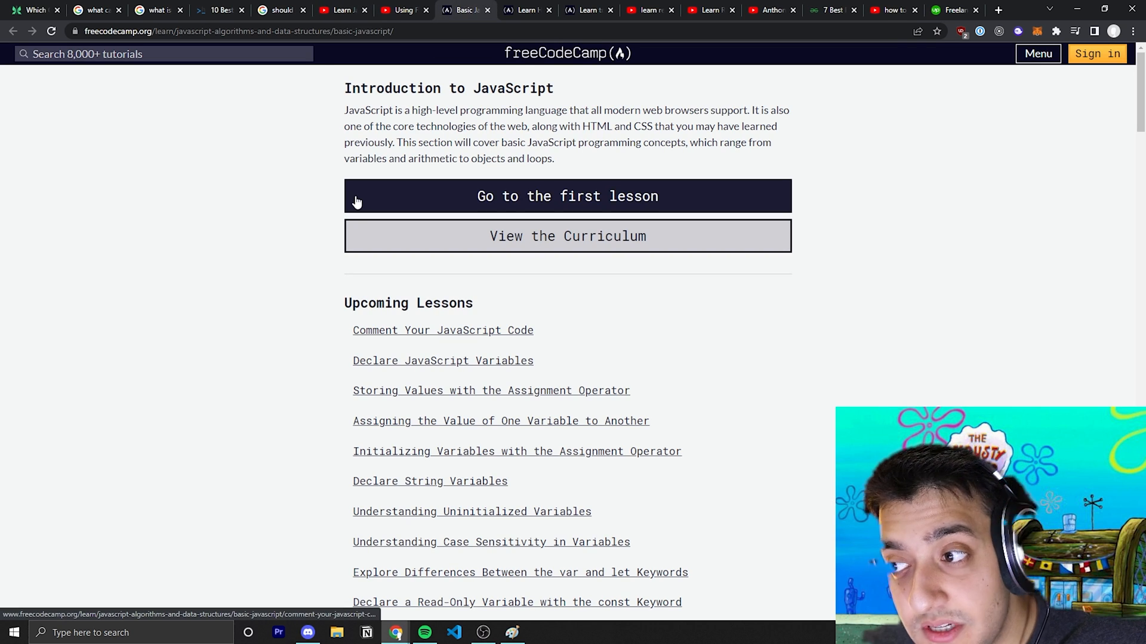
scroll(down, 3)
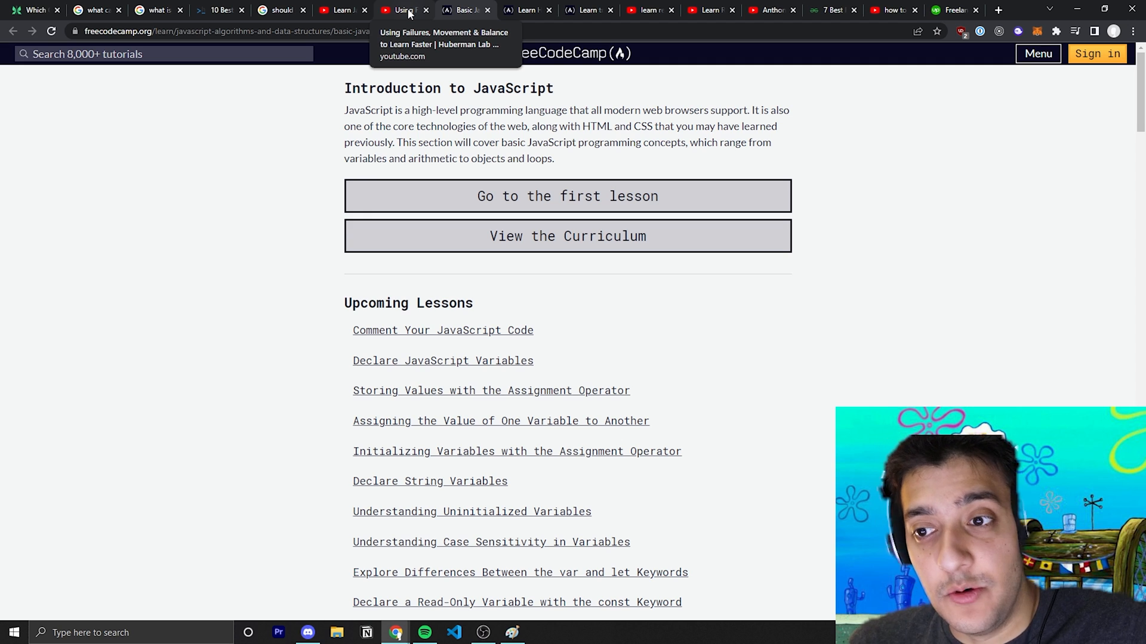
View the Huberman Lab learning-faster episode, then return to the JavaScript course video
click(402, 9)
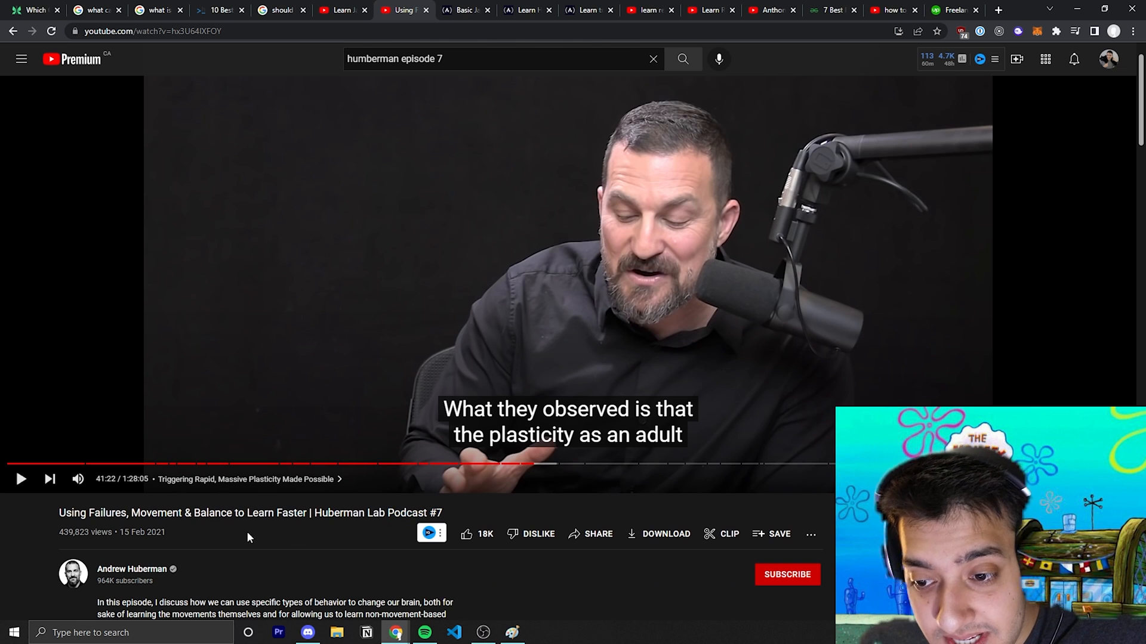
double_click(84, 512)
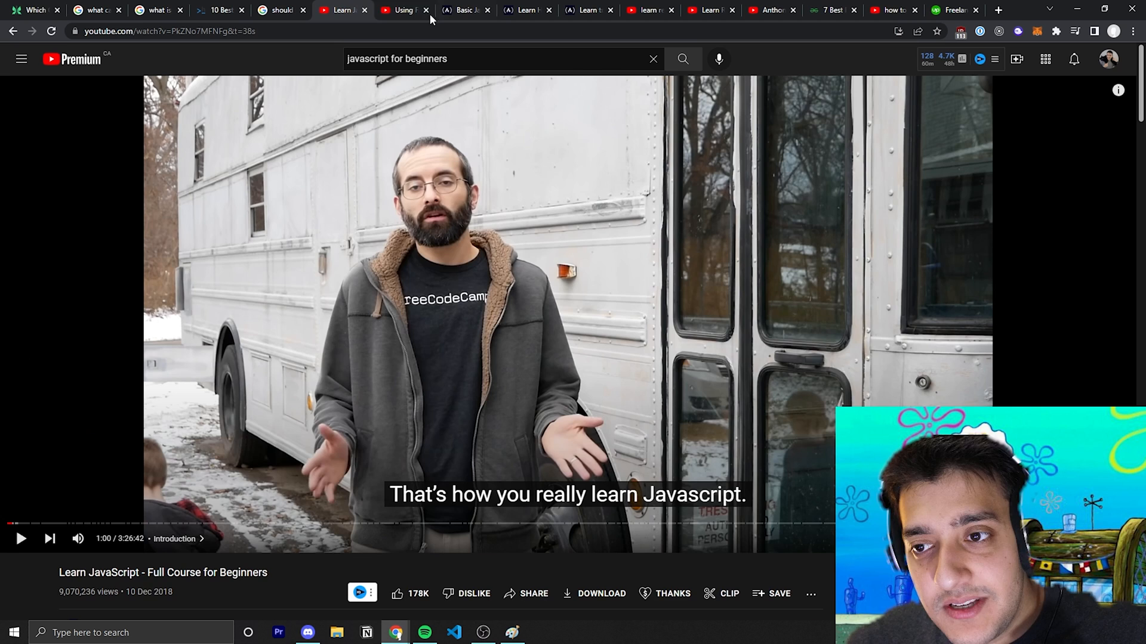
Flip between the Huberman episode, Basic JavaScript curriculum and the JavaScript course video
click(404, 10)
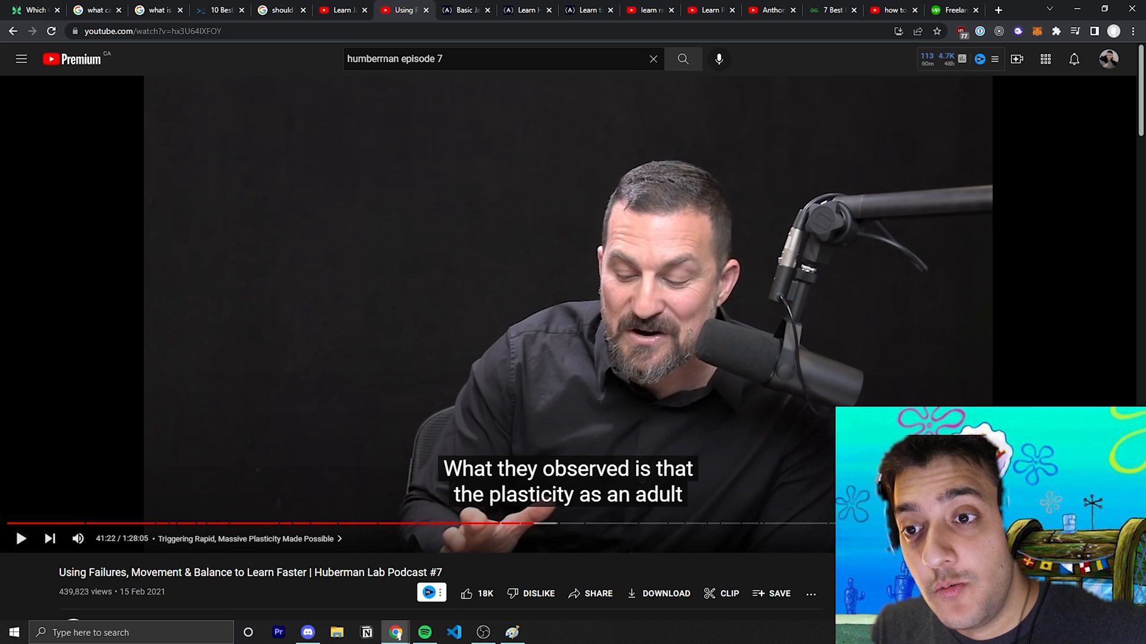
click(466, 11)
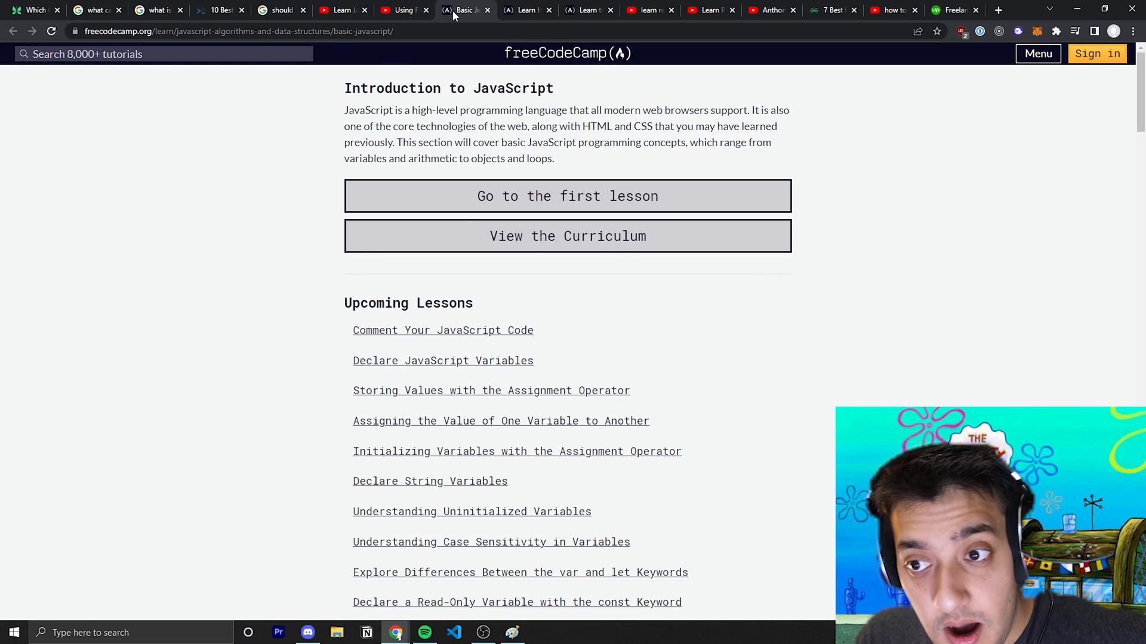
click(342, 10)
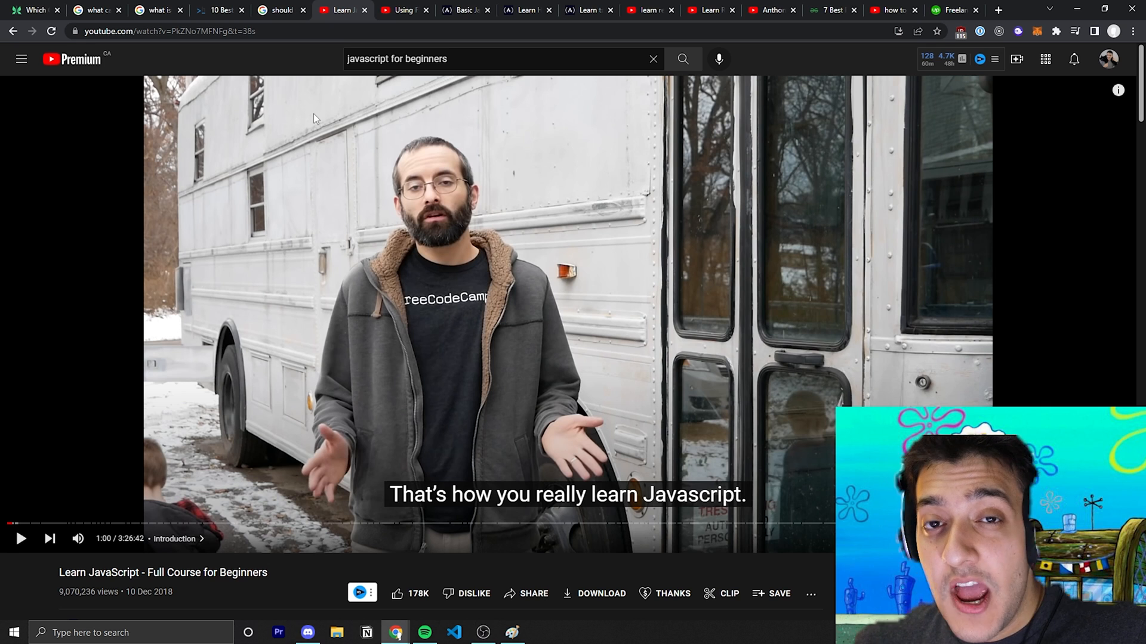
mouse_move(459, 225)
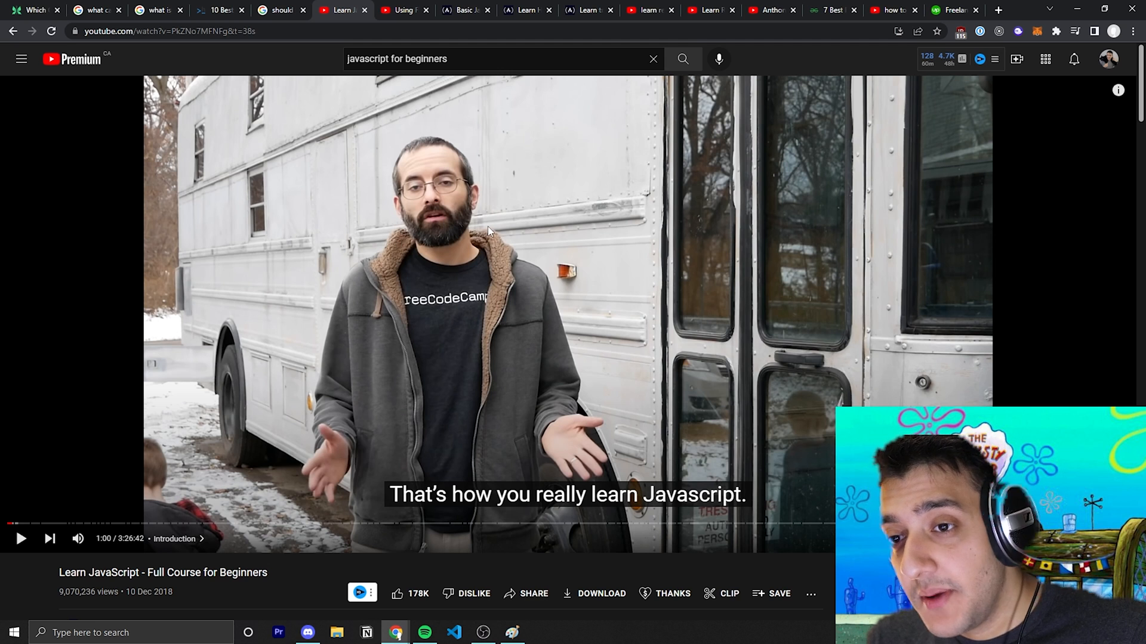
click(466, 10)
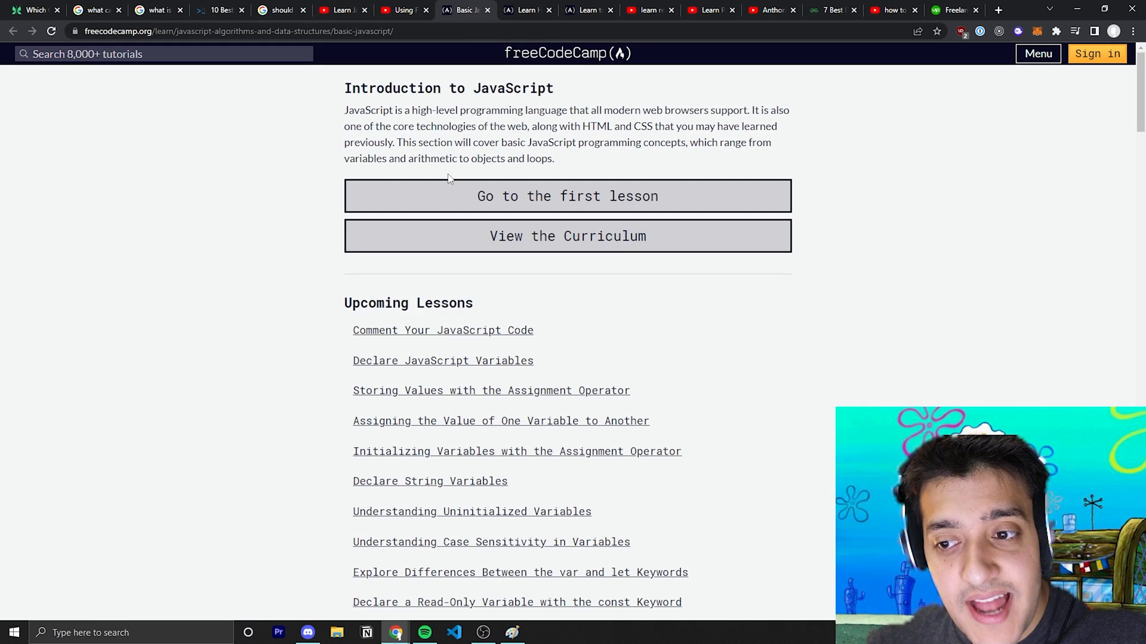
click(341, 10)
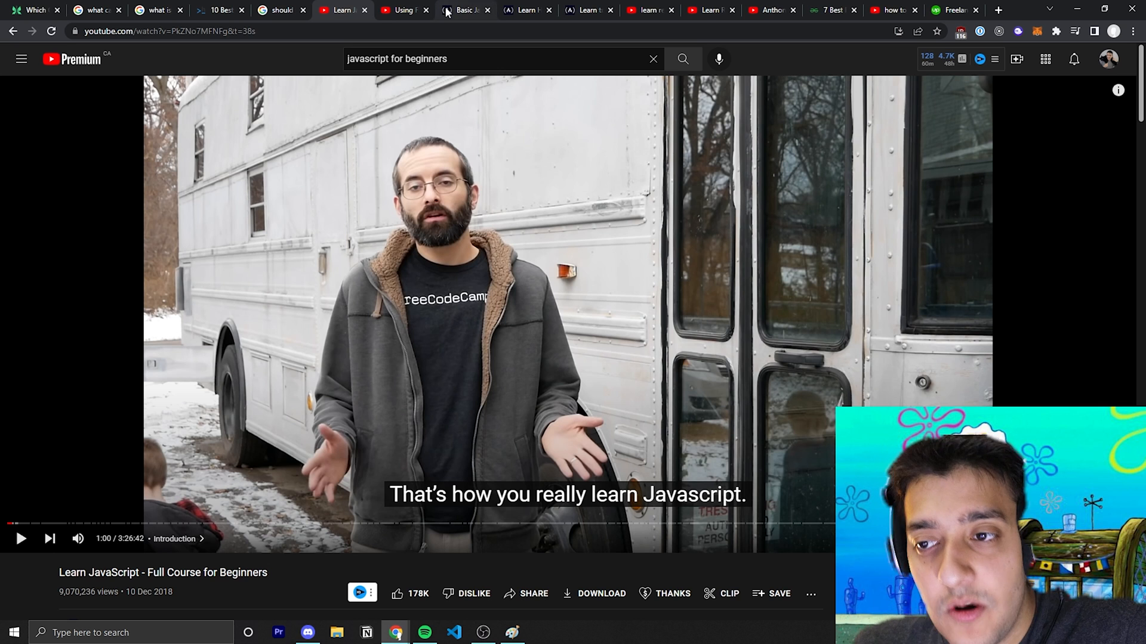
Scroll through freeCodeCamp's 11-hour HTML and CSS course article, then return to the Huberman video
click(526, 10)
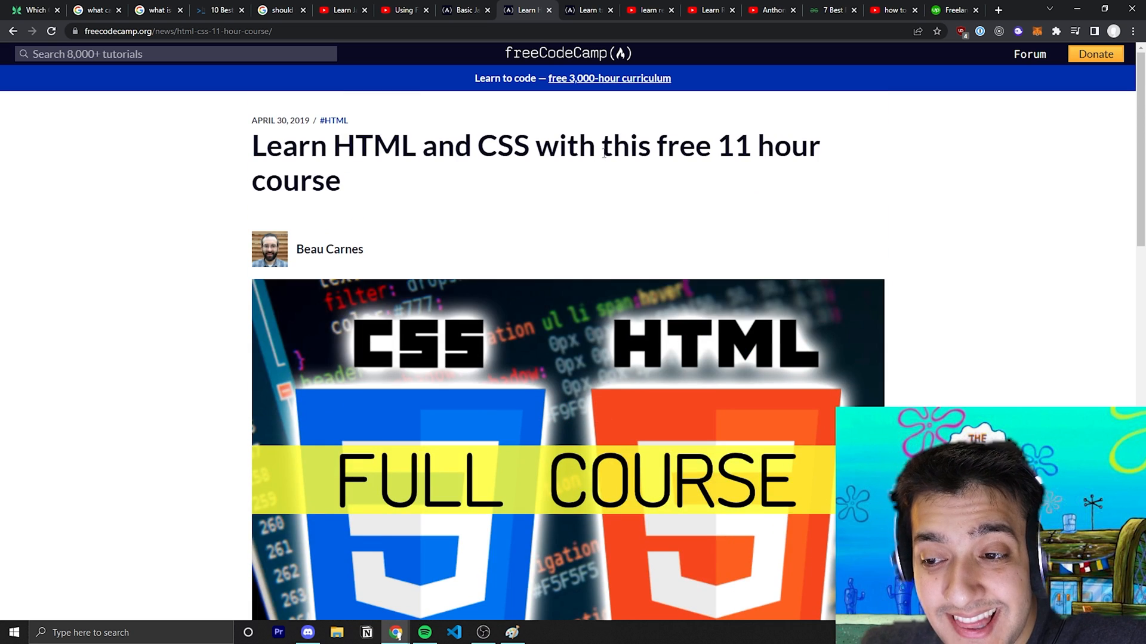
scroll(down, 3)
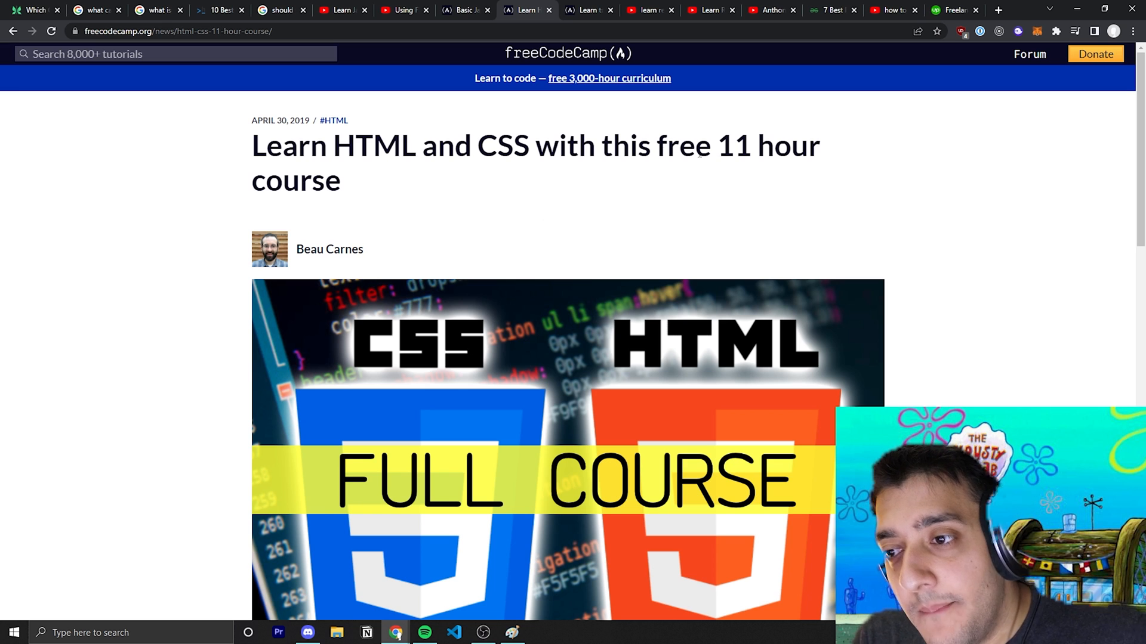
double_click(733, 146)
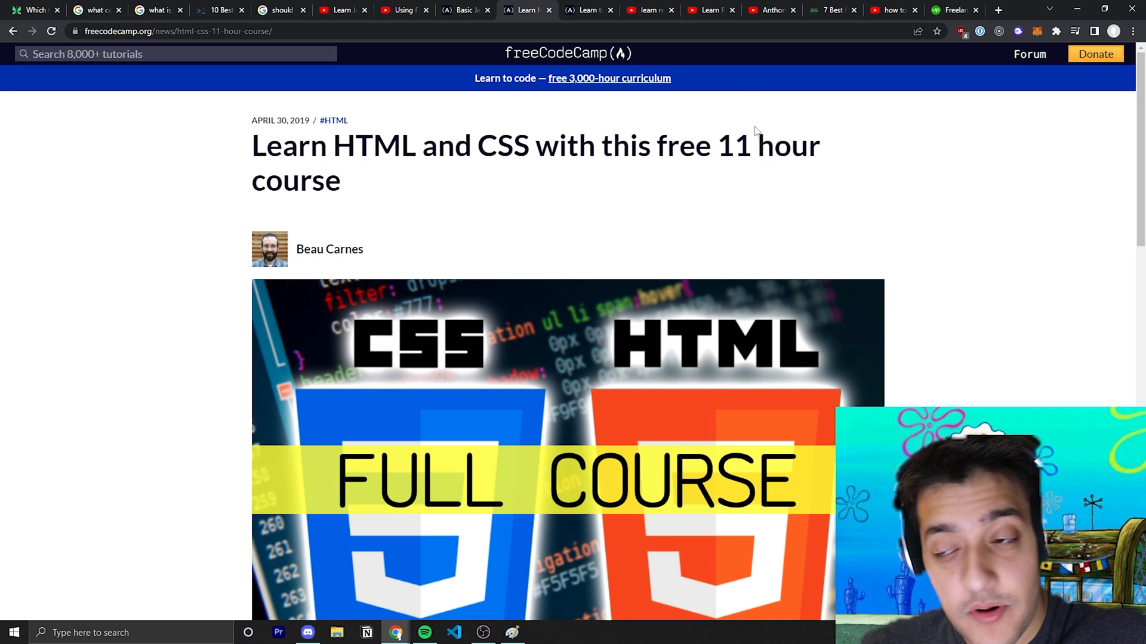
mouse_move(869, 293)
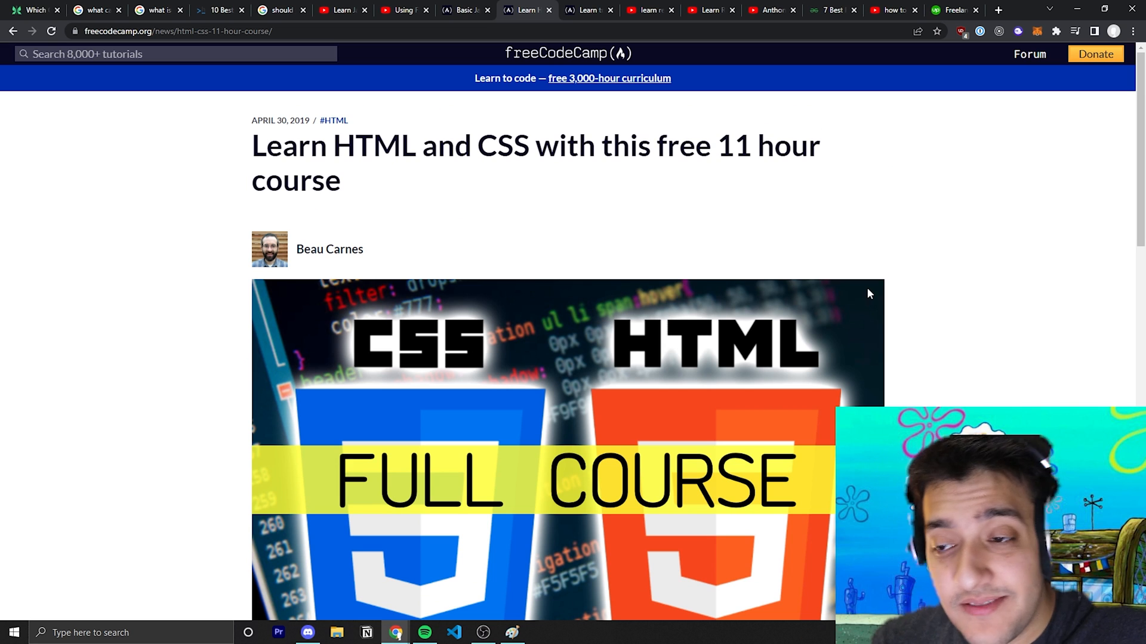
click(404, 10)
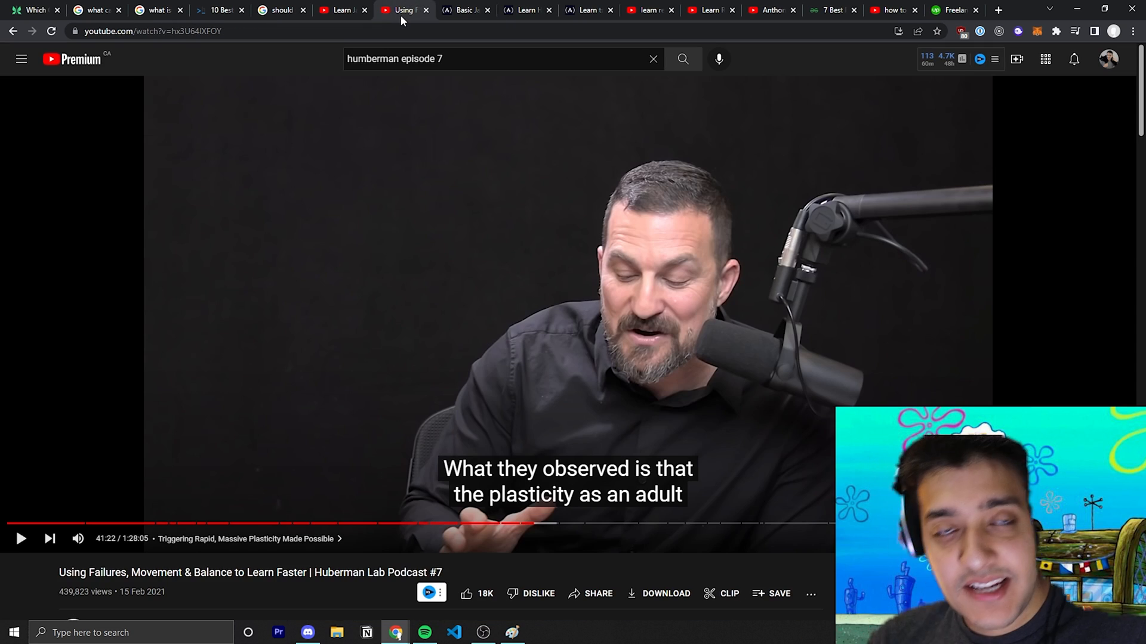
Return to freeCodeCamp's free 11-hour HTML and CSS course article
click(526, 10)
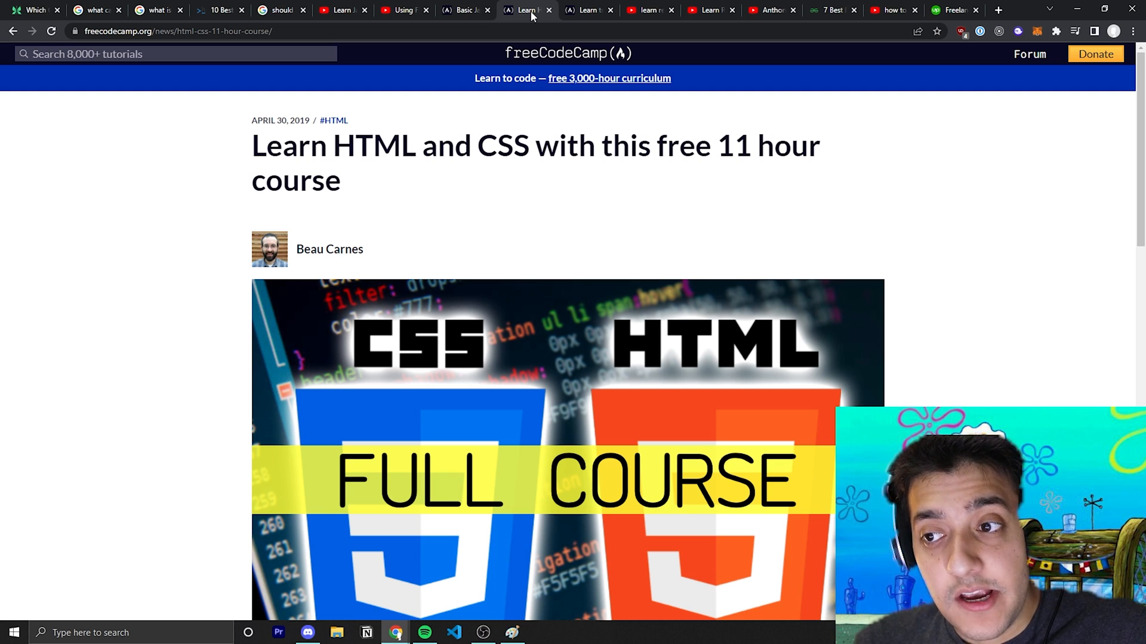
Pass the Basic JavaScript page to freeCodeCamp's /learn list of 300-hour certifications
click(466, 9)
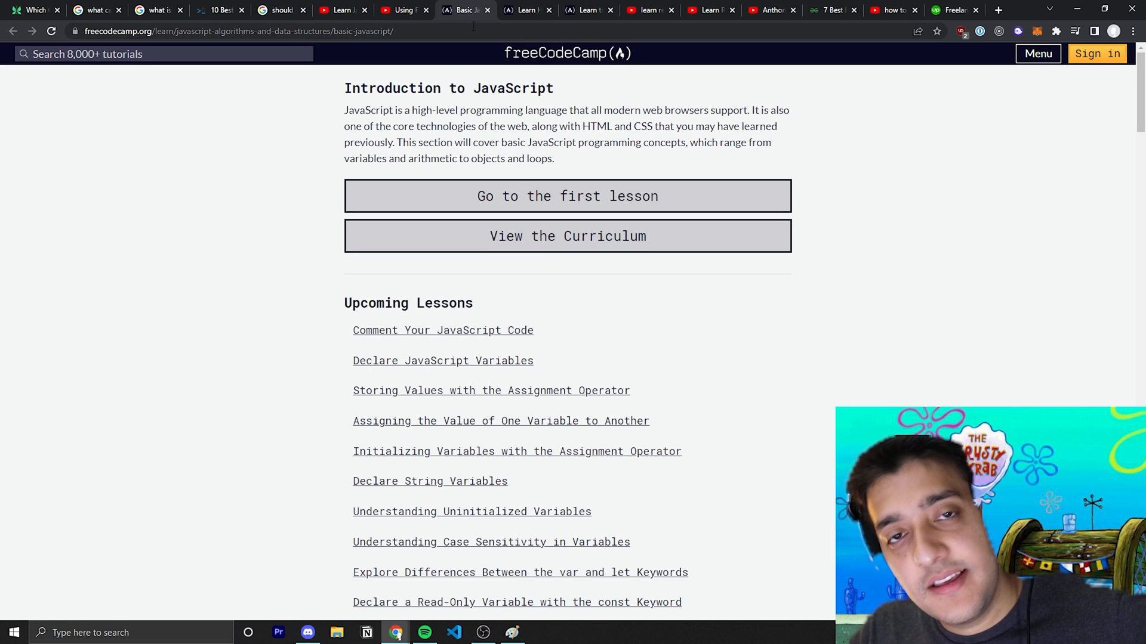
click(588, 10)
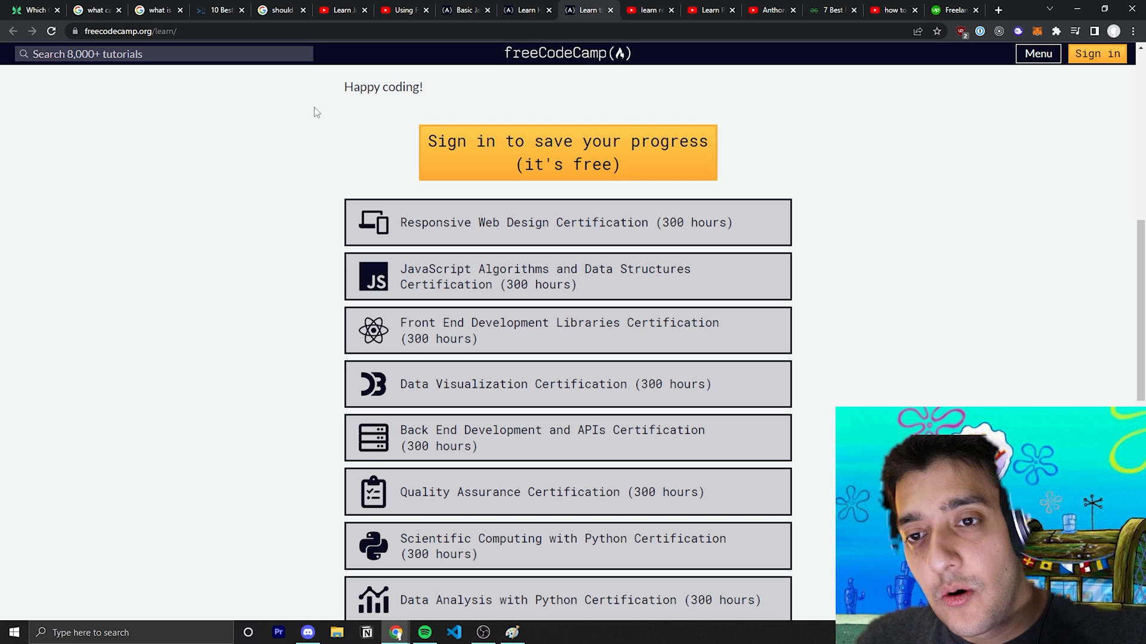
mouse_move(336, 123)
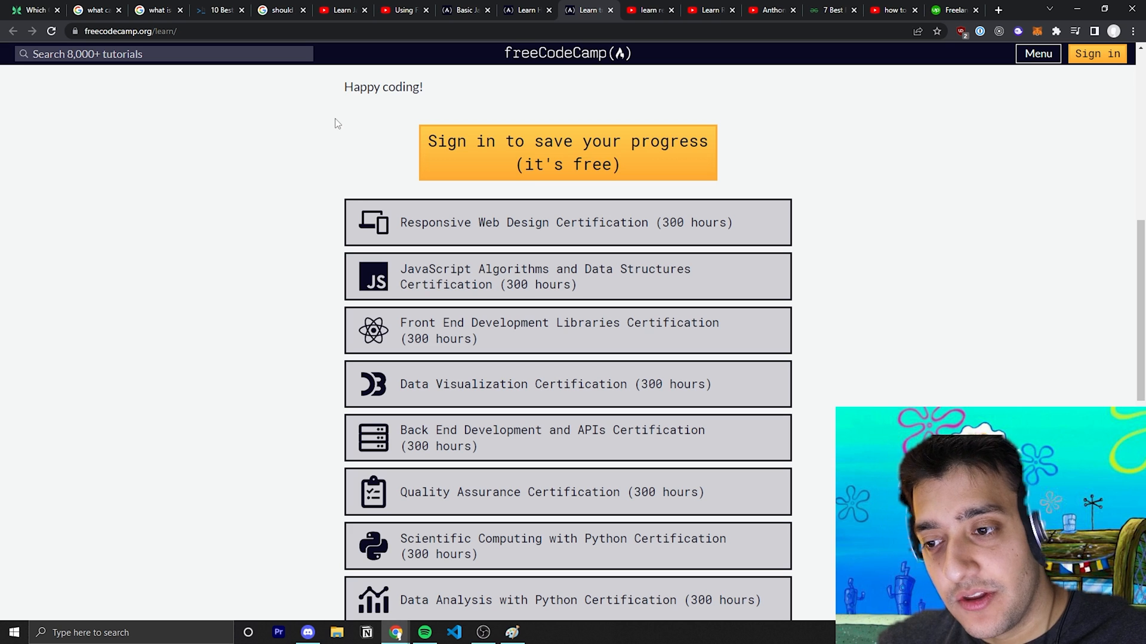
scroll(up, 3)
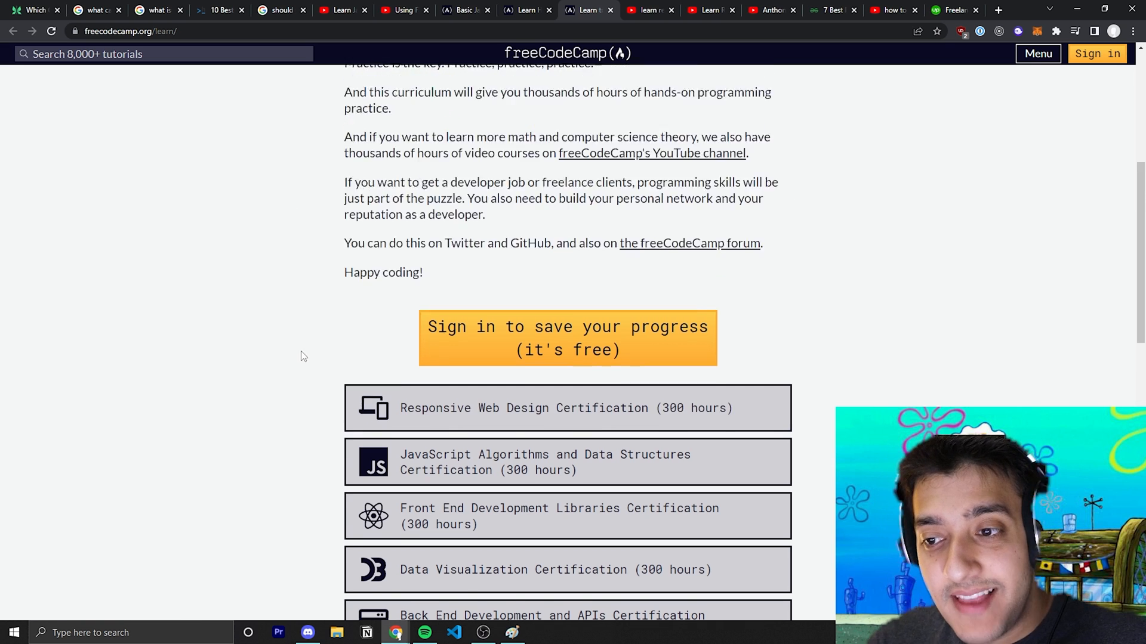
scroll(down, 3)
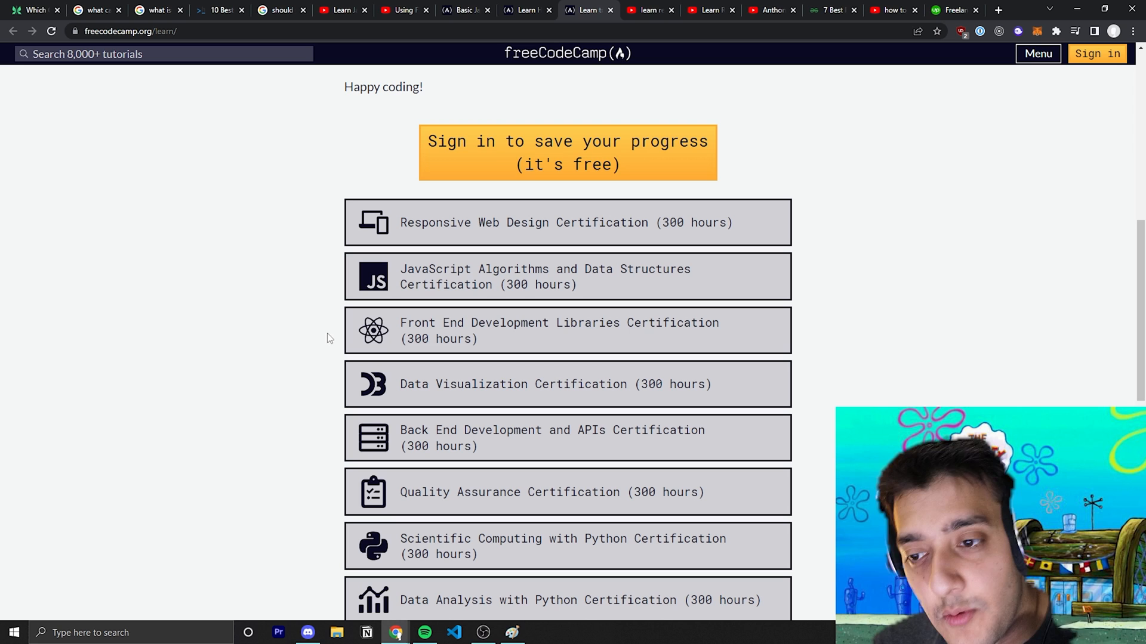
mouse_move(559, 330)
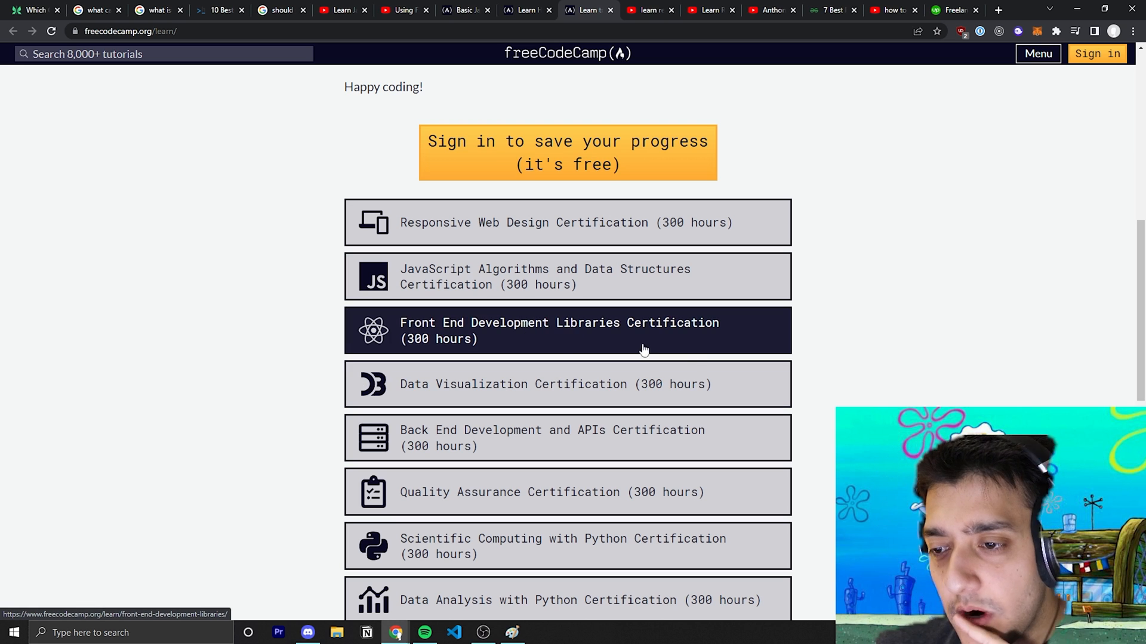
Open the Front End Development Libraries certification and browse its Bootstrap, jQuery, Sass and React courses
click(559, 330)
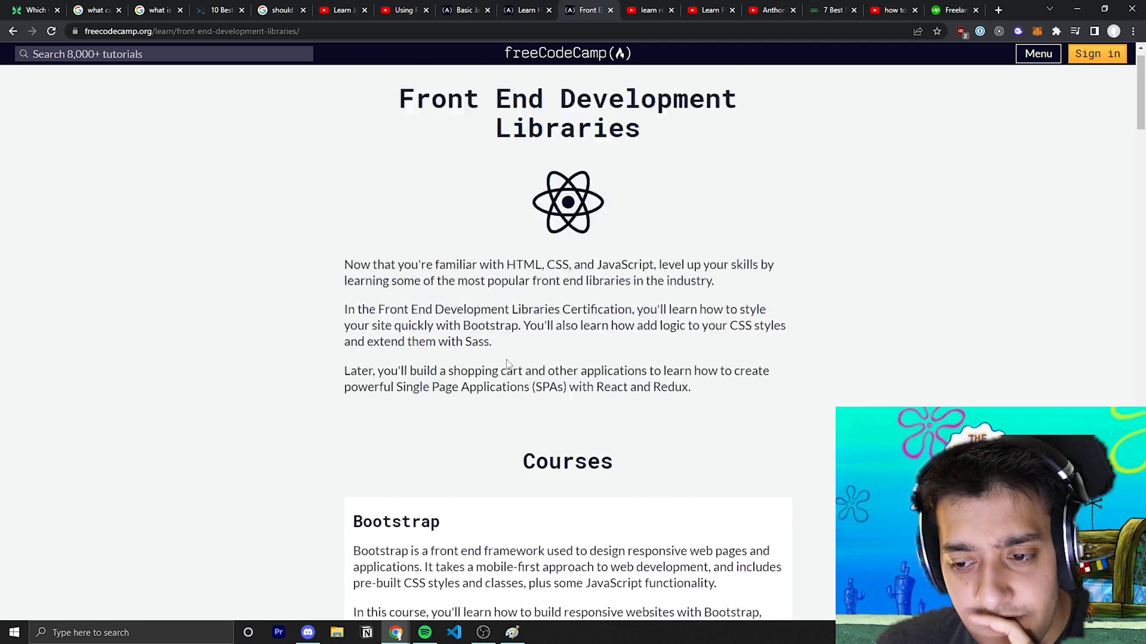
scroll(down, 3)
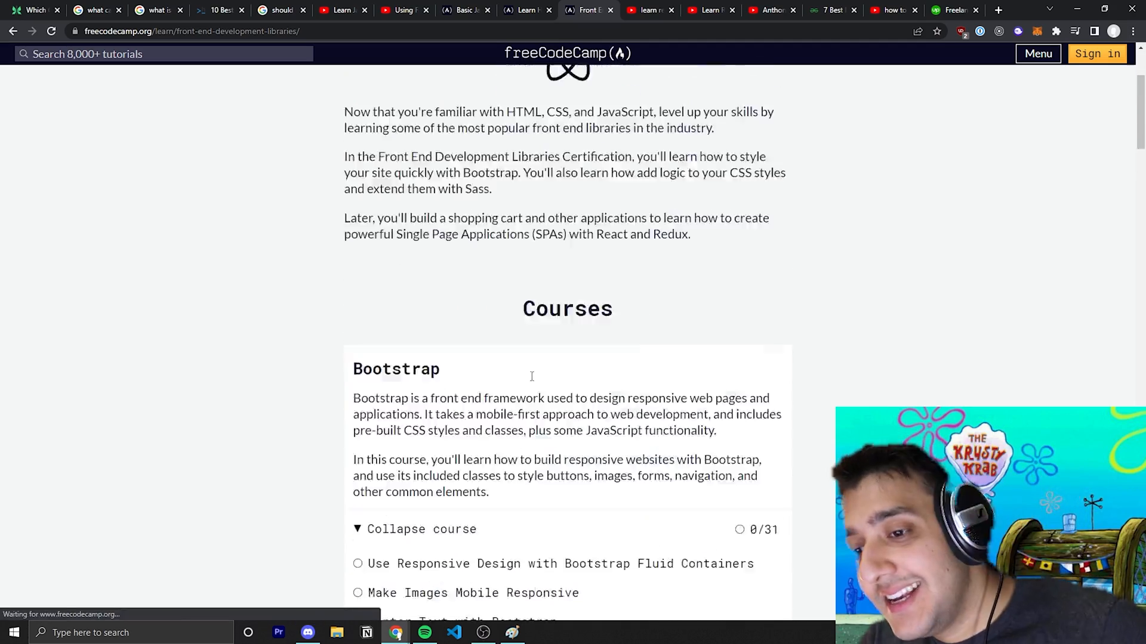
scroll(down, 3)
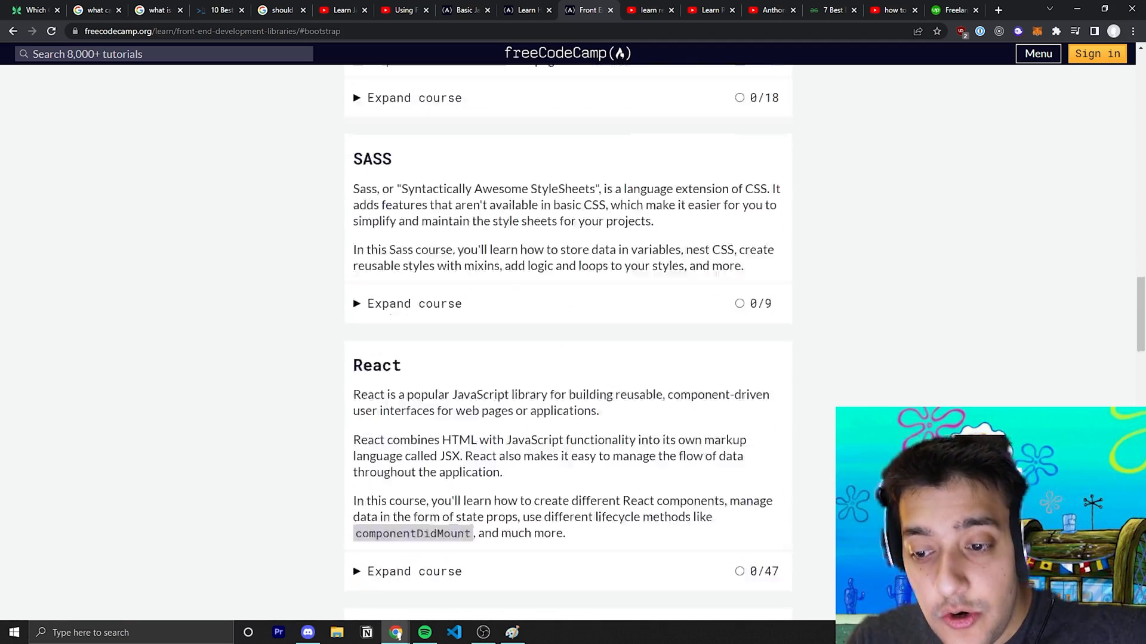
scroll(down, 3)
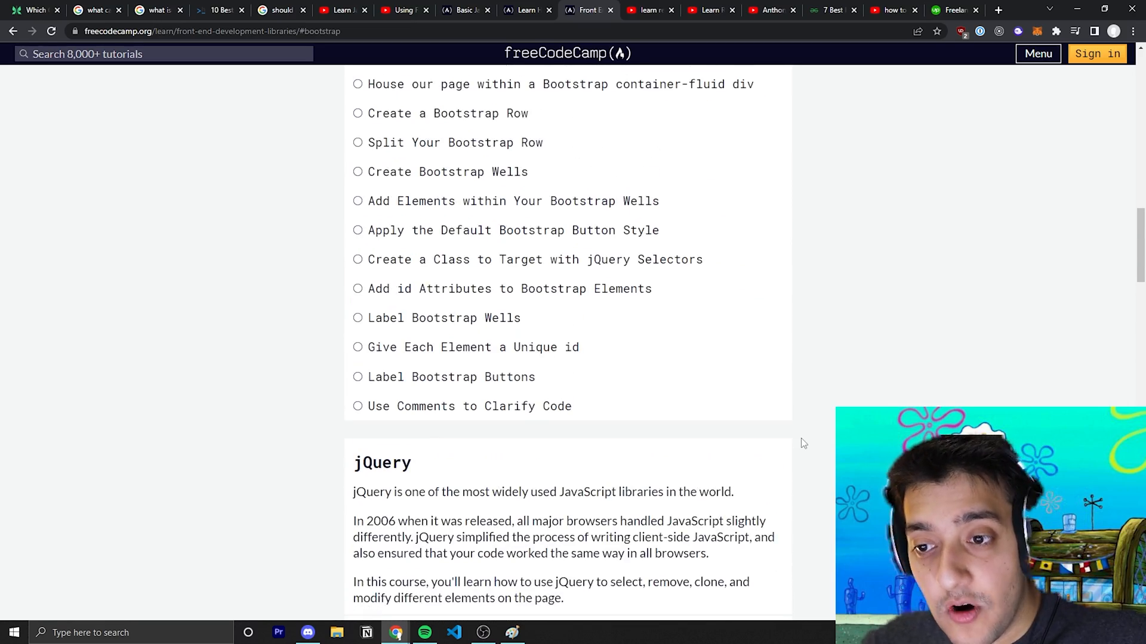
scroll(down, 3)
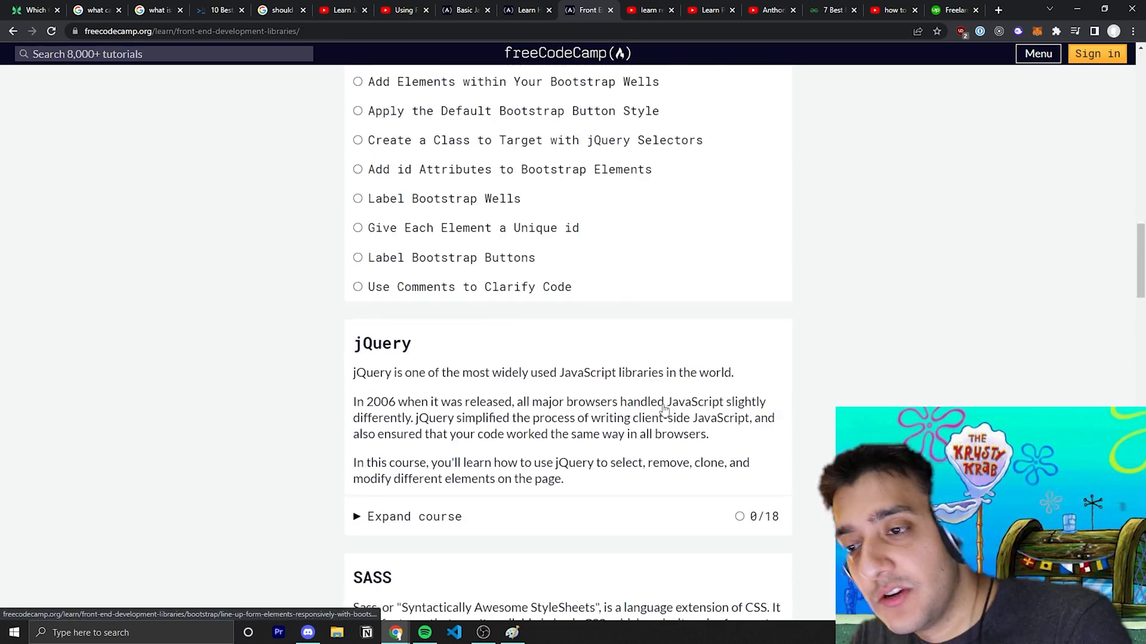
scroll(up, 3)
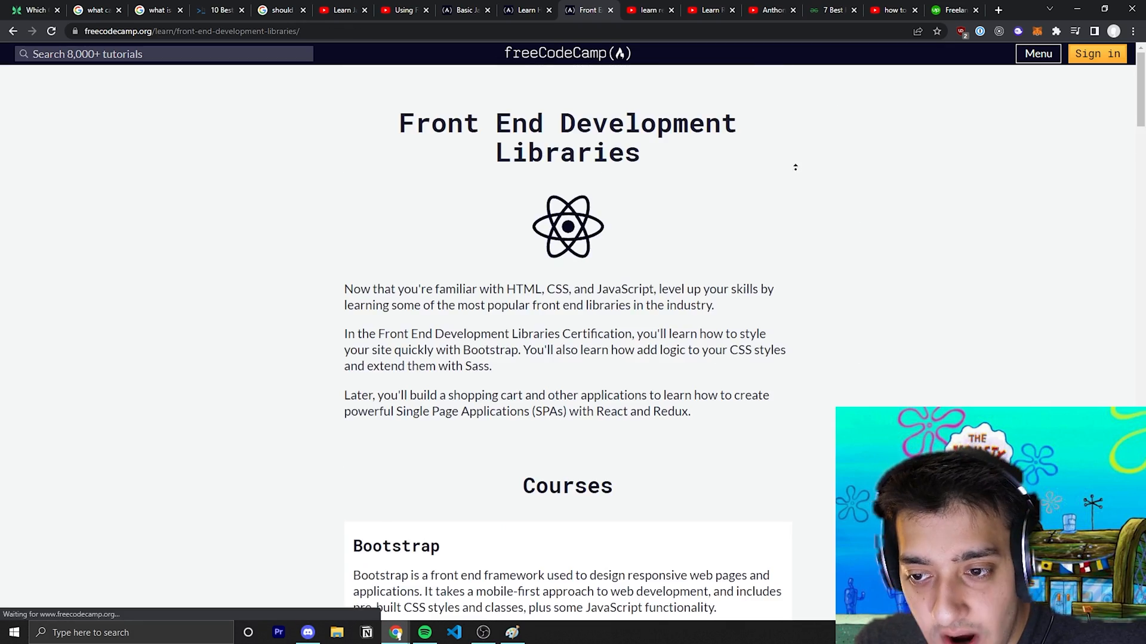
scroll(down, 3)
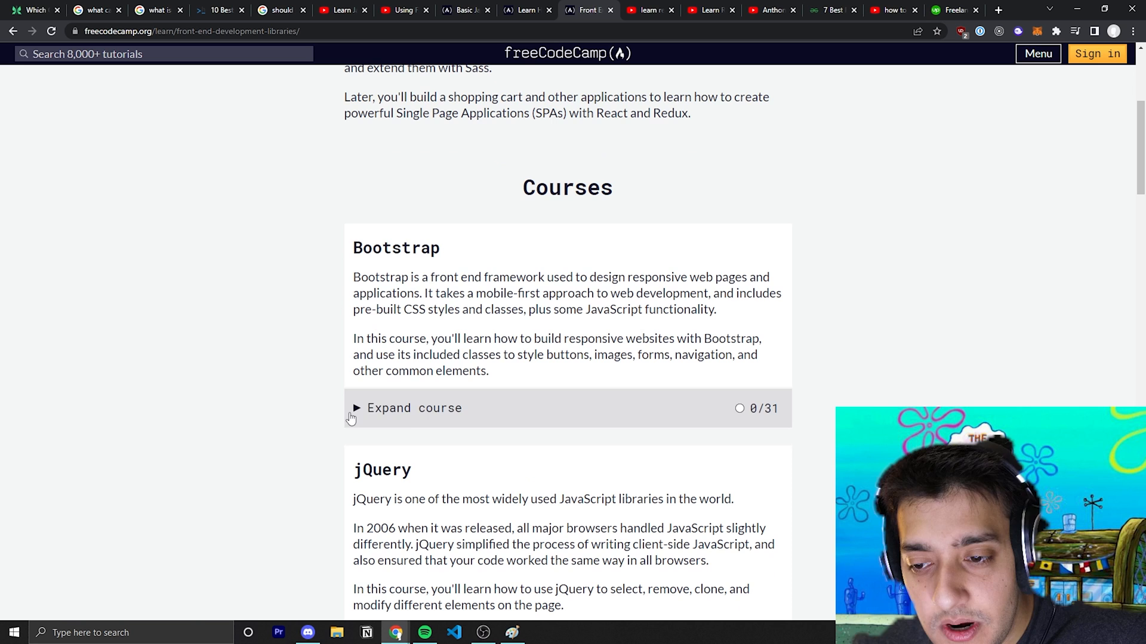
drag(352, 247, 488, 371)
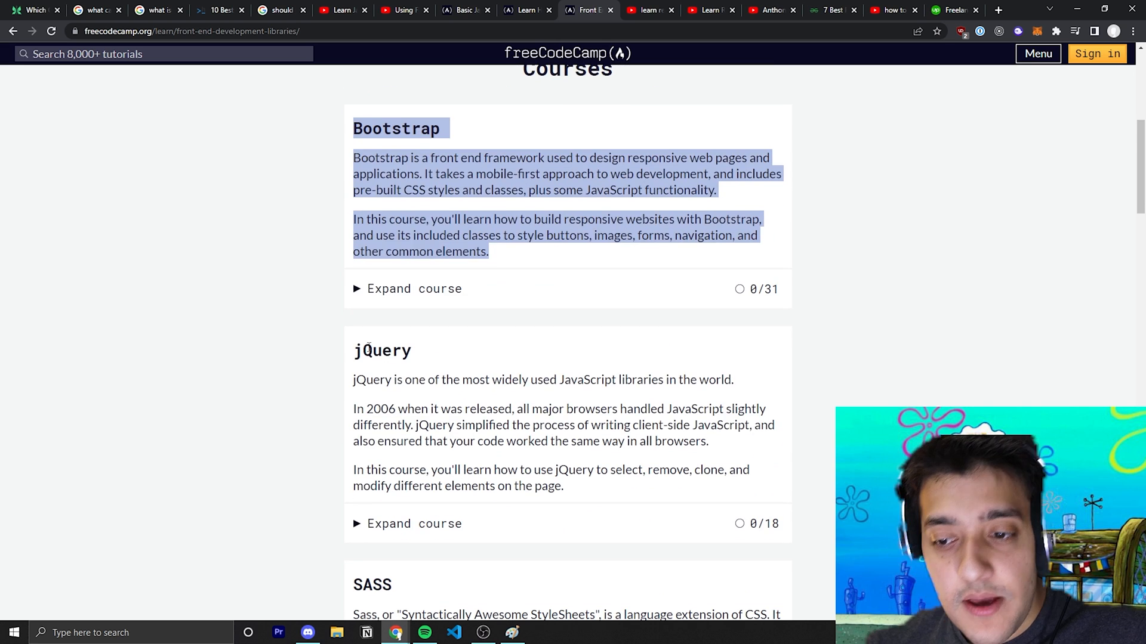
scroll(down, 3)
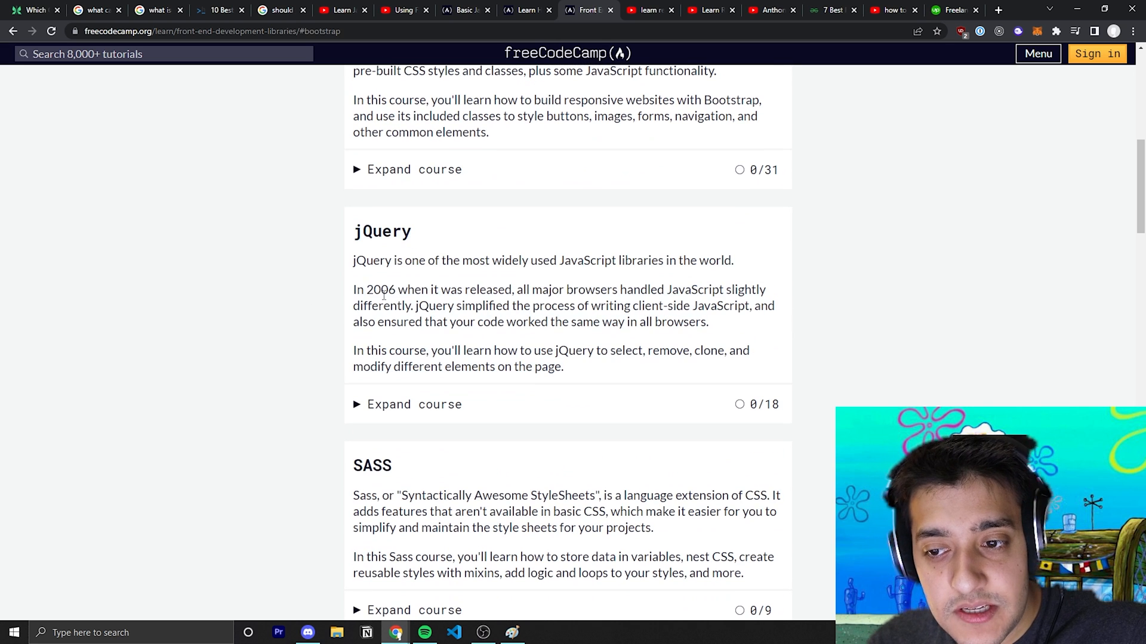
mouse_move(280, 320)
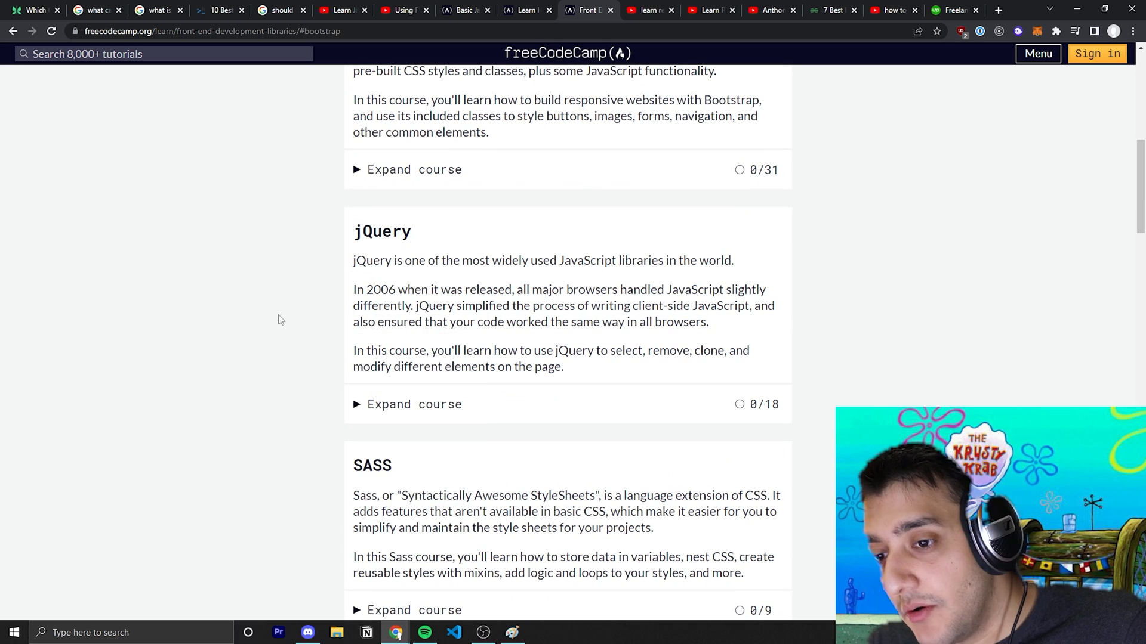
scroll(down, 3)
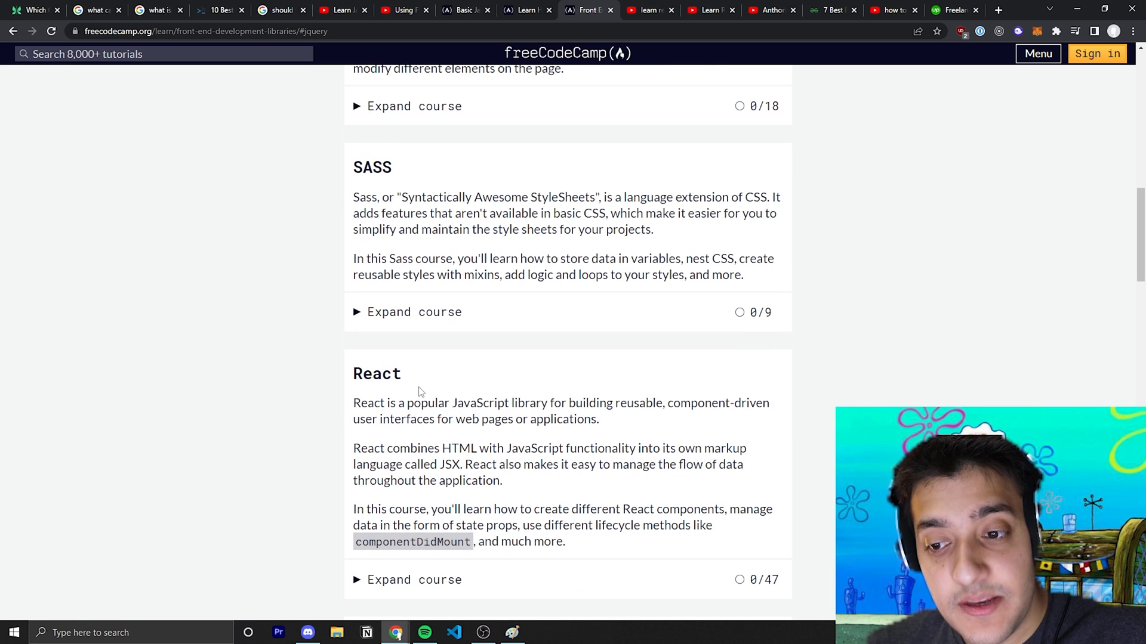
double_click(377, 373)
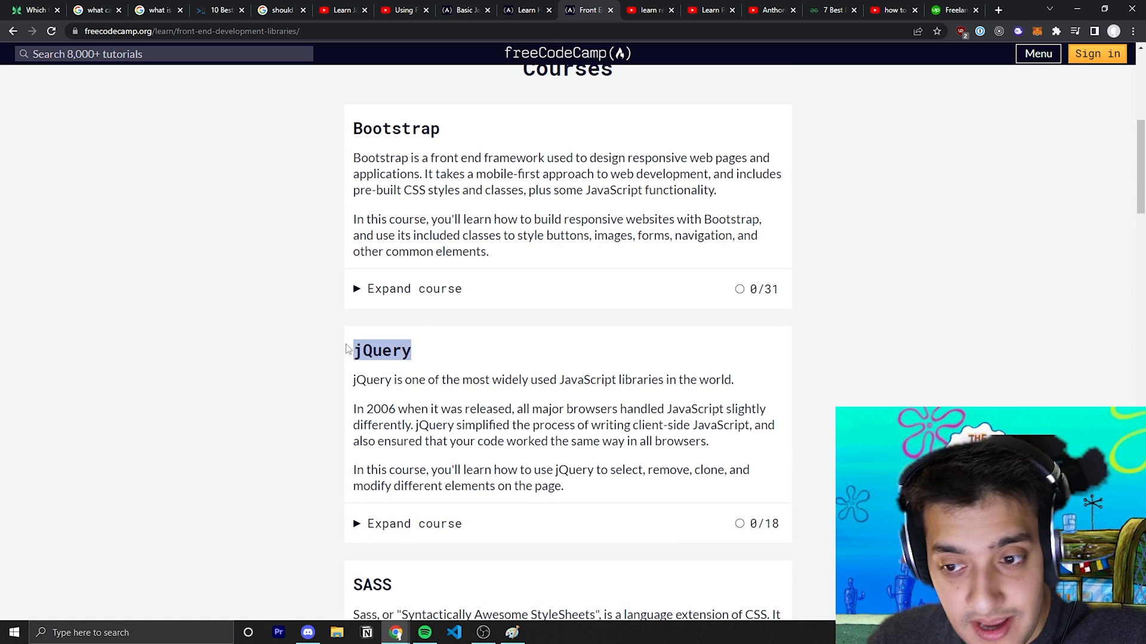
scroll(down, 3)
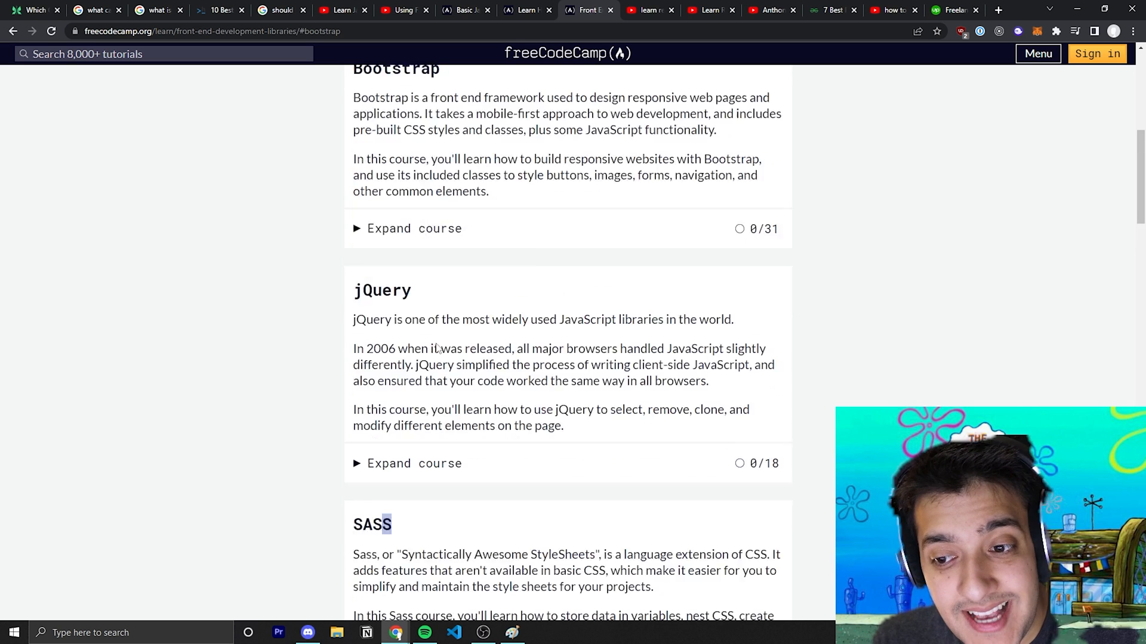
scroll(down, 3)
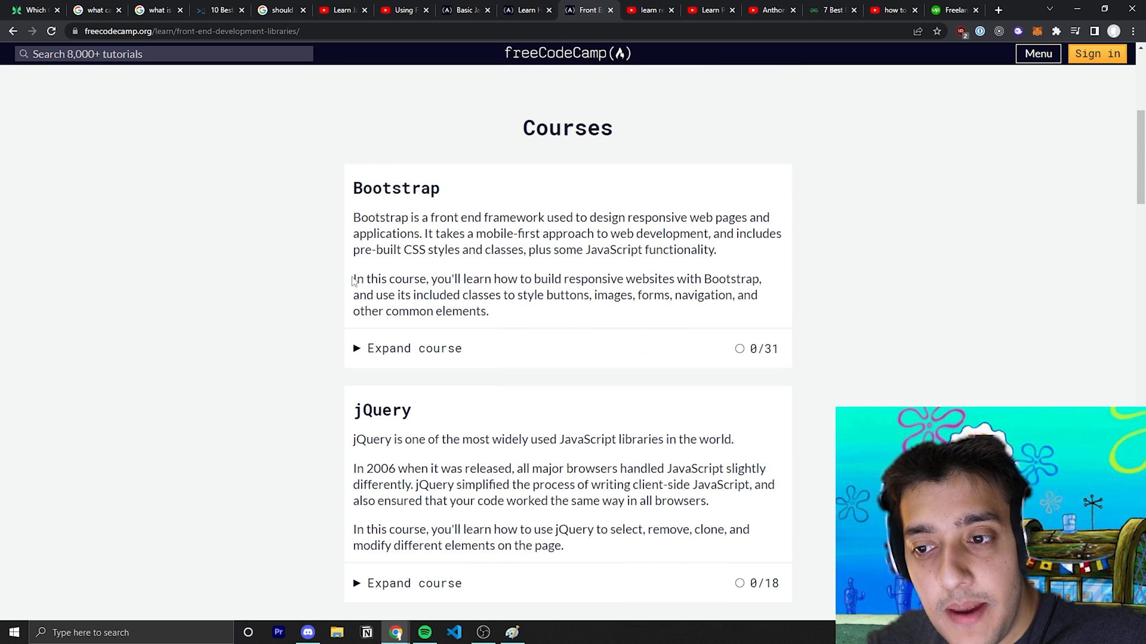
drag(352, 217, 488, 310)
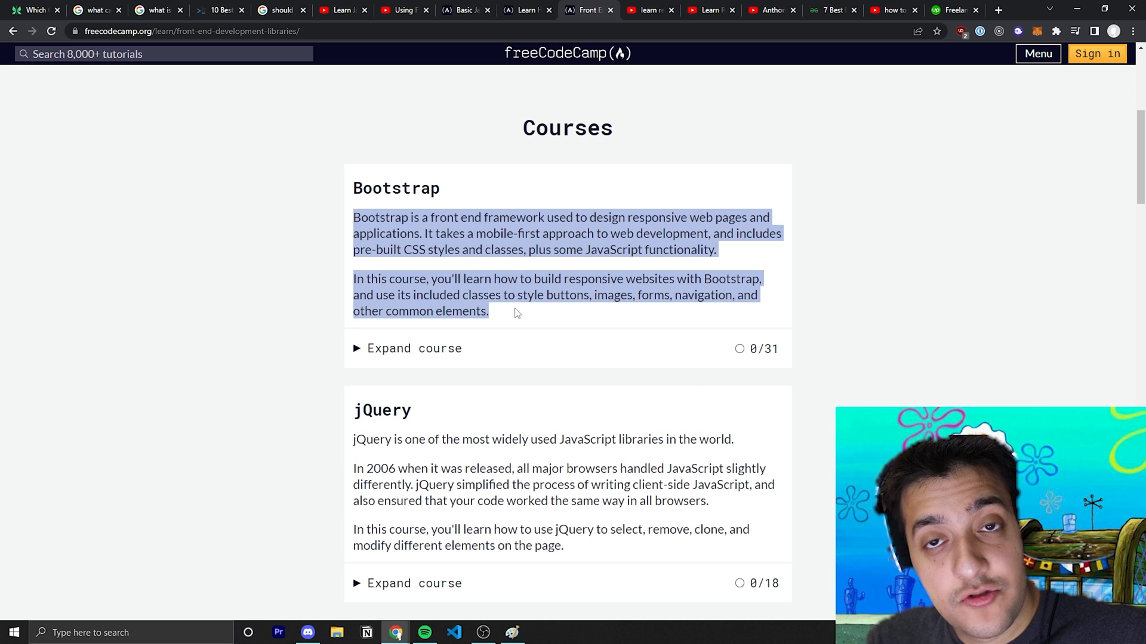
click(623, 279)
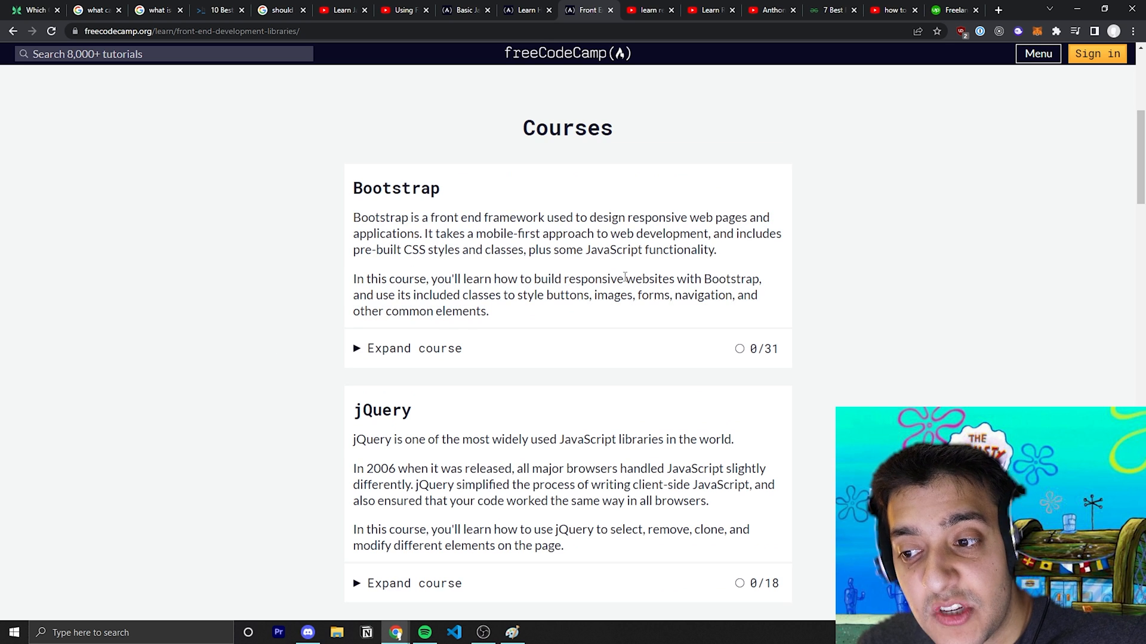
scroll(down, 3)
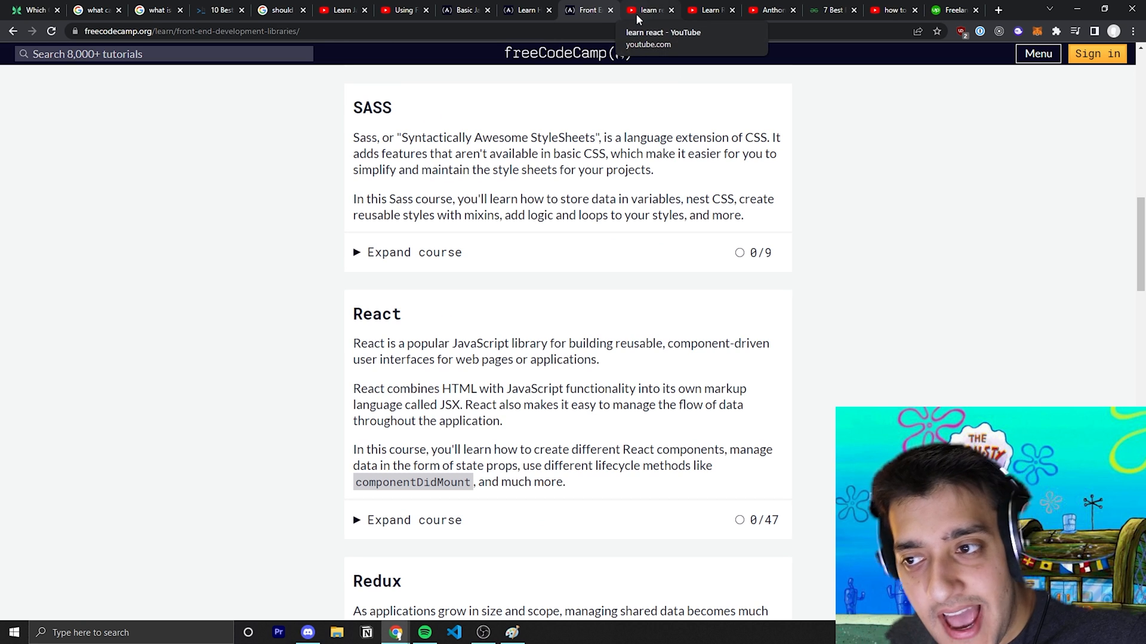
Switch to the 'learn react' YouTube results and point at freeCodeCamp's 2022 React full course
click(647, 10)
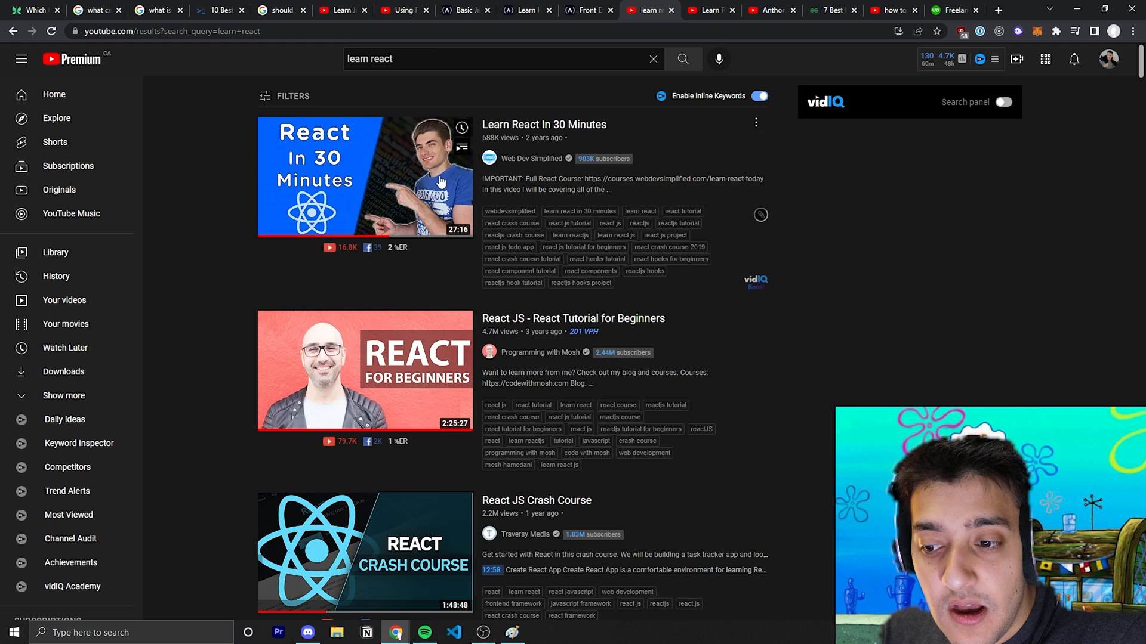
click(286, 96)
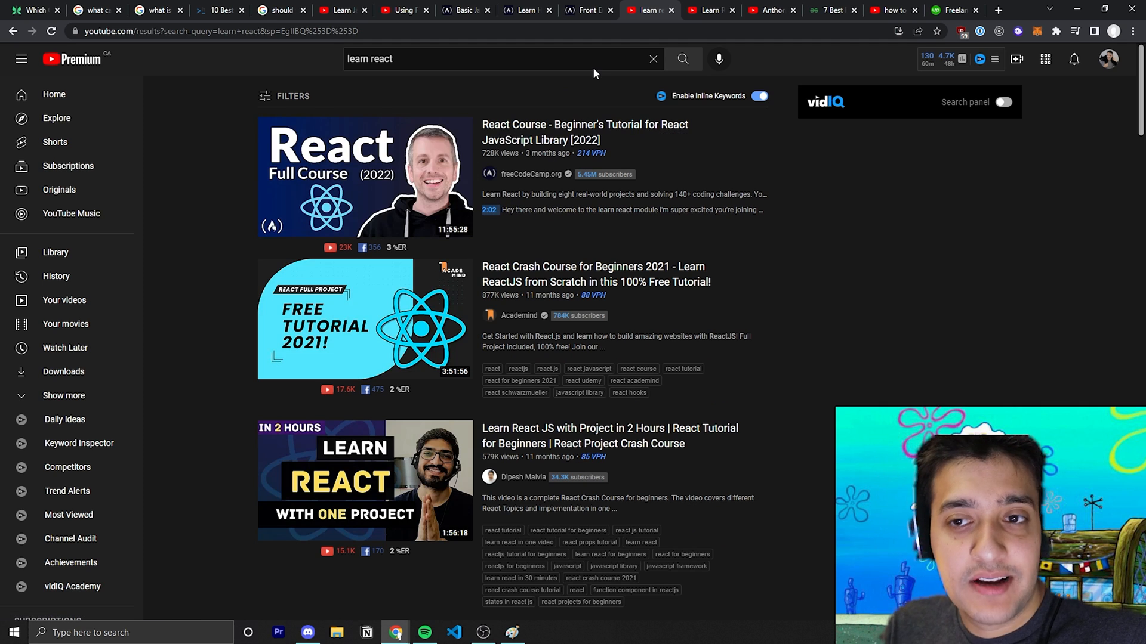
mouse_move(365, 177)
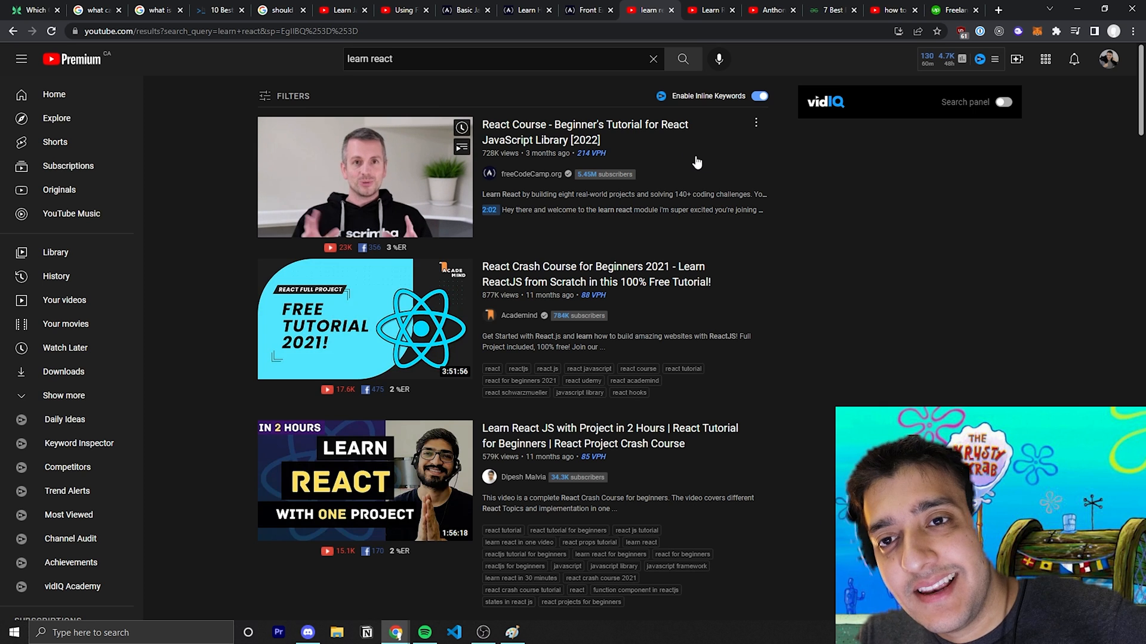
mouse_move(657, 181)
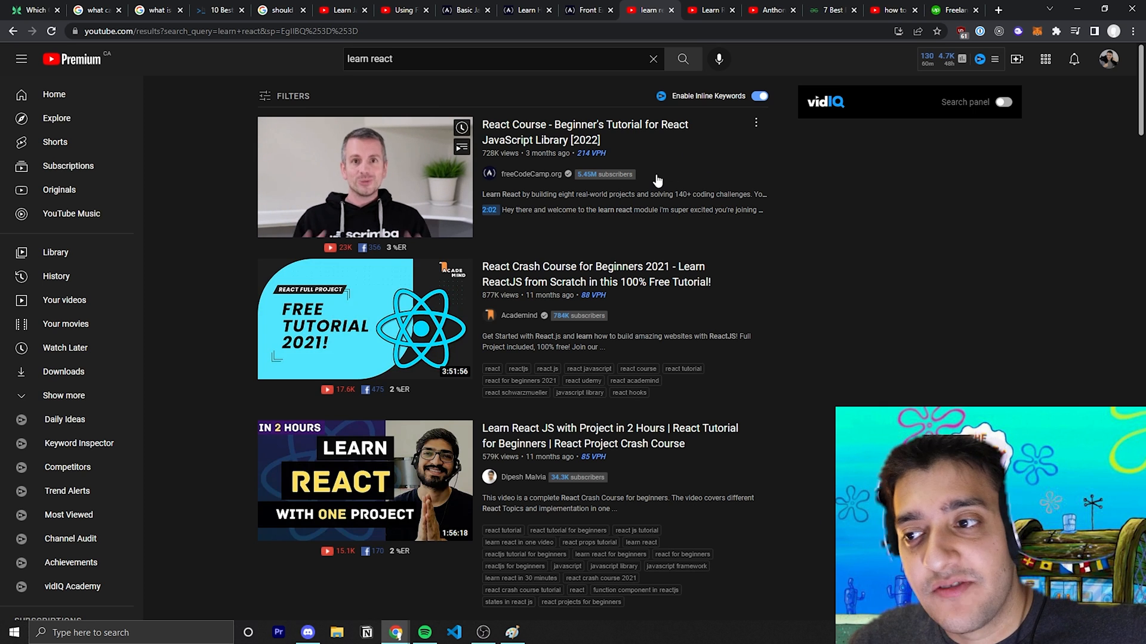
click(706, 9)
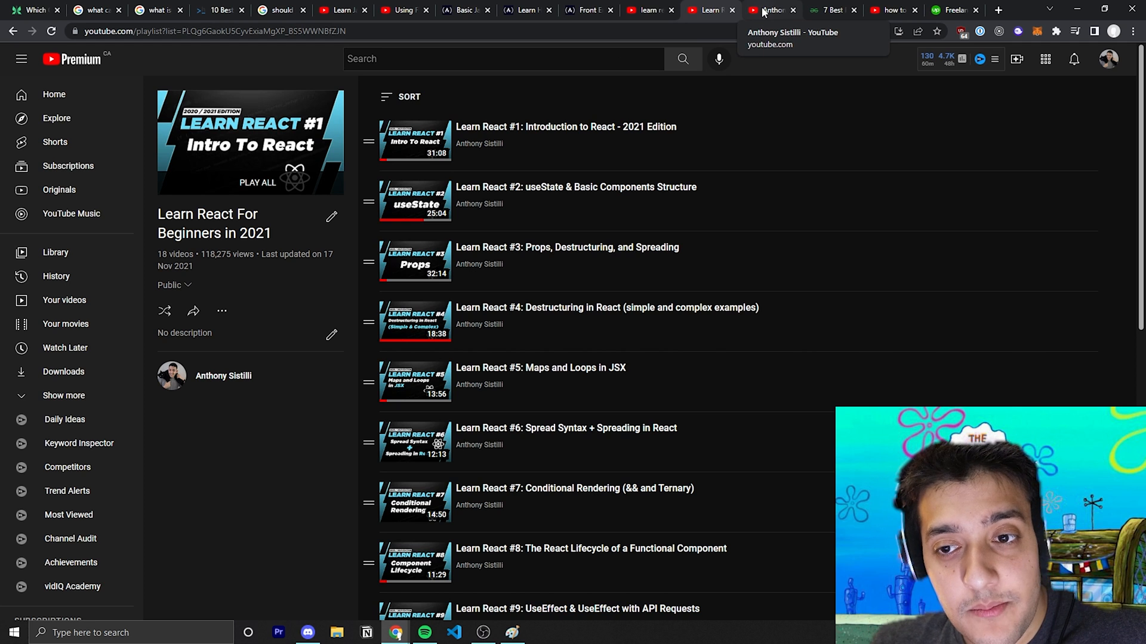
click(772, 10)
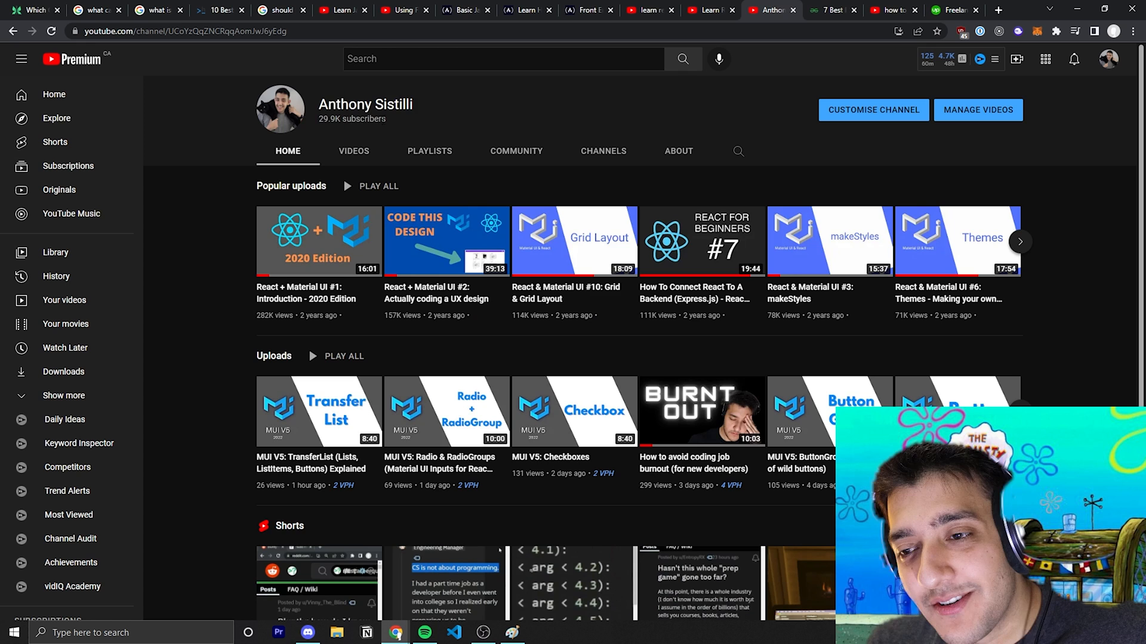
click(707, 10)
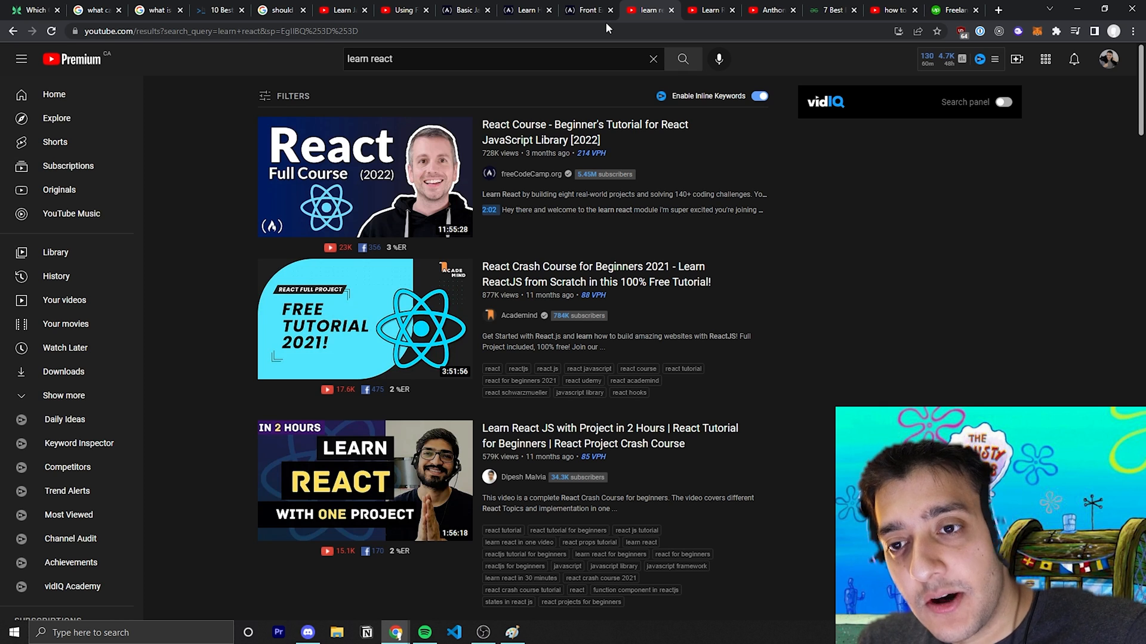
click(219, 11)
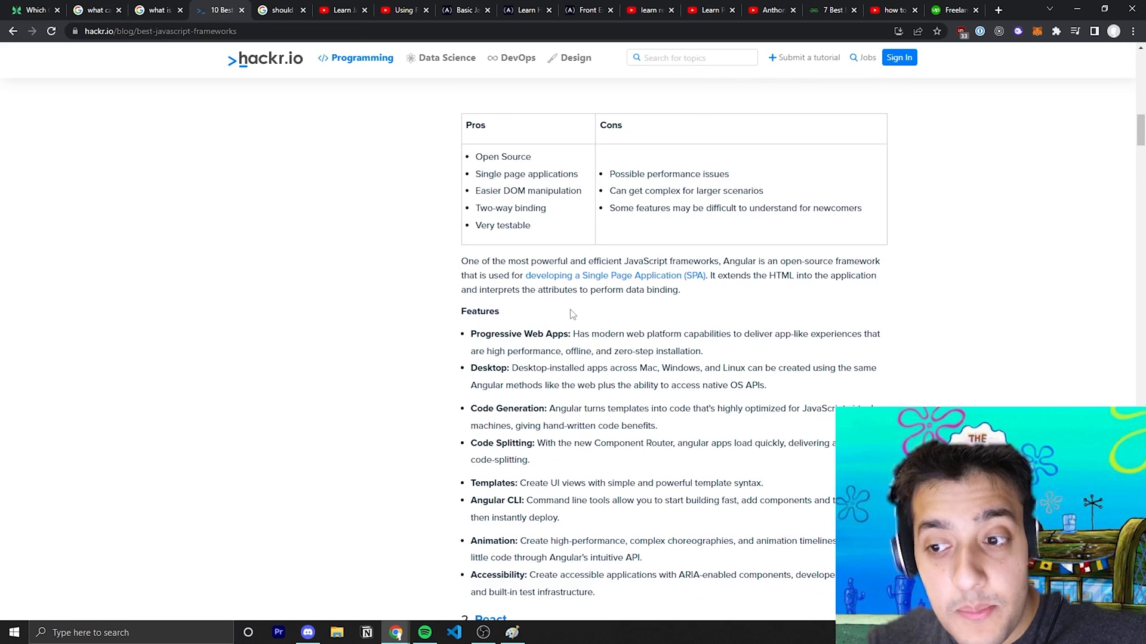
click(768, 11)
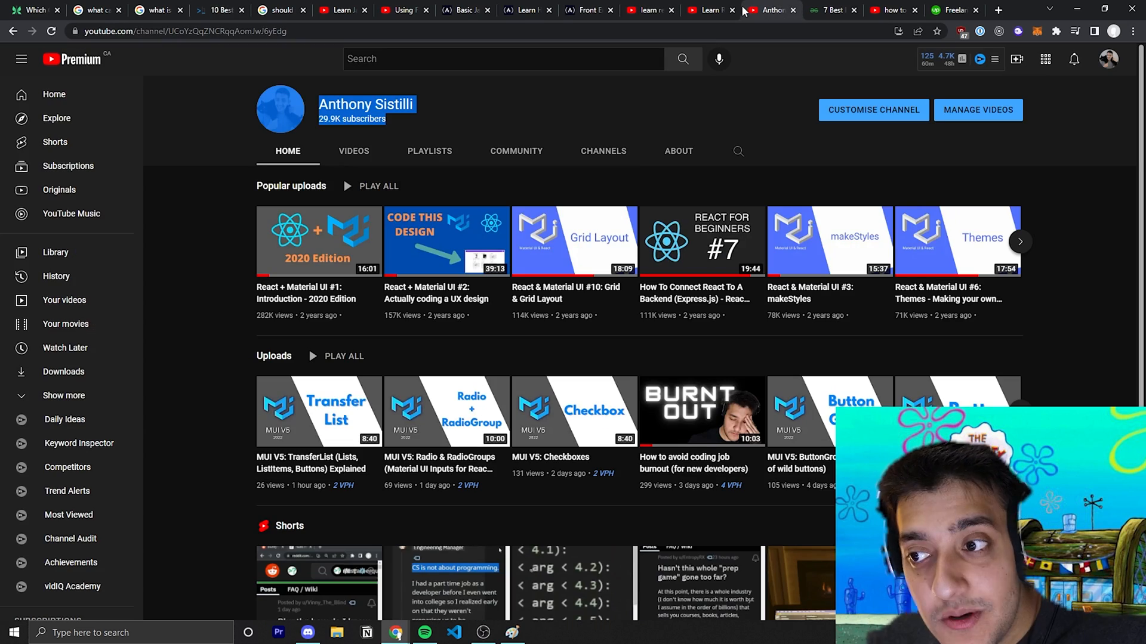
click(707, 10)
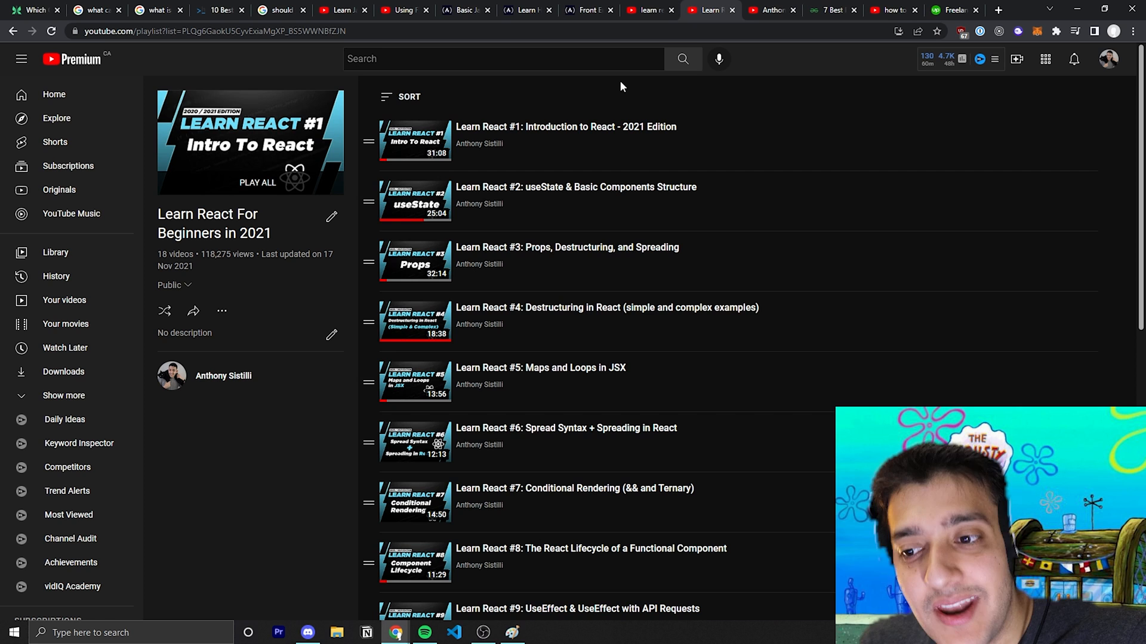
click(646, 9)
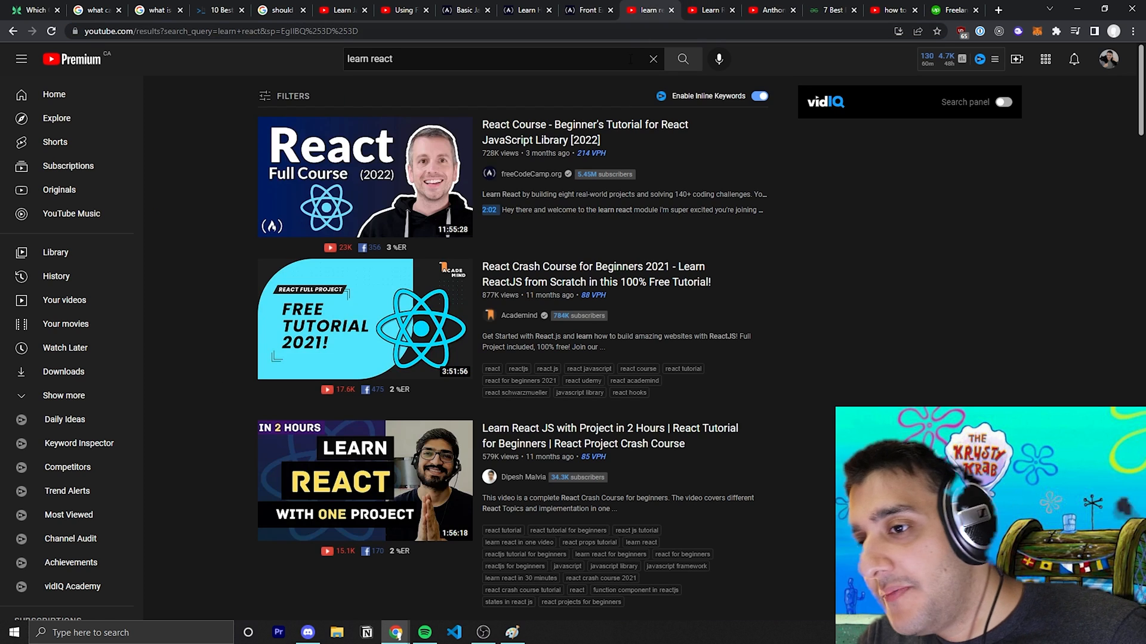
mouse_move(547, 140)
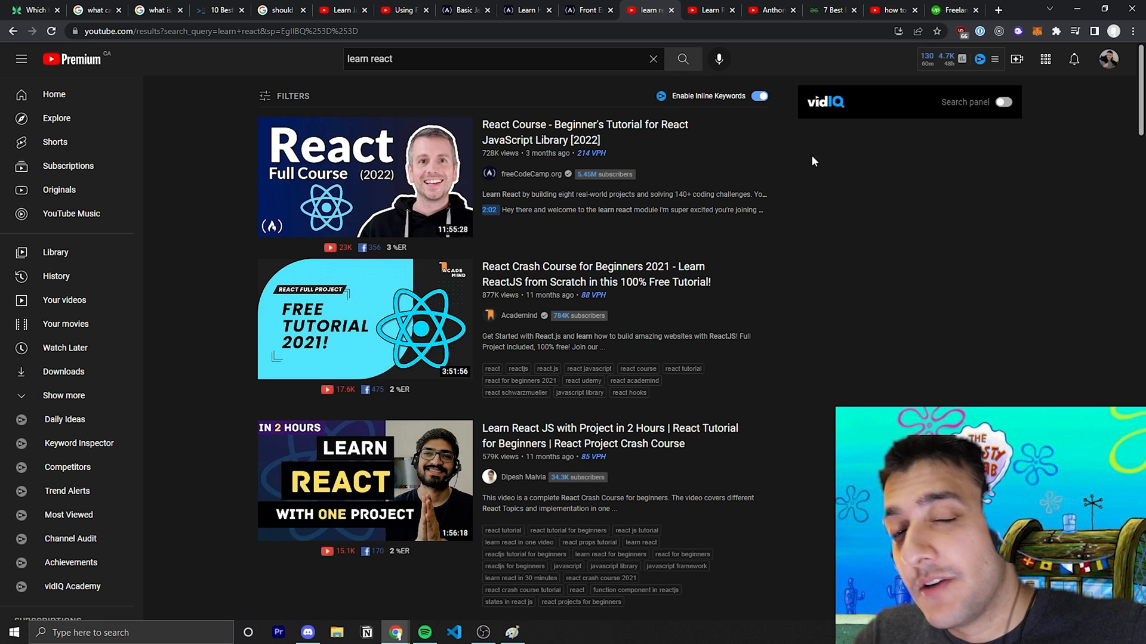
mouse_move(971, 224)
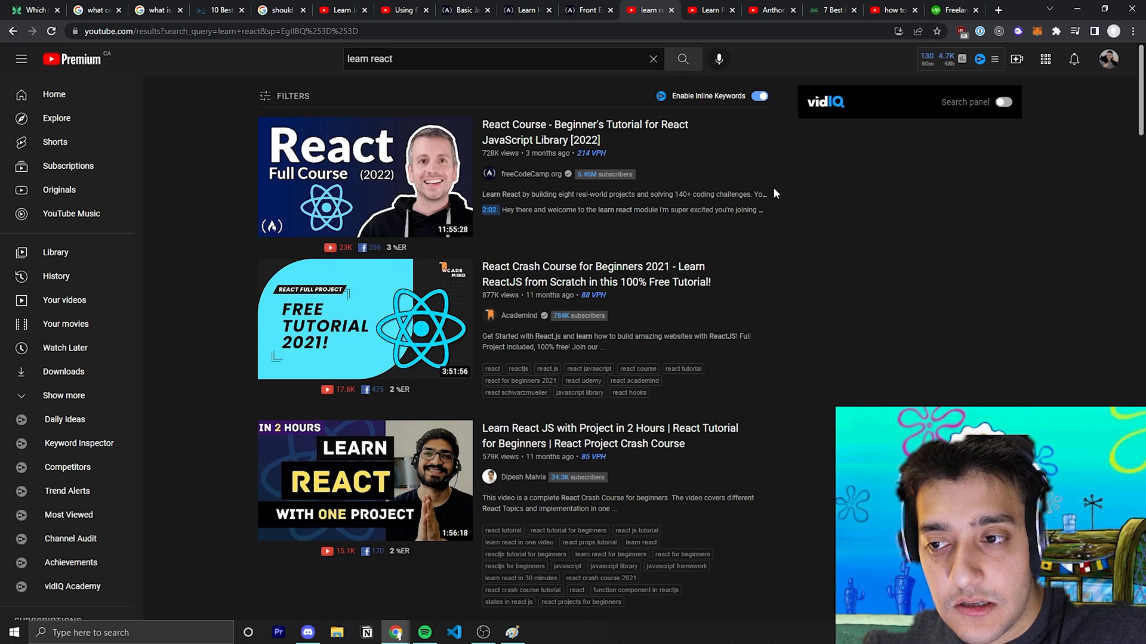
mouse_move(592, 101)
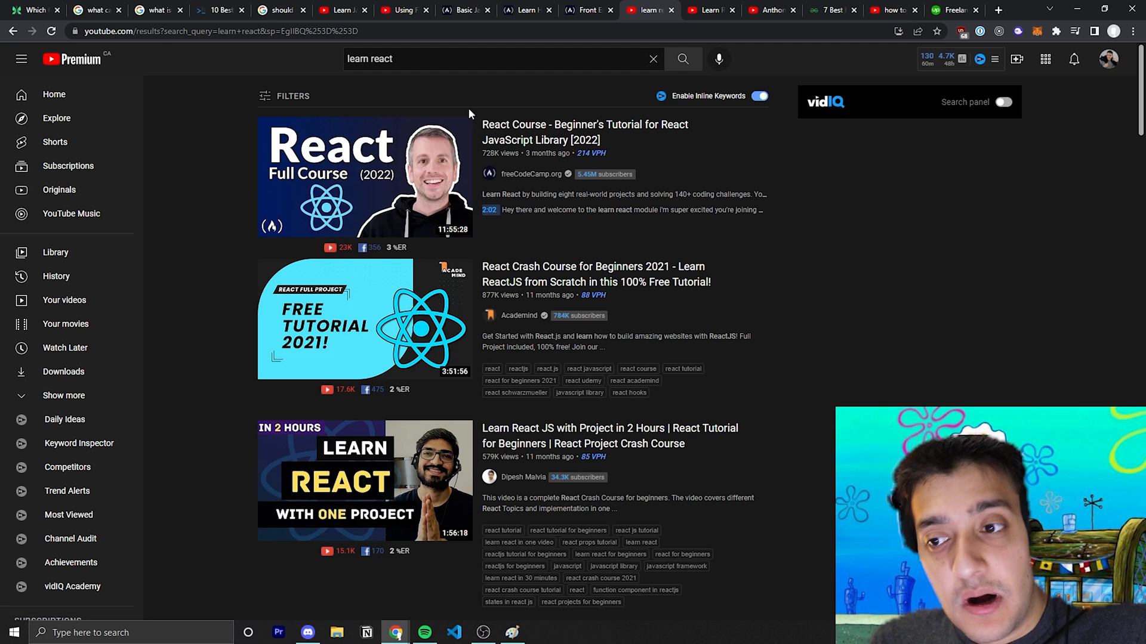
mouse_move(837, 245)
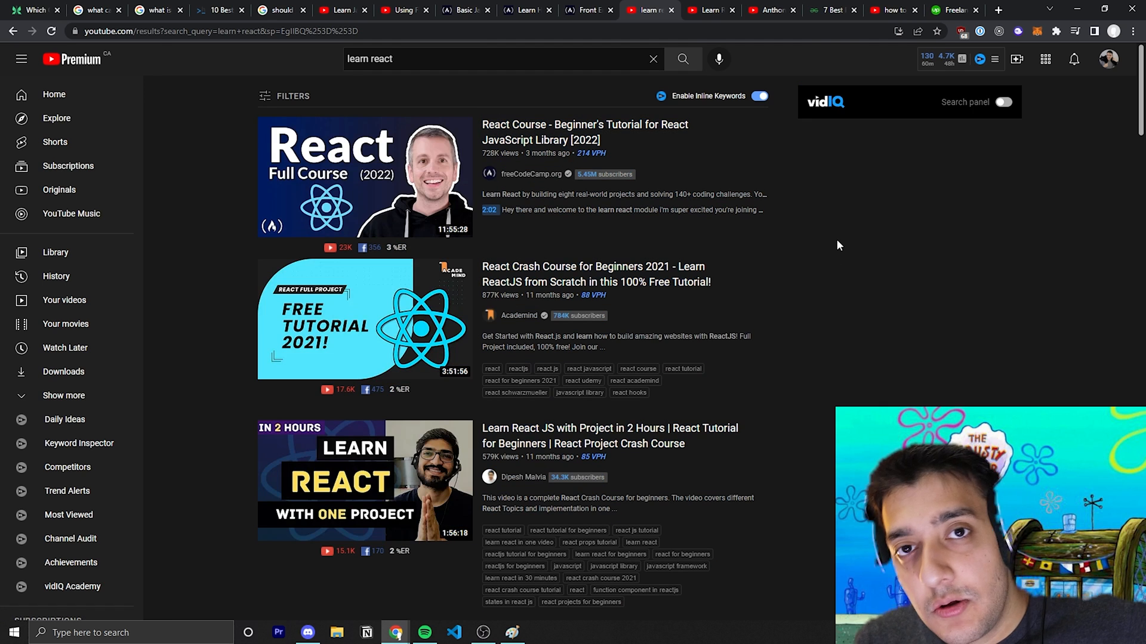
mouse_move(840, 49)
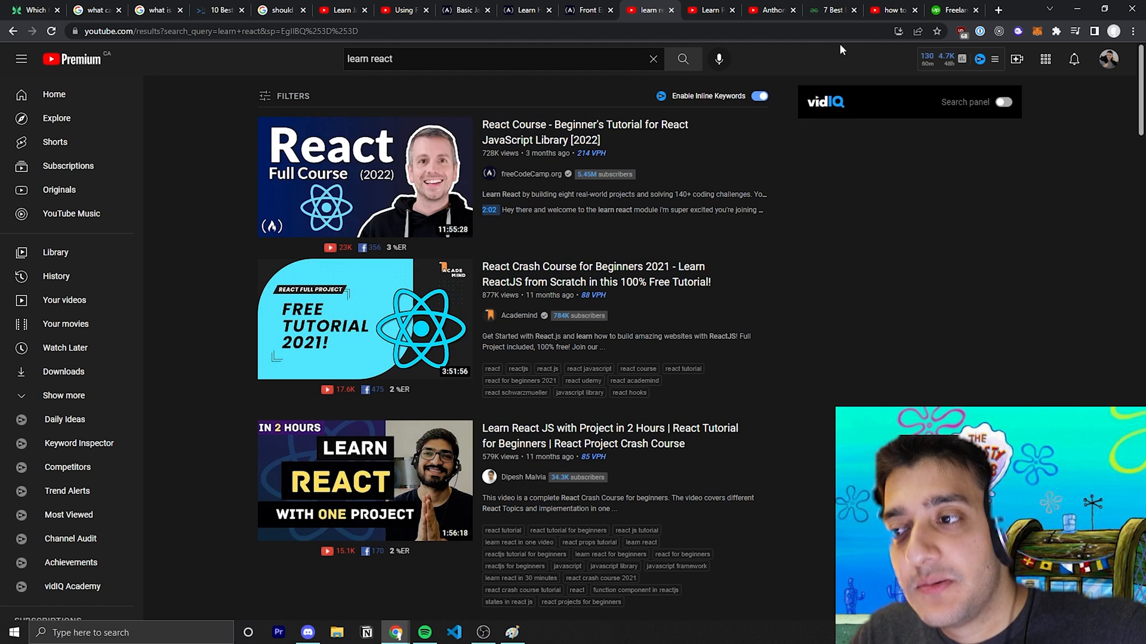
mouse_move(829, 10)
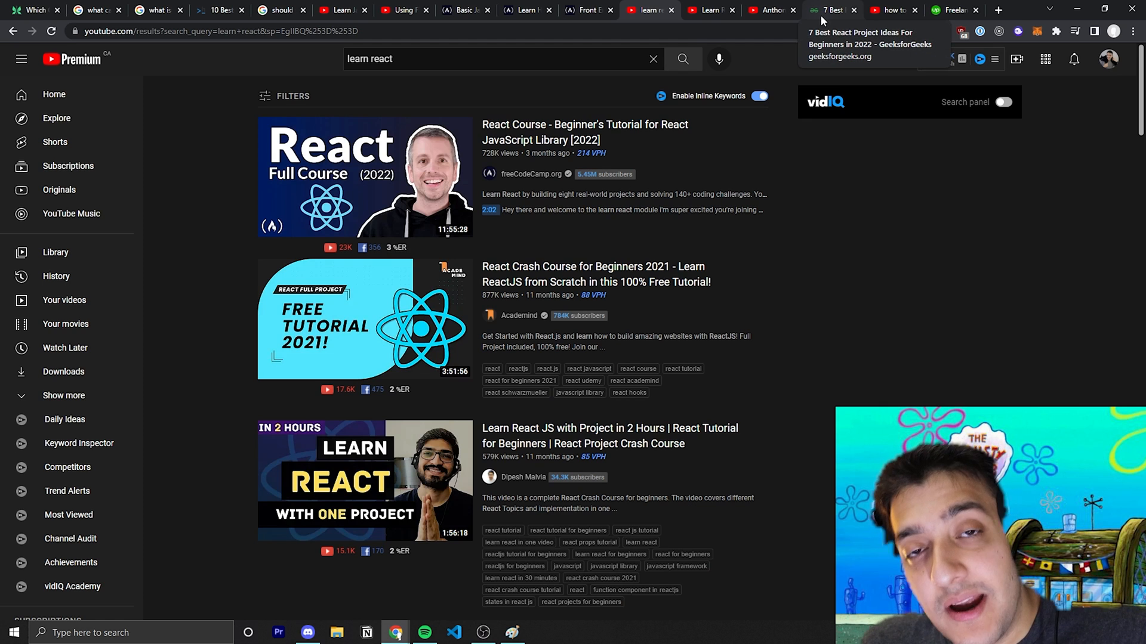
Open the '7 Best React Project Ideas For Beginners in 2022' article and read the calculator, forms and social media app ideas
click(828, 9)
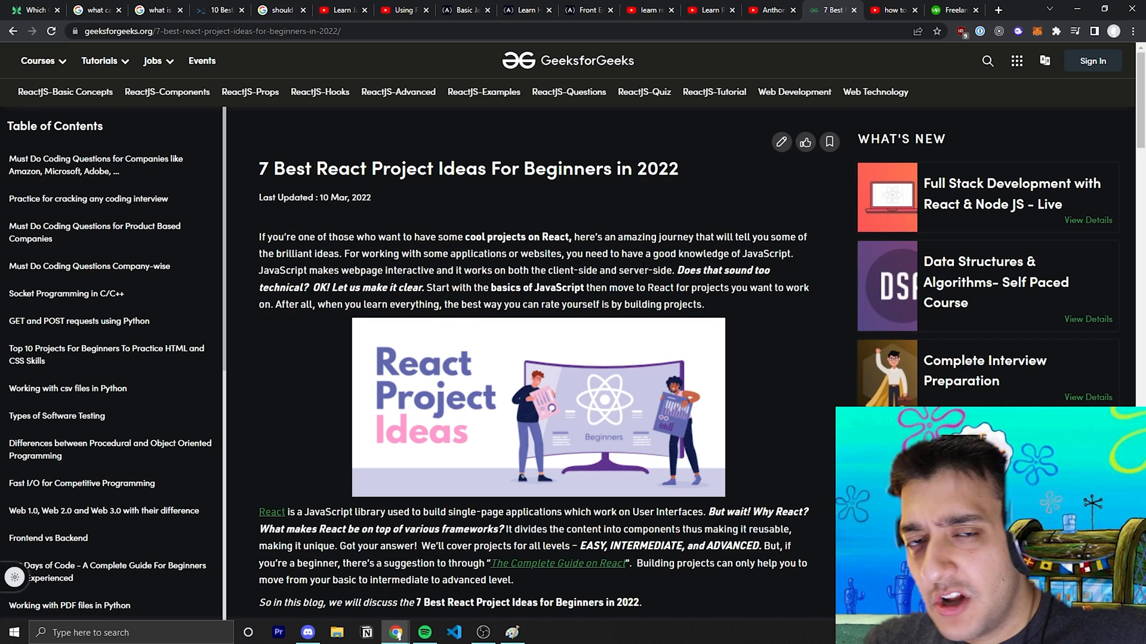
scroll(down, 3)
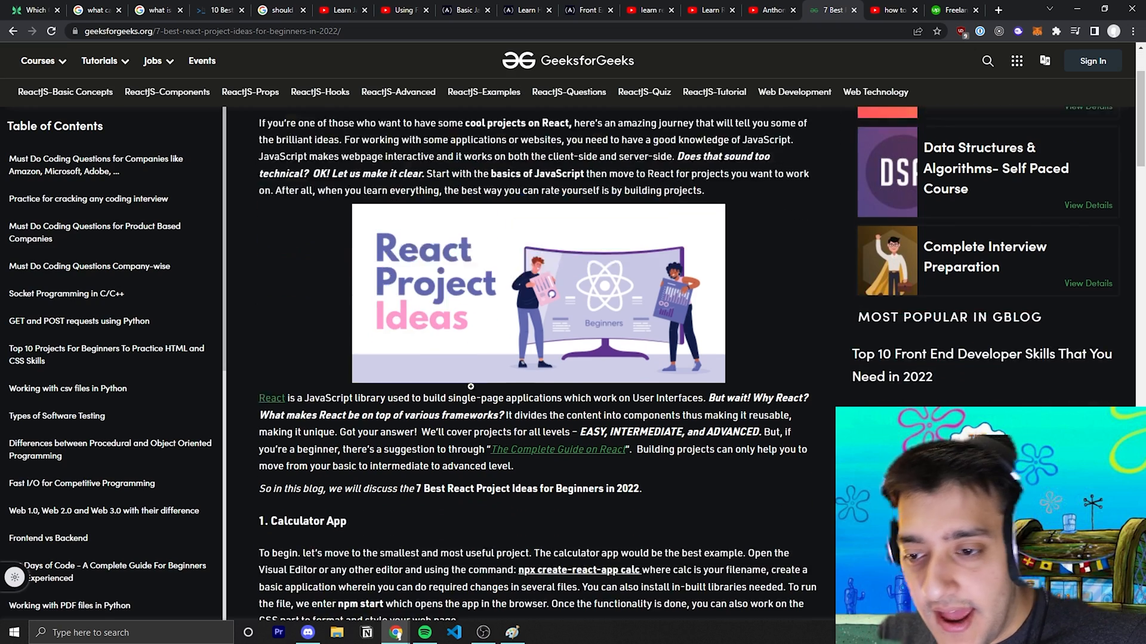
scroll(up, 3)
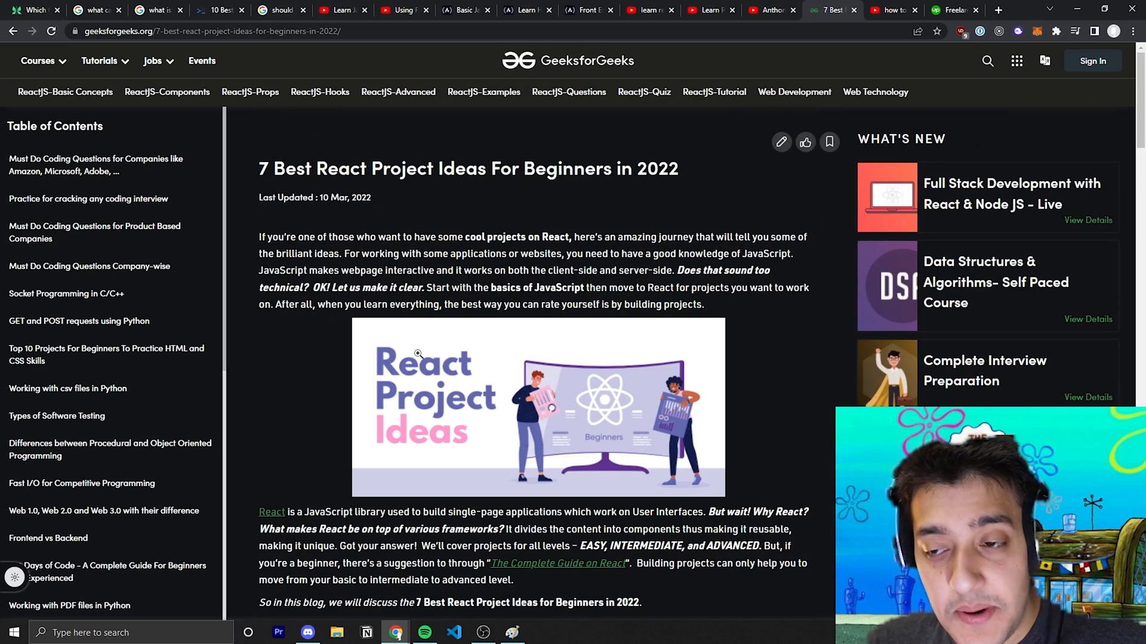
scroll(down, 3)
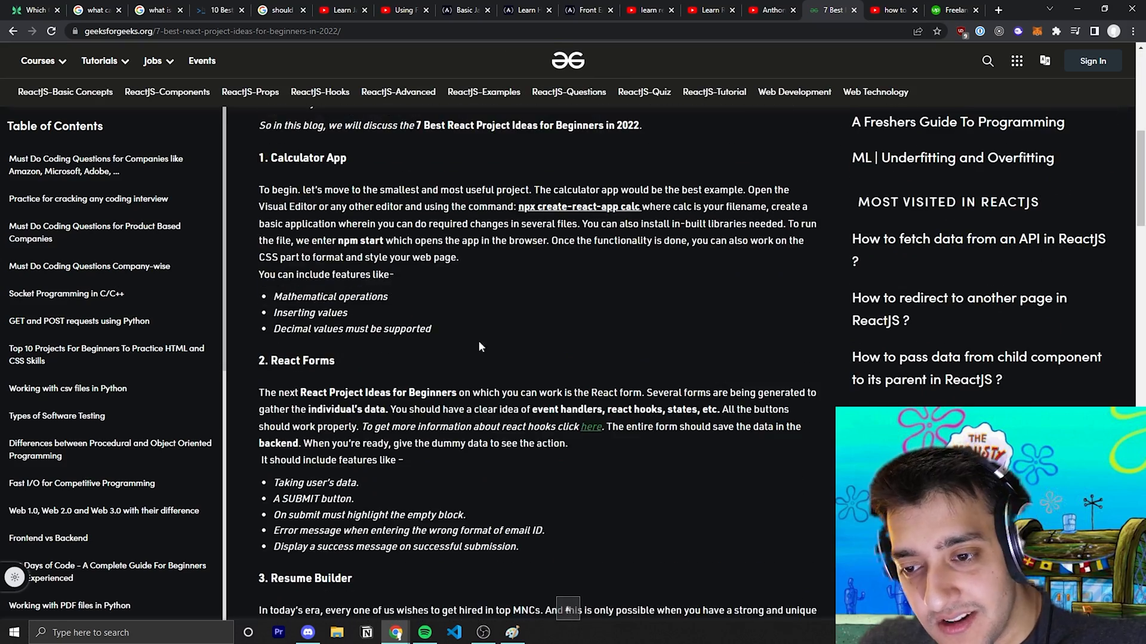
scroll(down, 3)
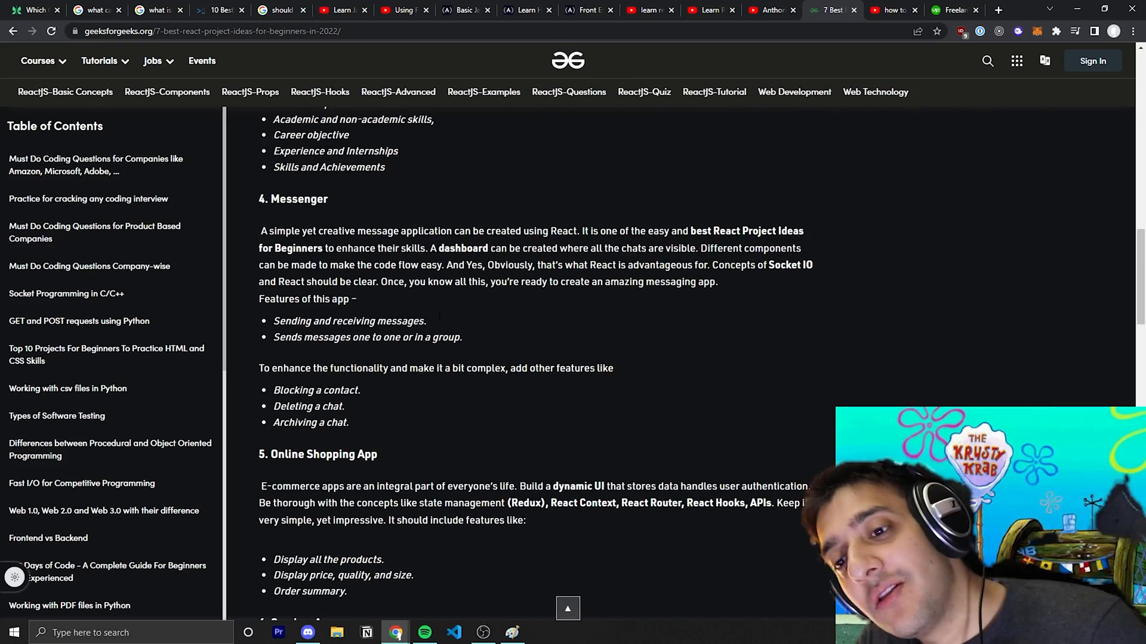
scroll(down, 3)
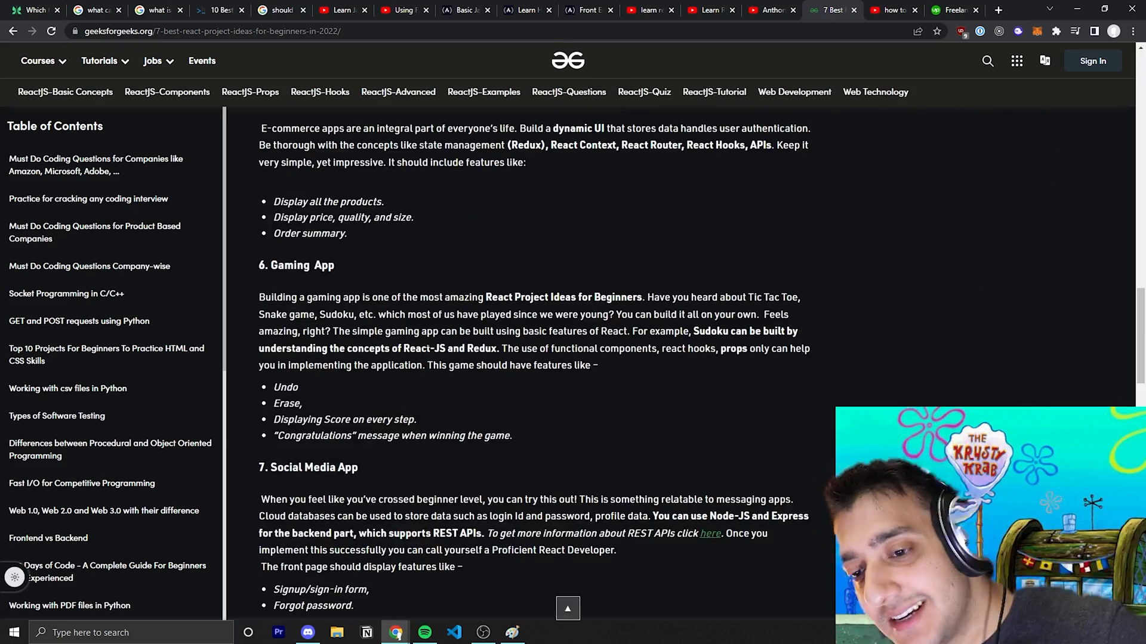
scroll(up, 3)
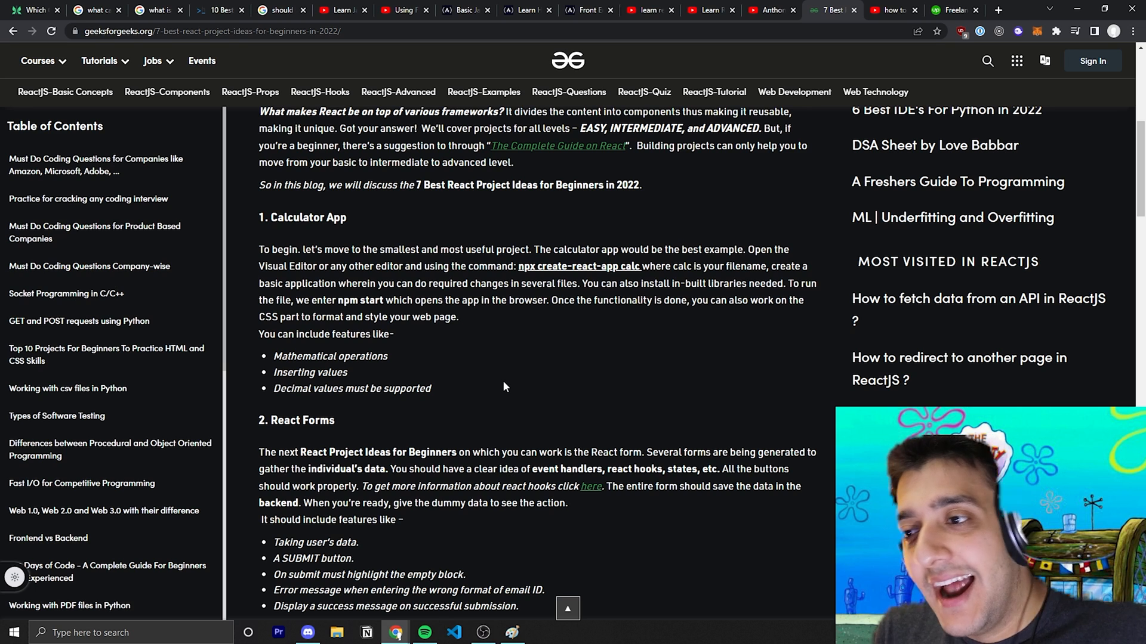
click(95, 11)
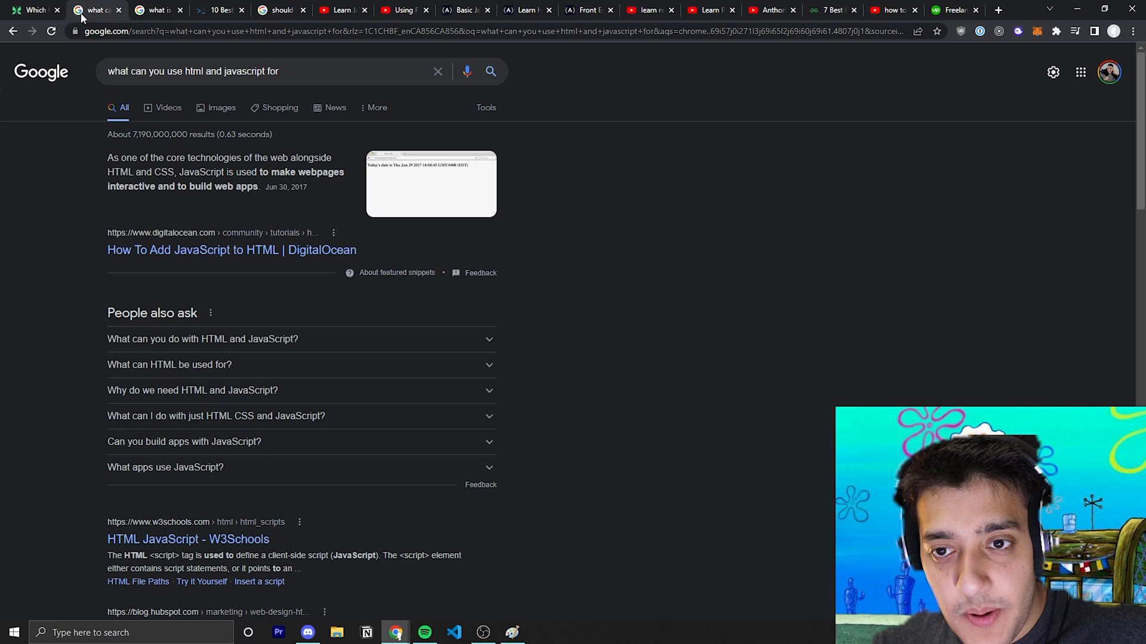
click(831, 10)
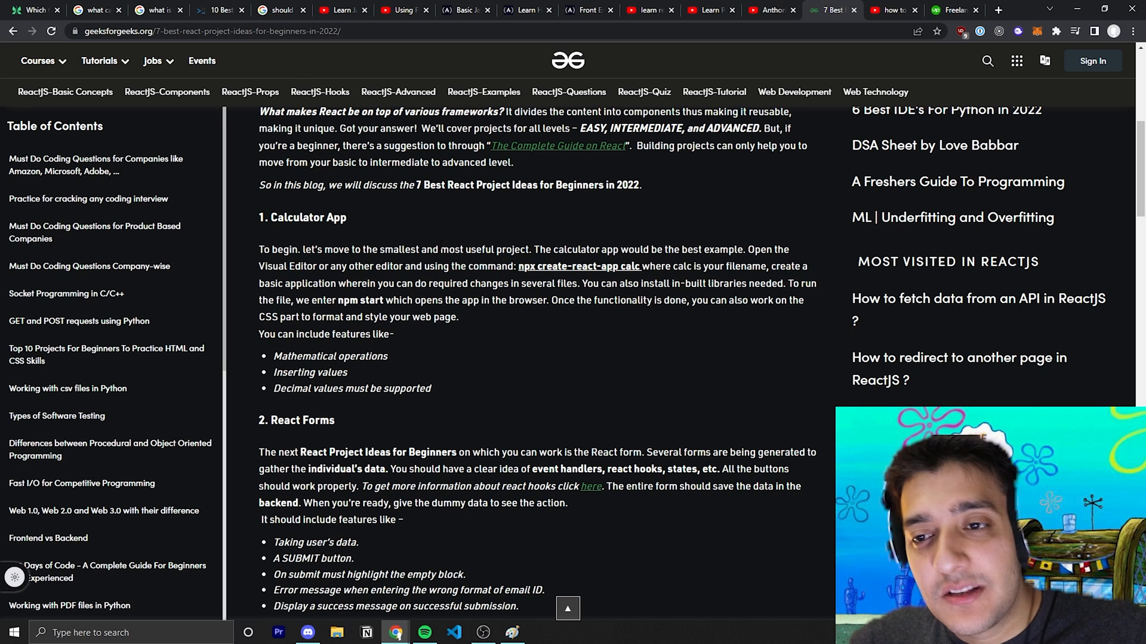
click(153, 61)
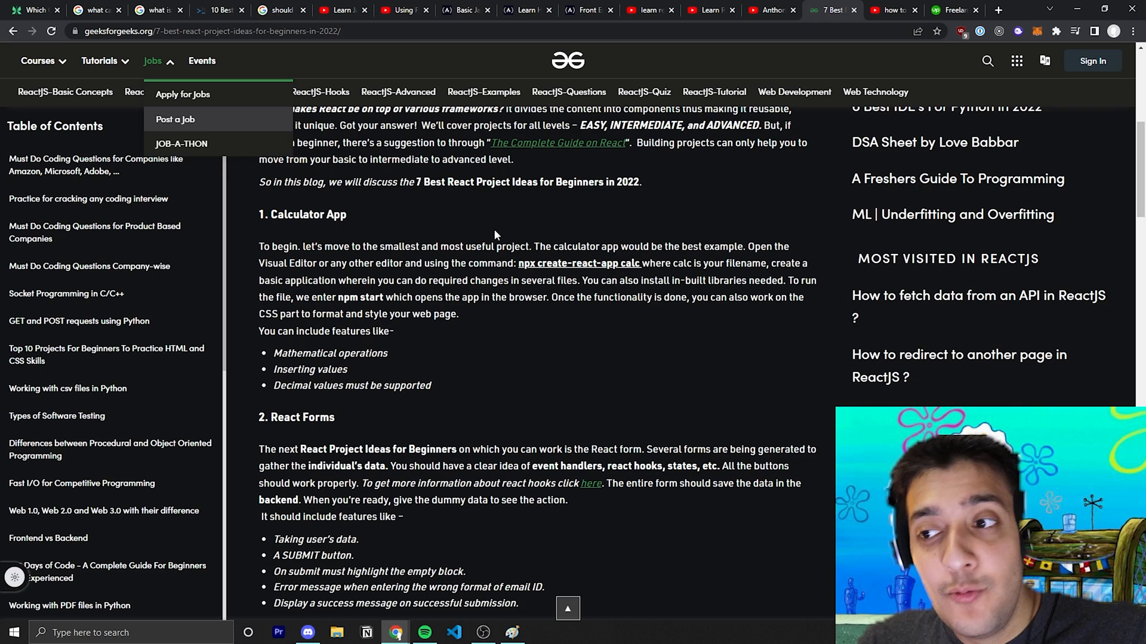
scroll(down, 3)
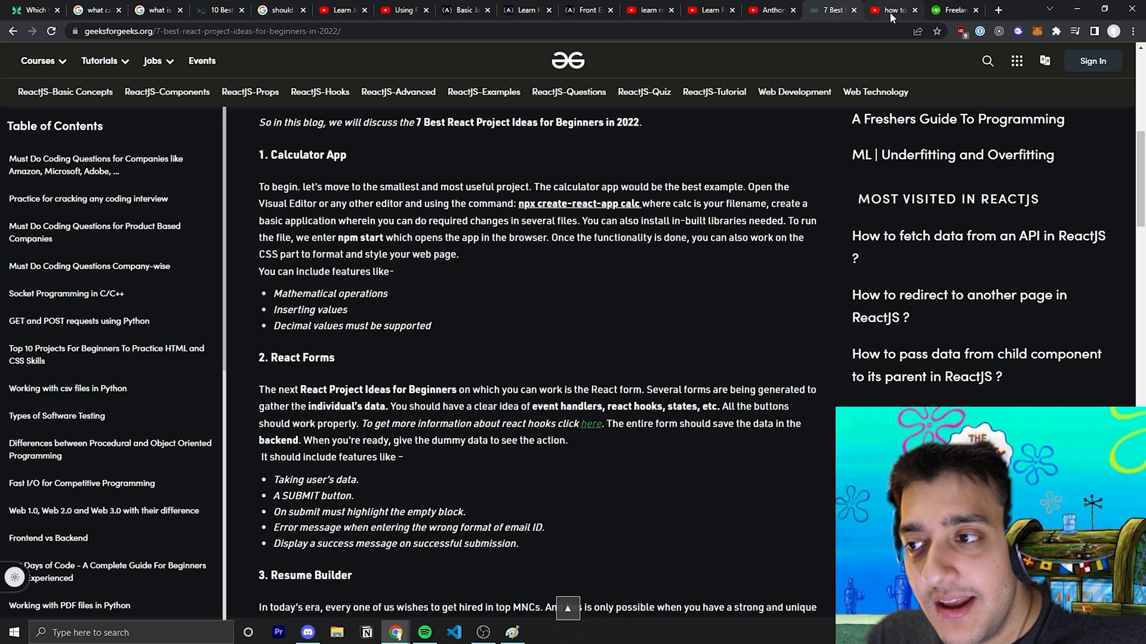
mouse_move(890, 9)
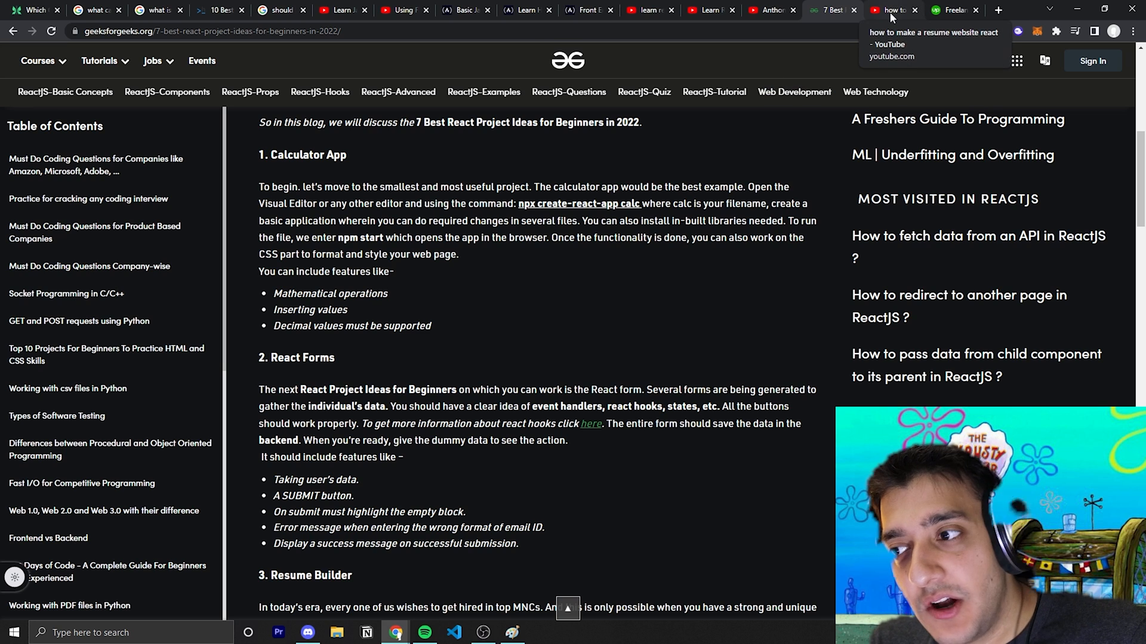
Review YouTube results for 'how to make a resume website react', then switch to Upwork's React jobs
click(888, 10)
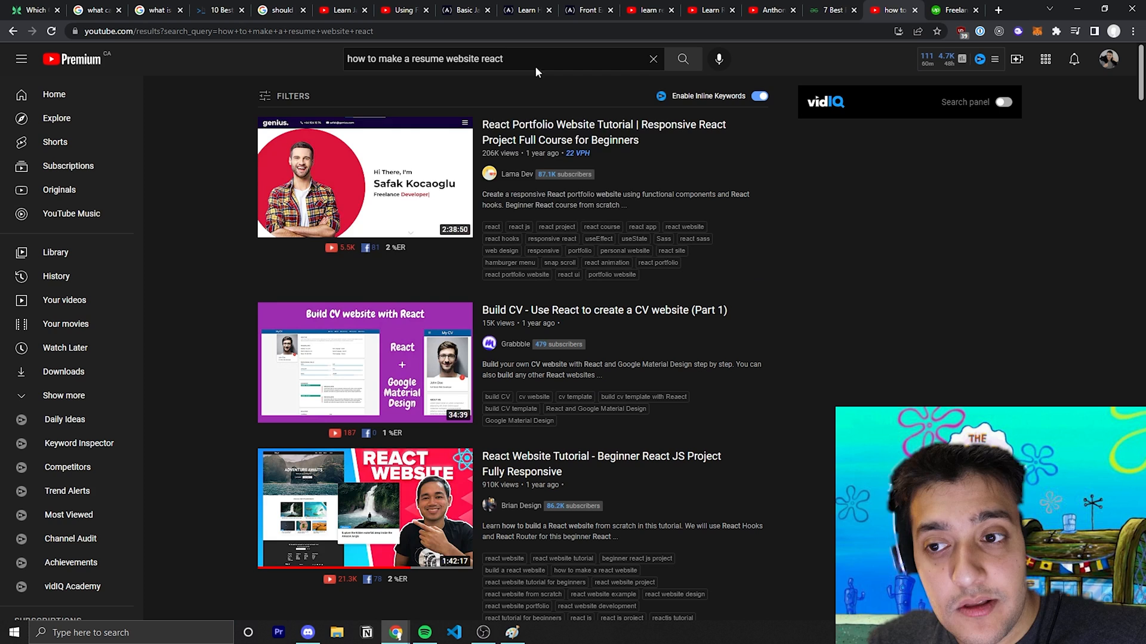
mouse_move(287, 72)
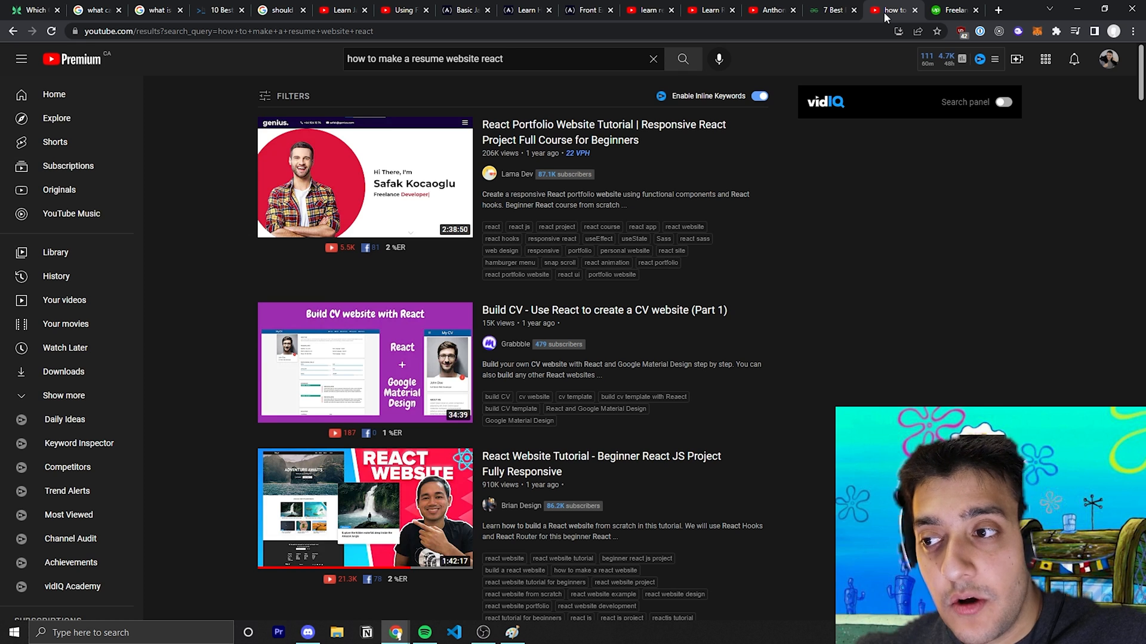
mouse_move(997, 14)
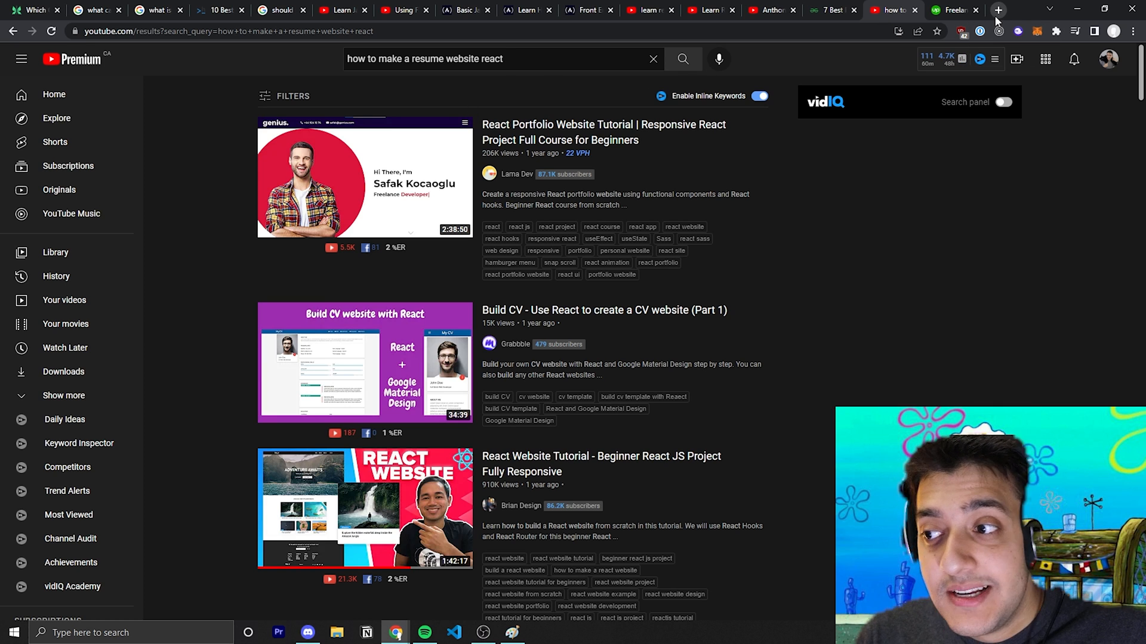
mouse_move(997, 10)
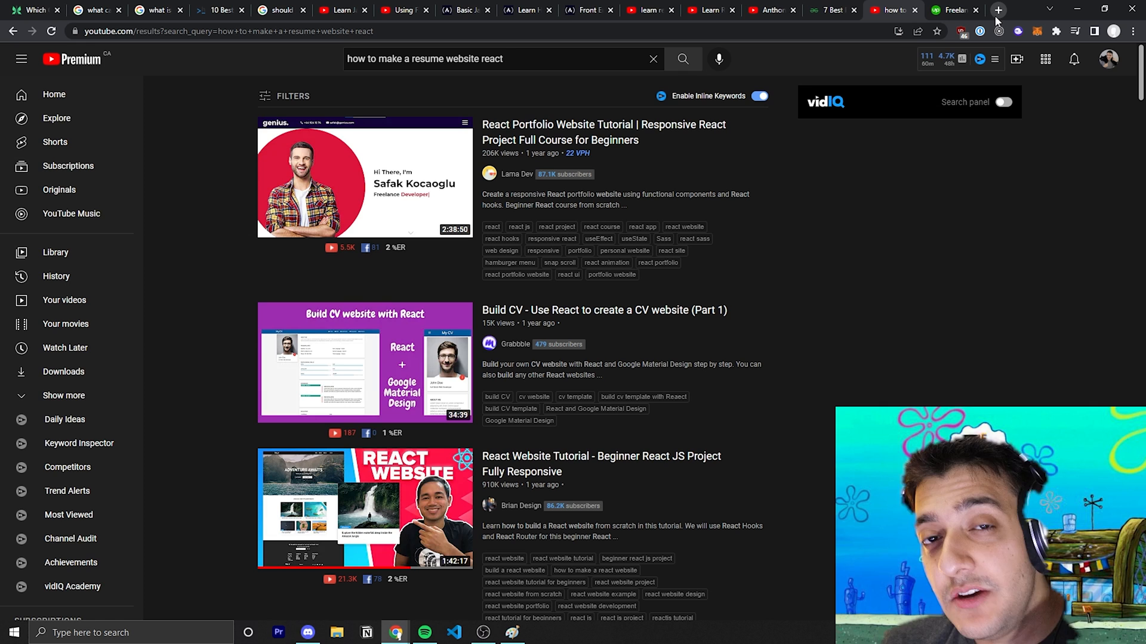
click(980, 59)
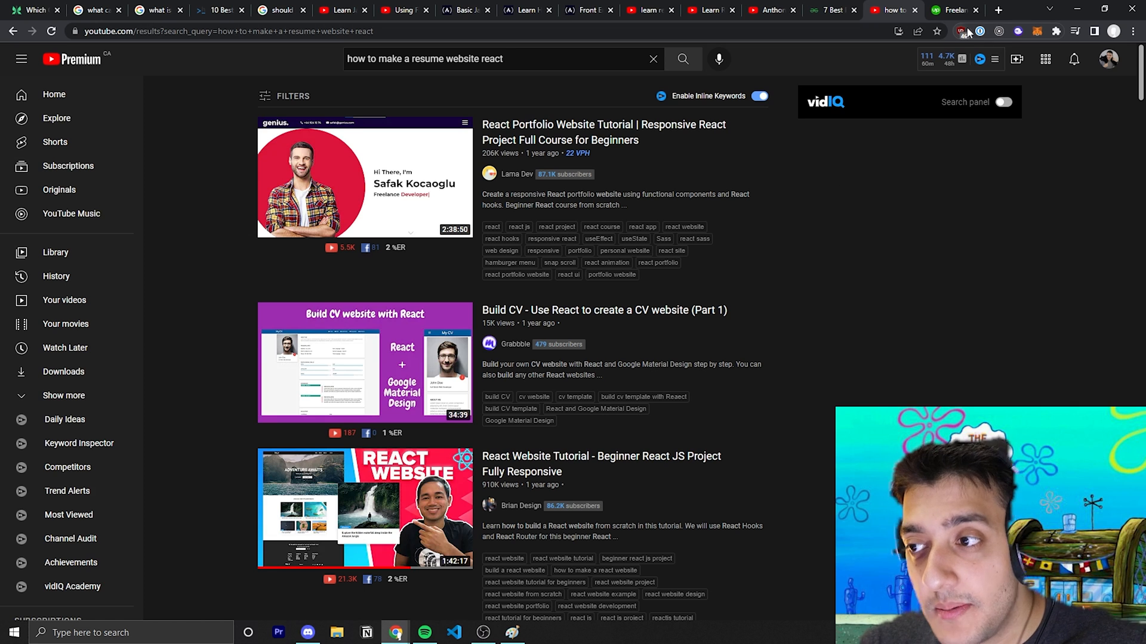
click(951, 9)
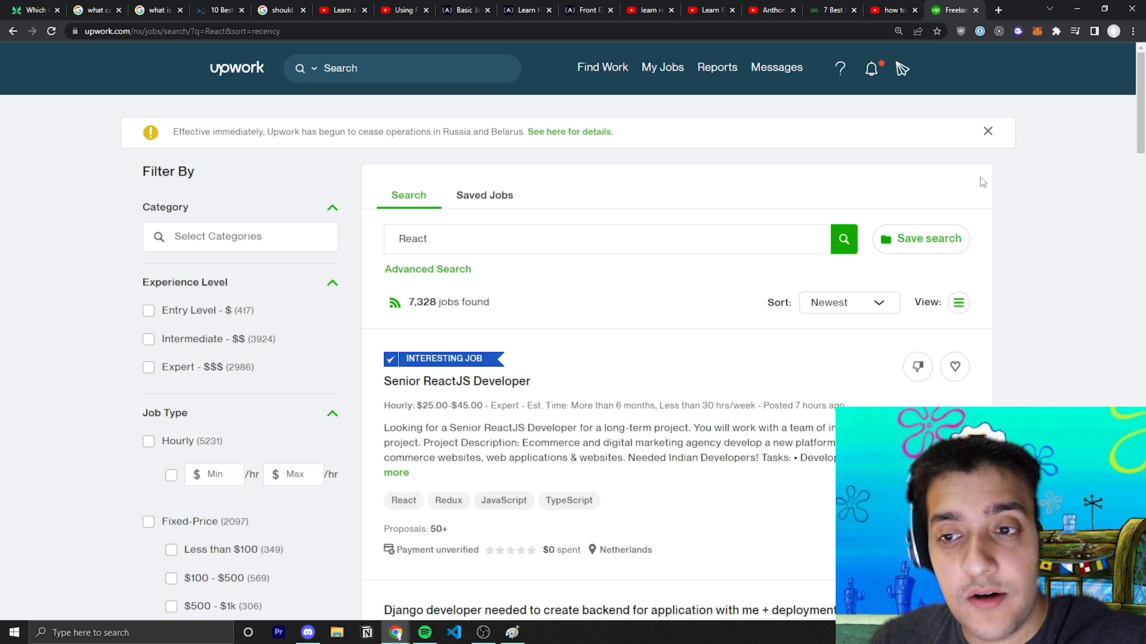
mouse_move(978, 89)
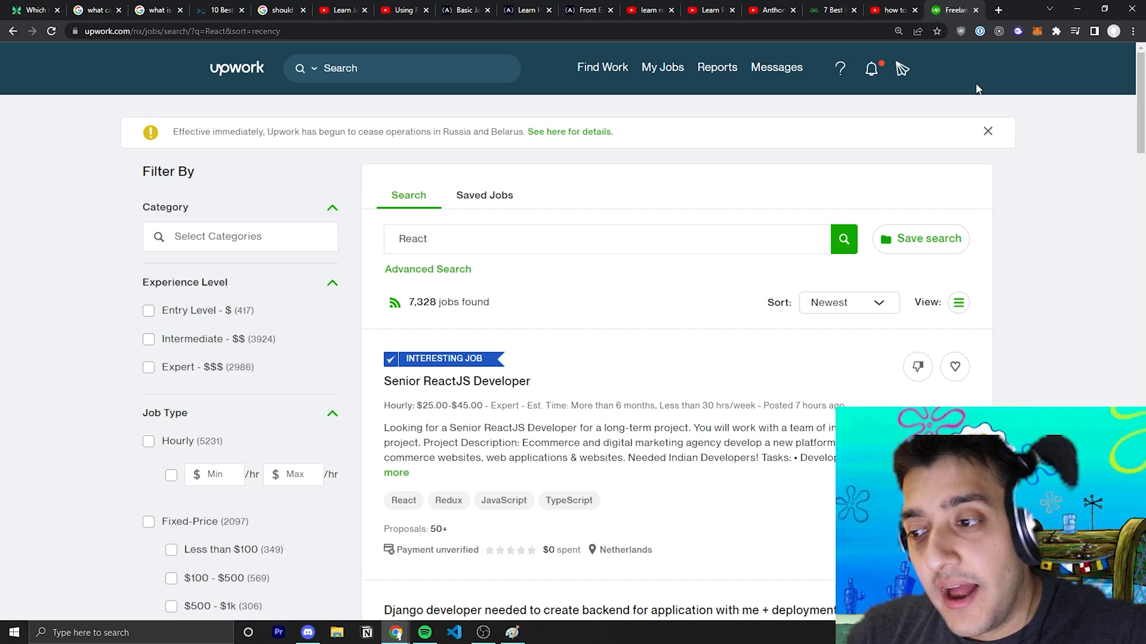
Scroll the newest Upwork React listings past Full Stack and ecommerce postings, then back up
scroll(down, 3)
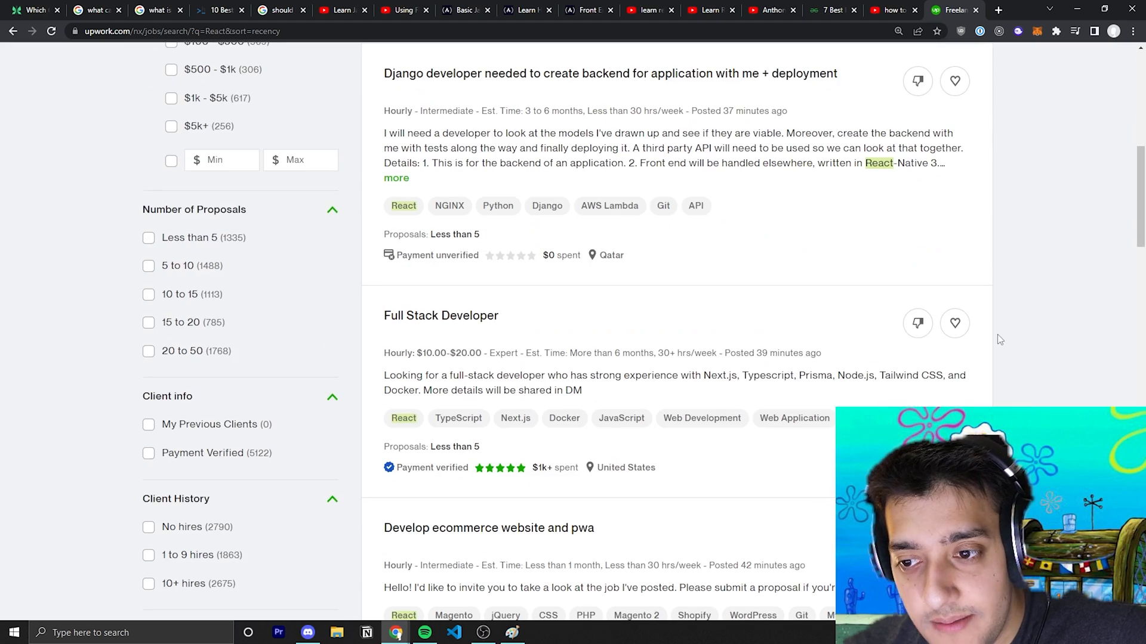
scroll(down, 3)
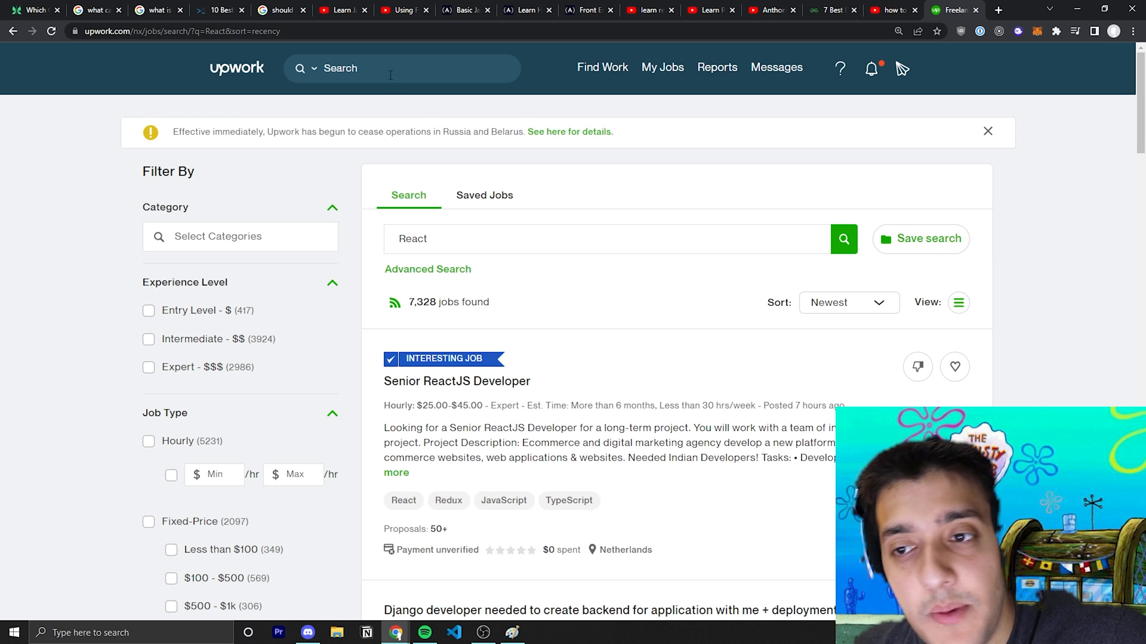
mouse_move(36, 157)
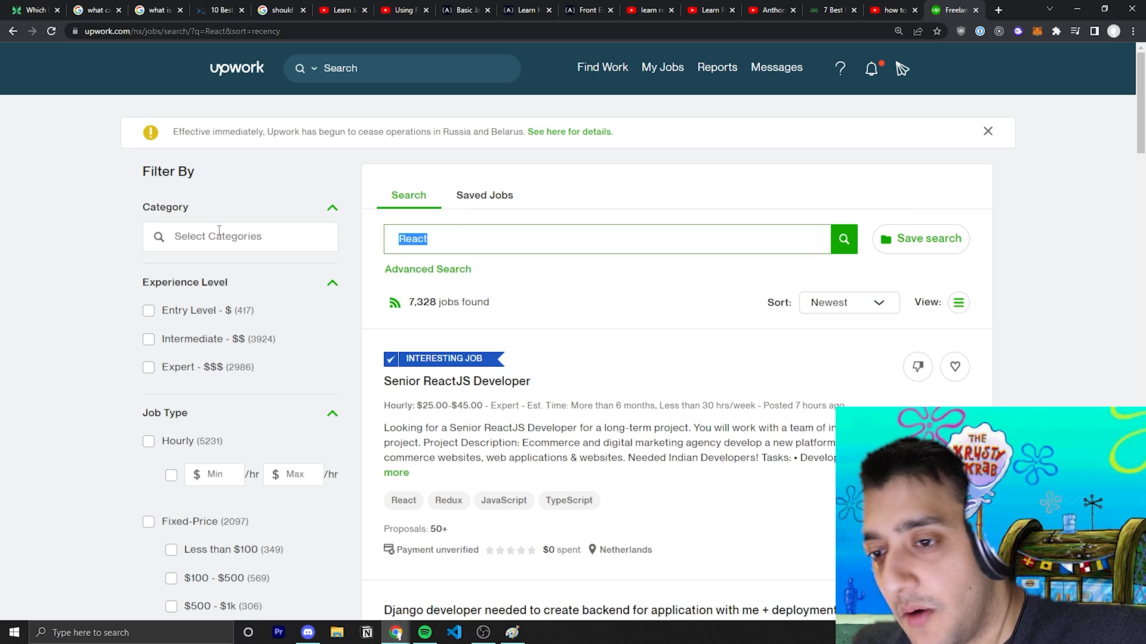
scroll(down, 3)
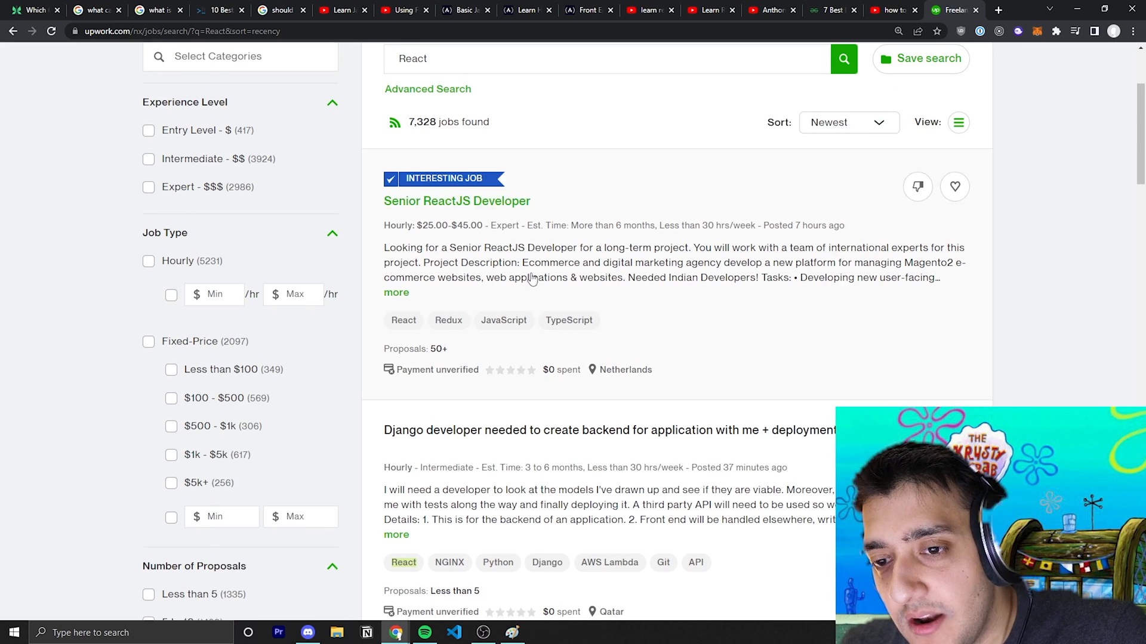
scroll(down, 3)
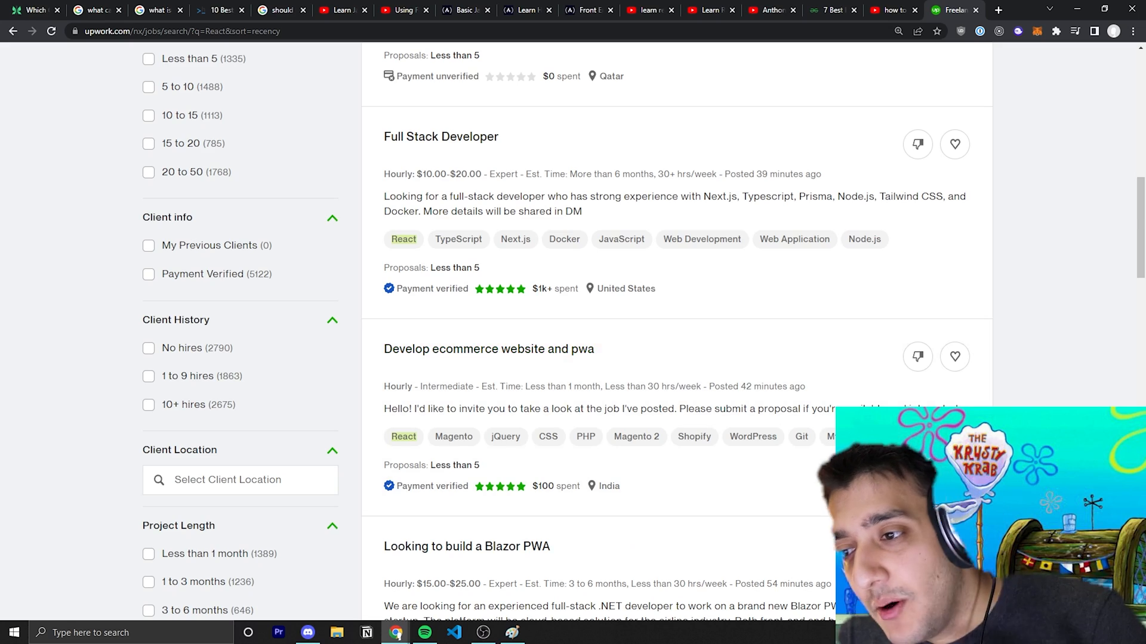
scroll(up, 3)
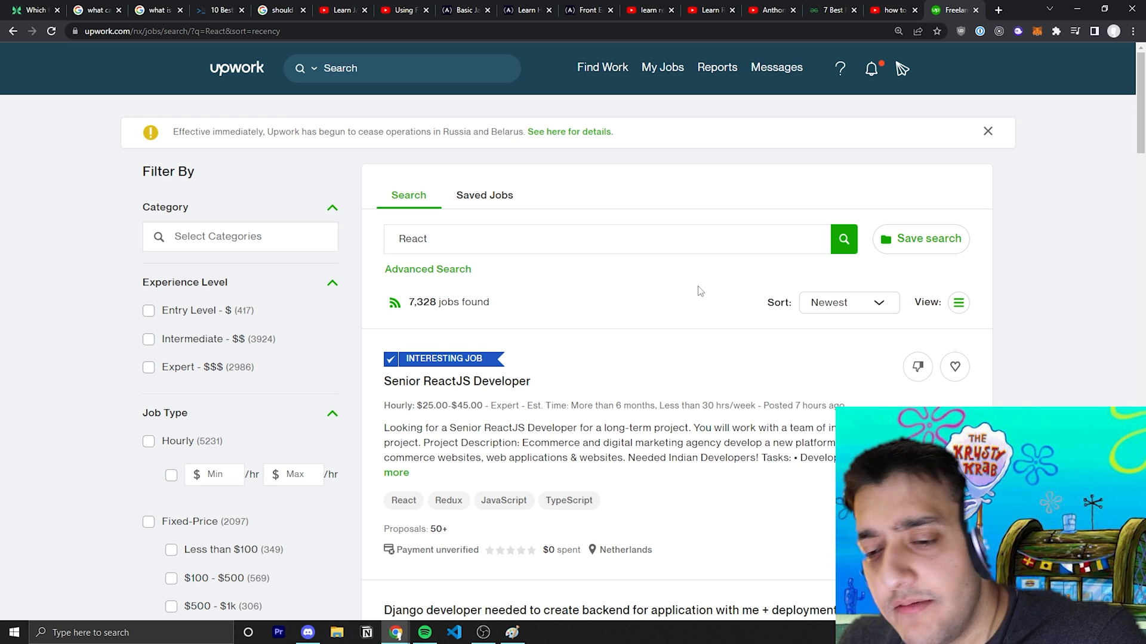
scroll(down, 3)
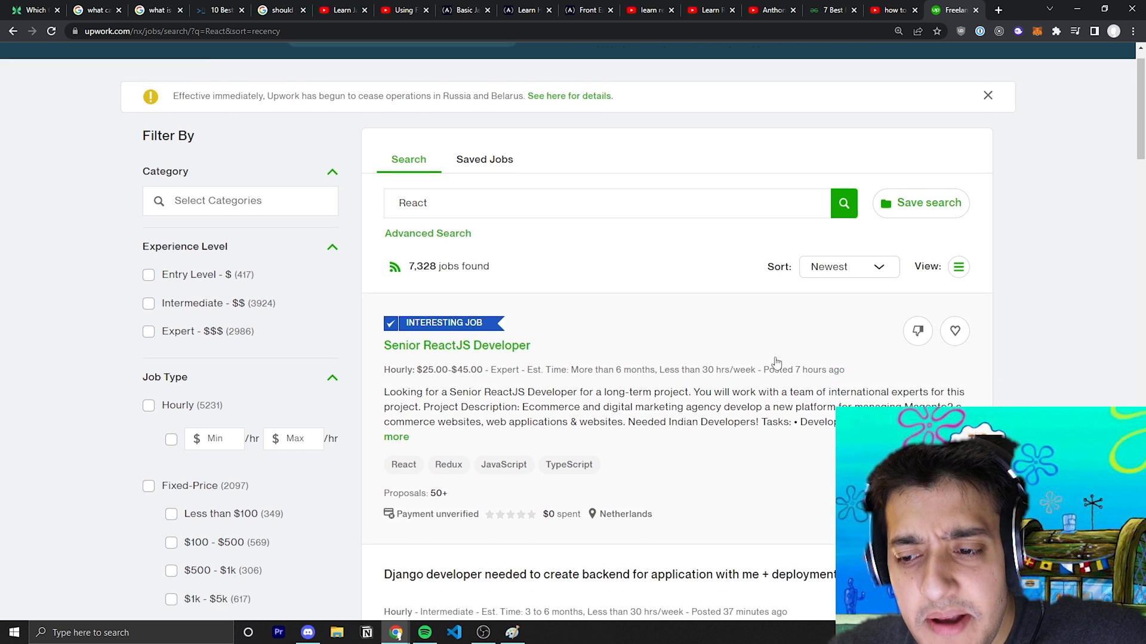
scroll(down, 3)
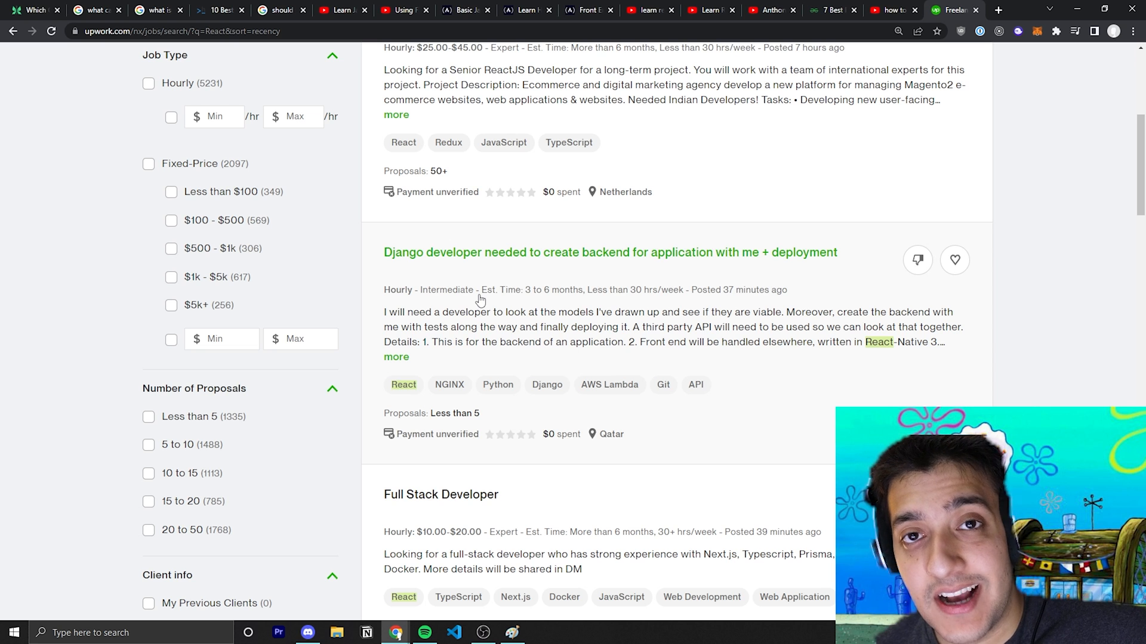
scroll(up, 3)
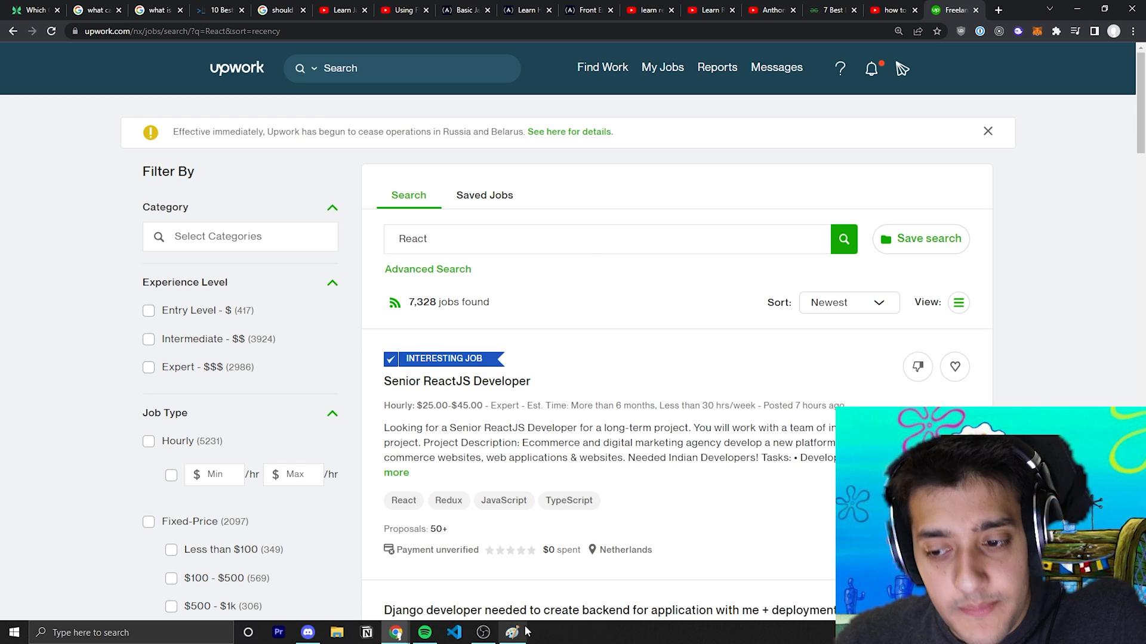
Underline the $100,000/year Paint sketch in red, then return to the Upwork React listings
click(512, 633)
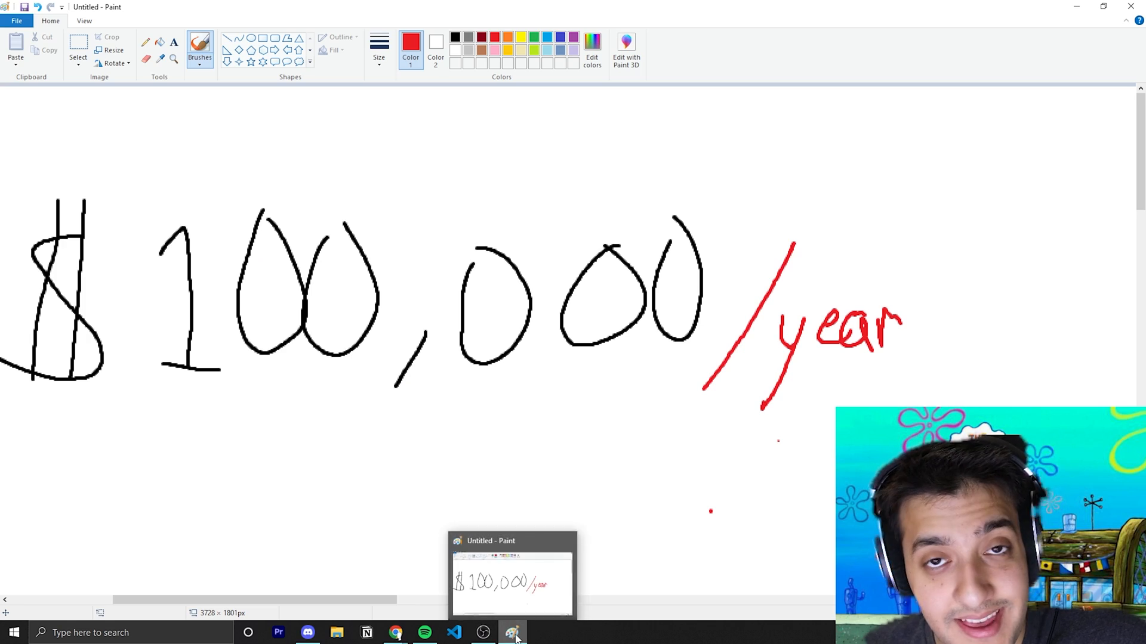
click(394, 633)
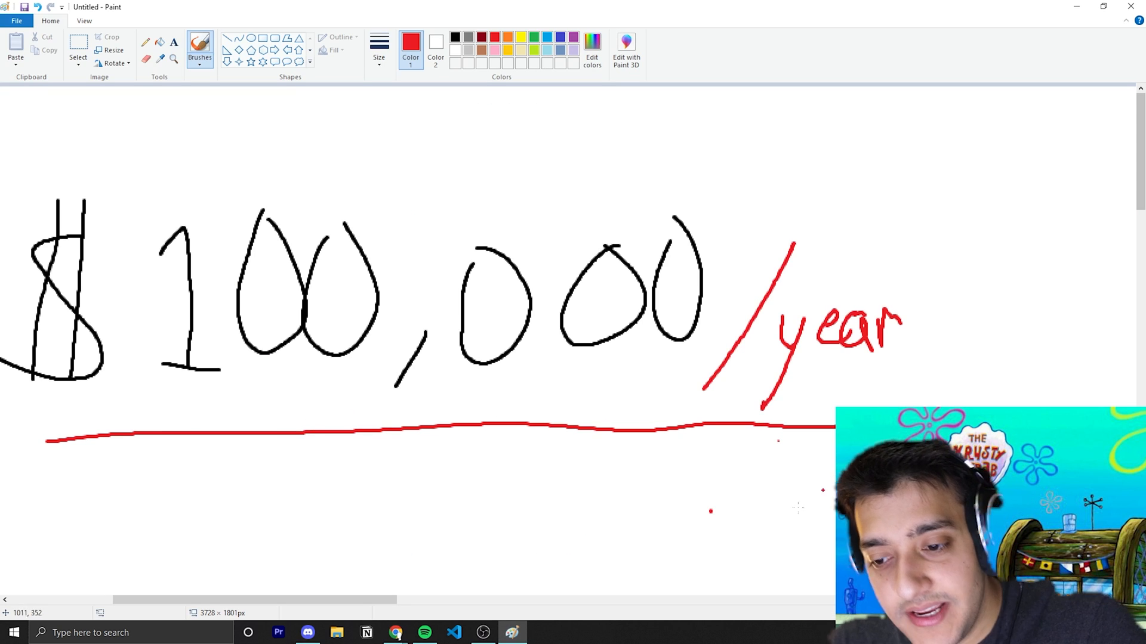
click(395, 632)
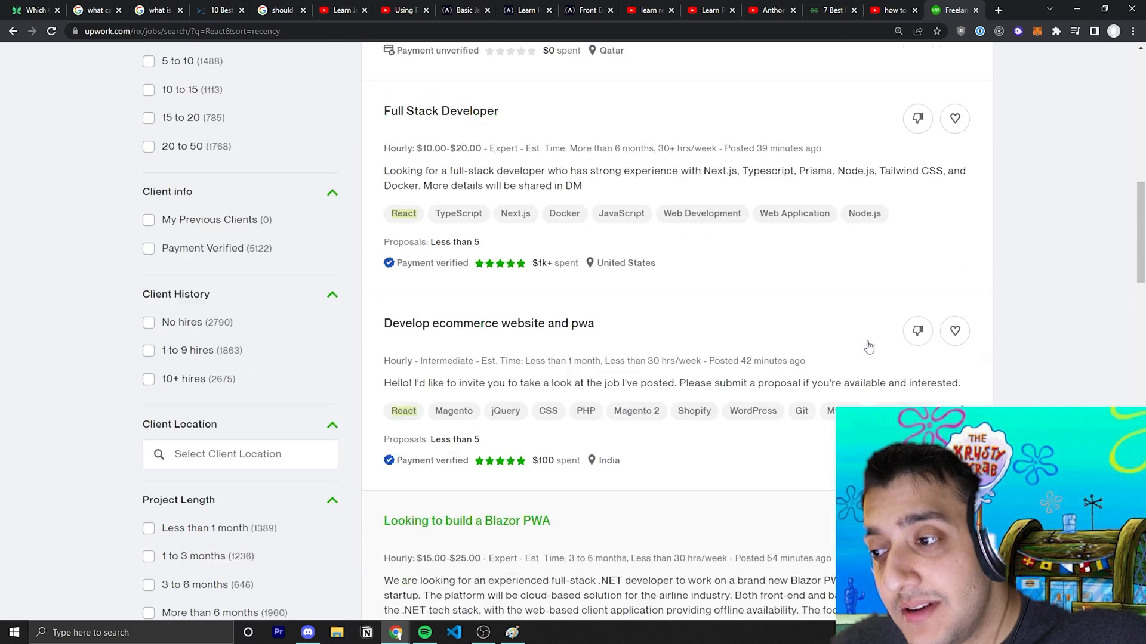
scroll(up, 3)
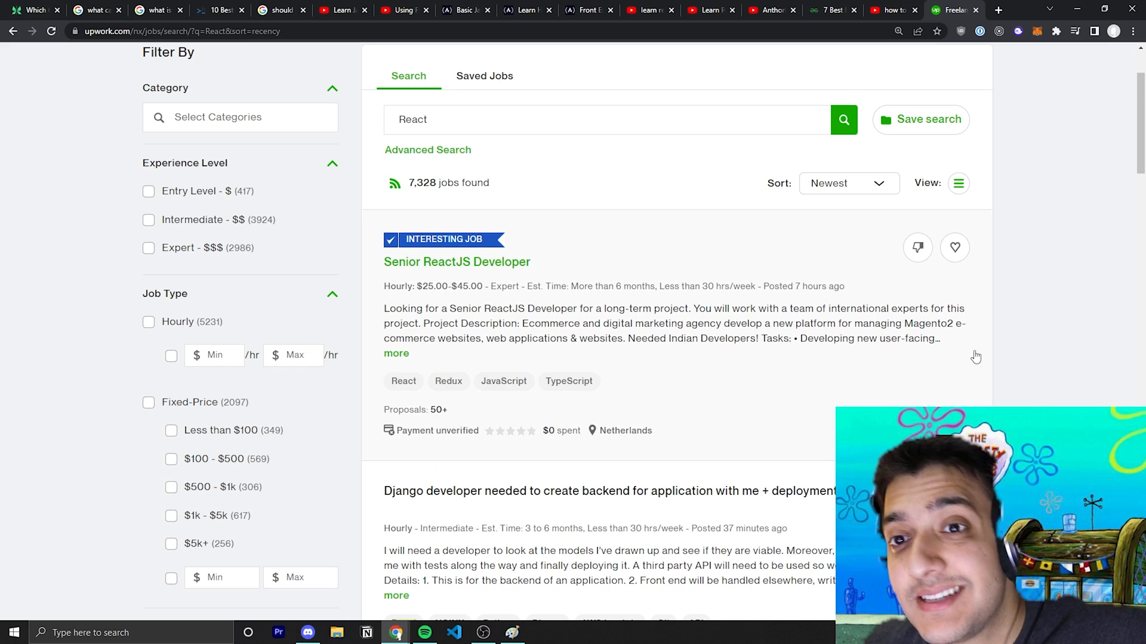
mouse_move(857, 314)
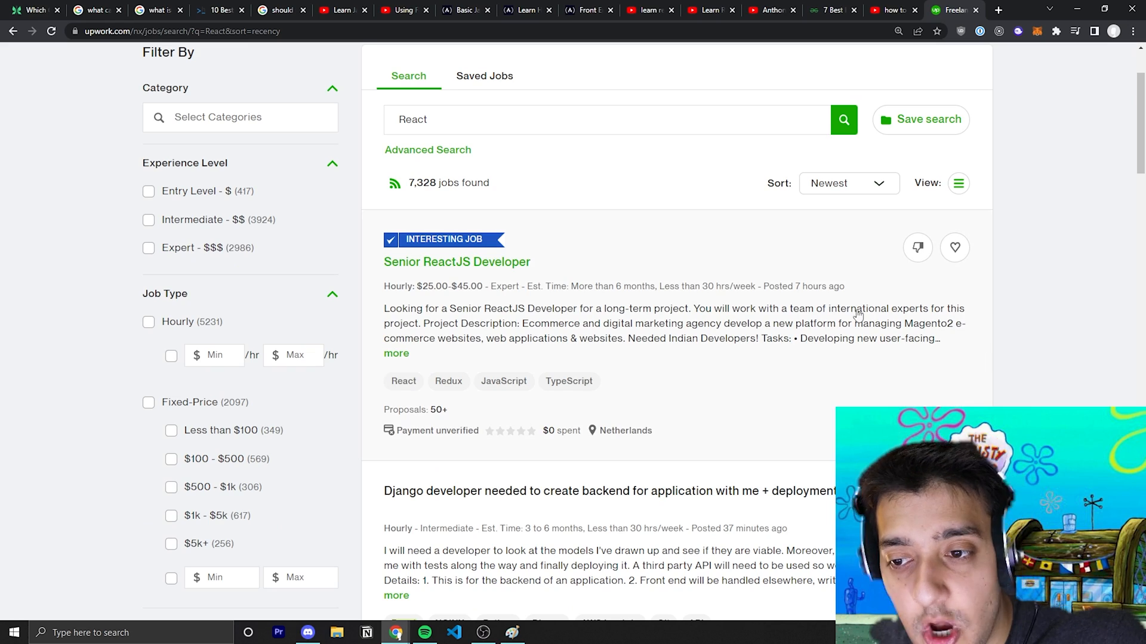
scroll(down, 3)
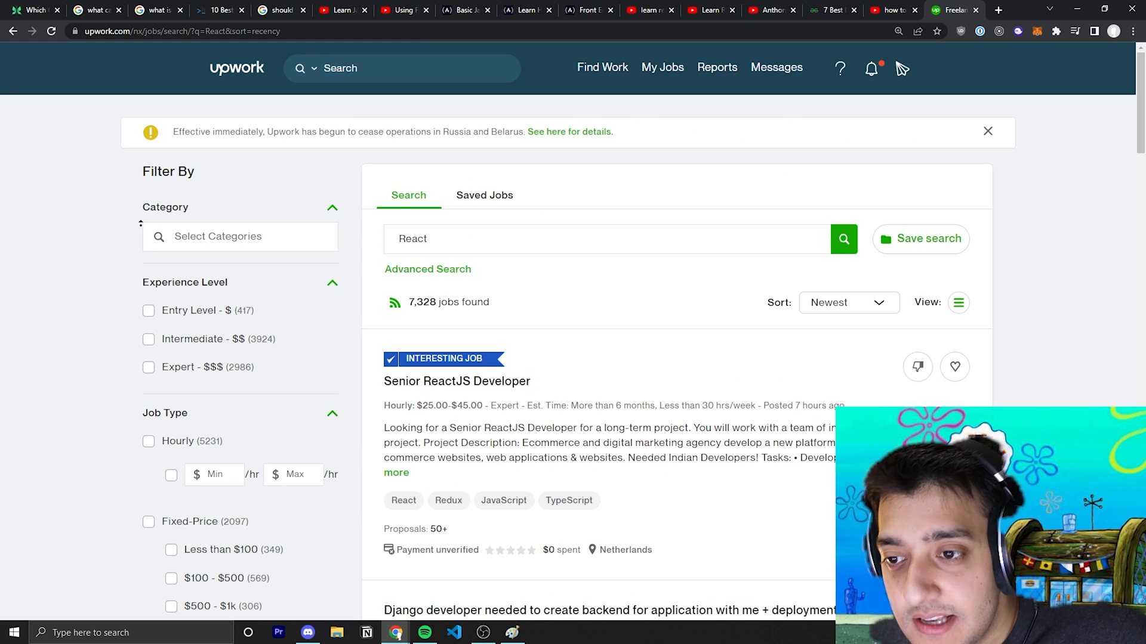
mouse_move(62, 254)
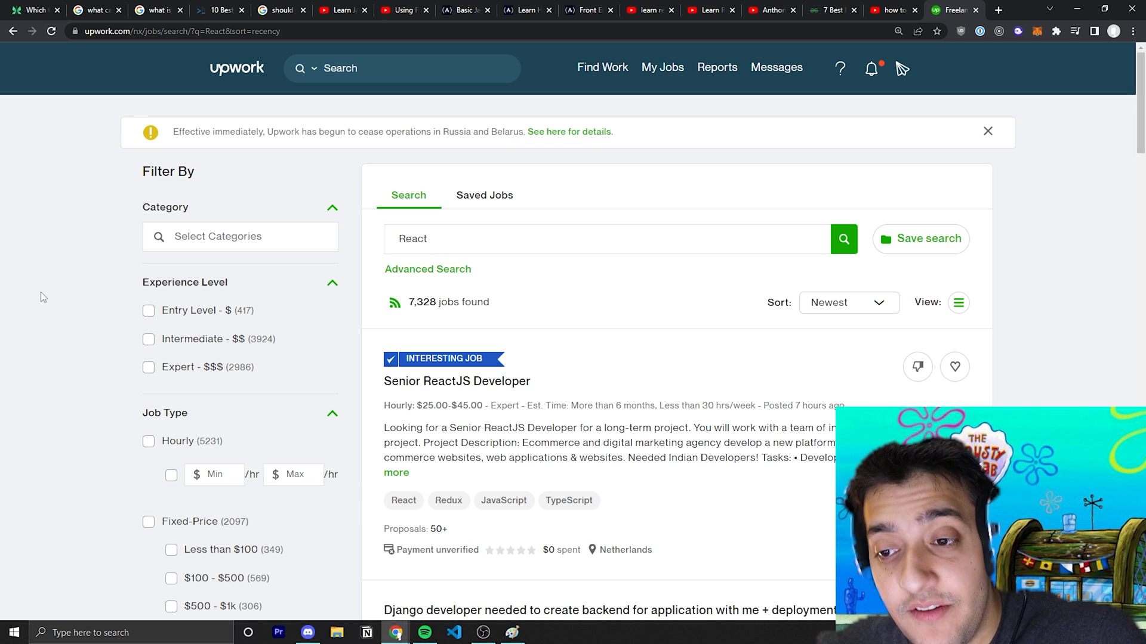
scroll(down, 3)
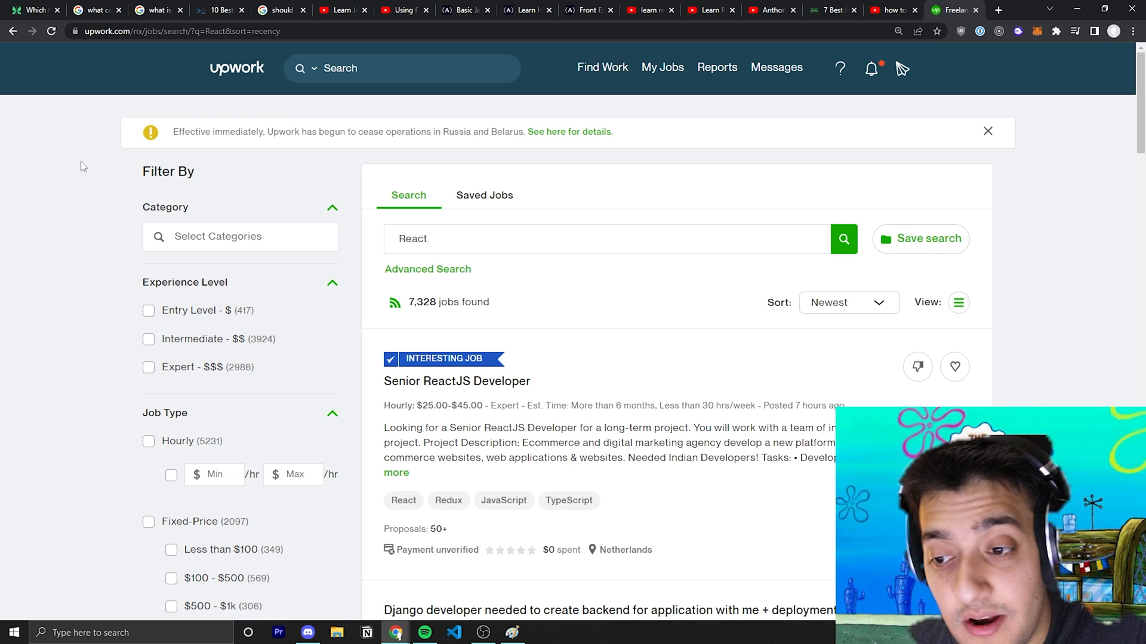
scroll(down, 3)
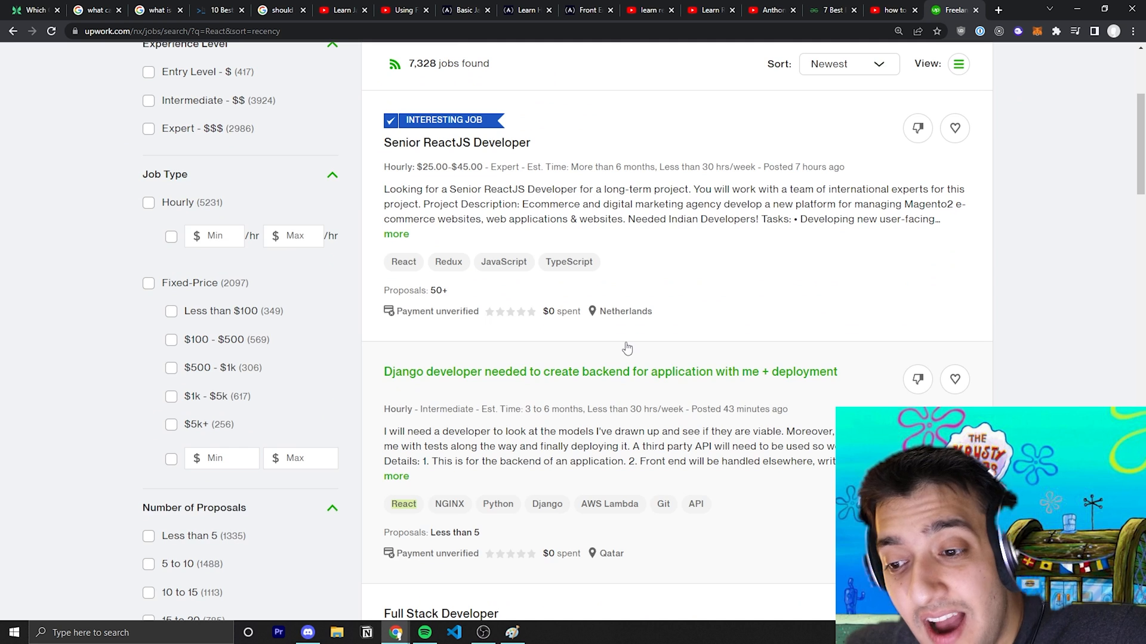
scroll(down, 3)
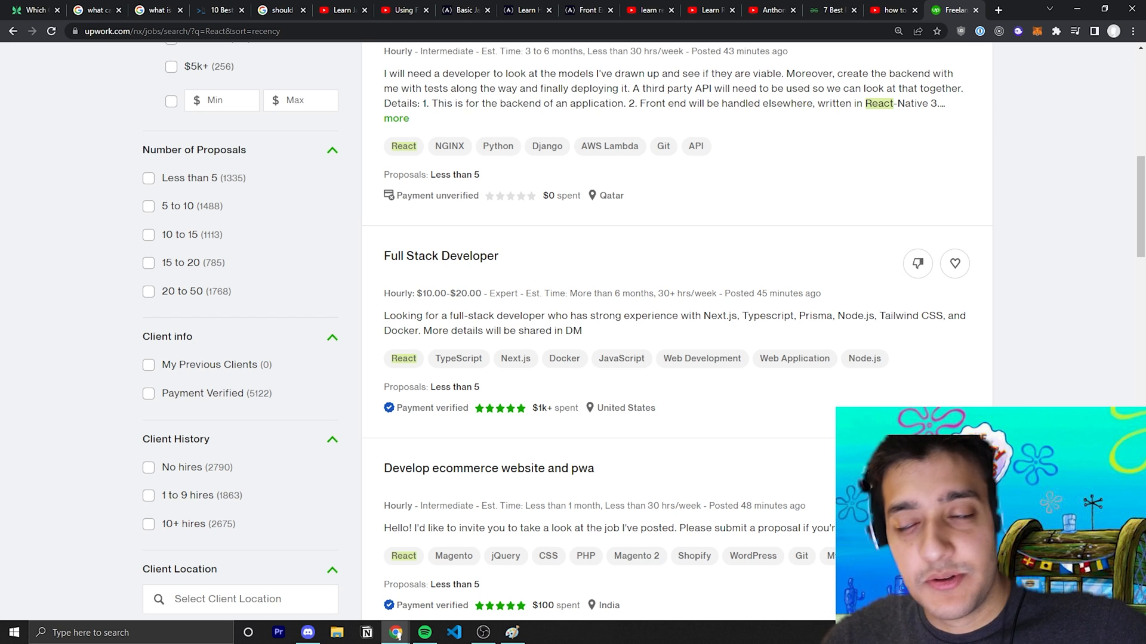
scroll(down, 3)
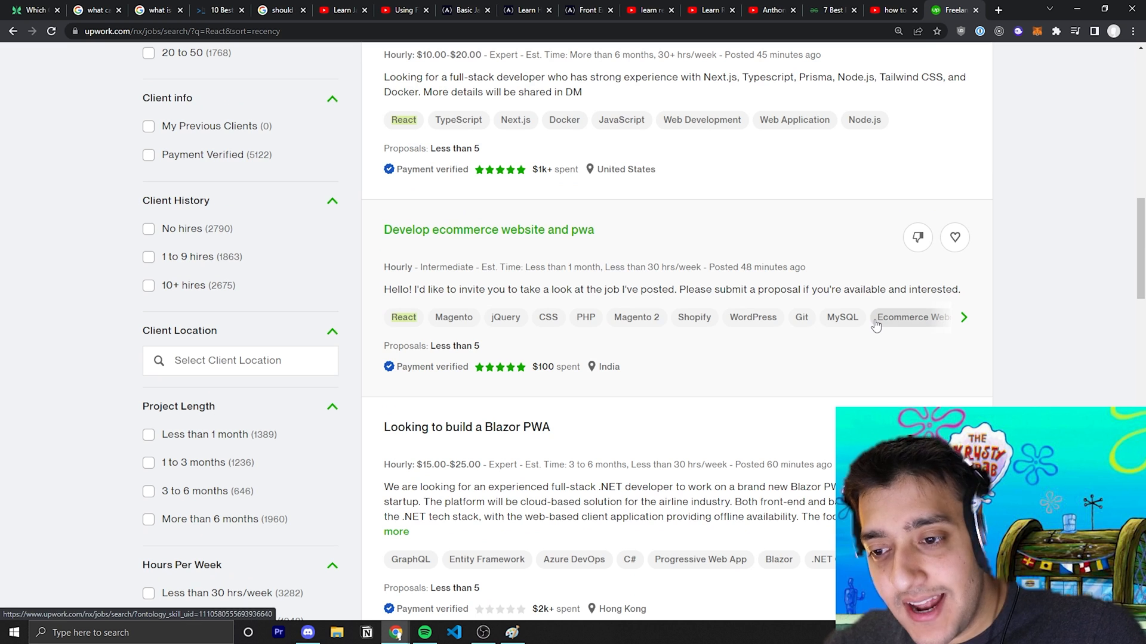
scroll(down, 3)
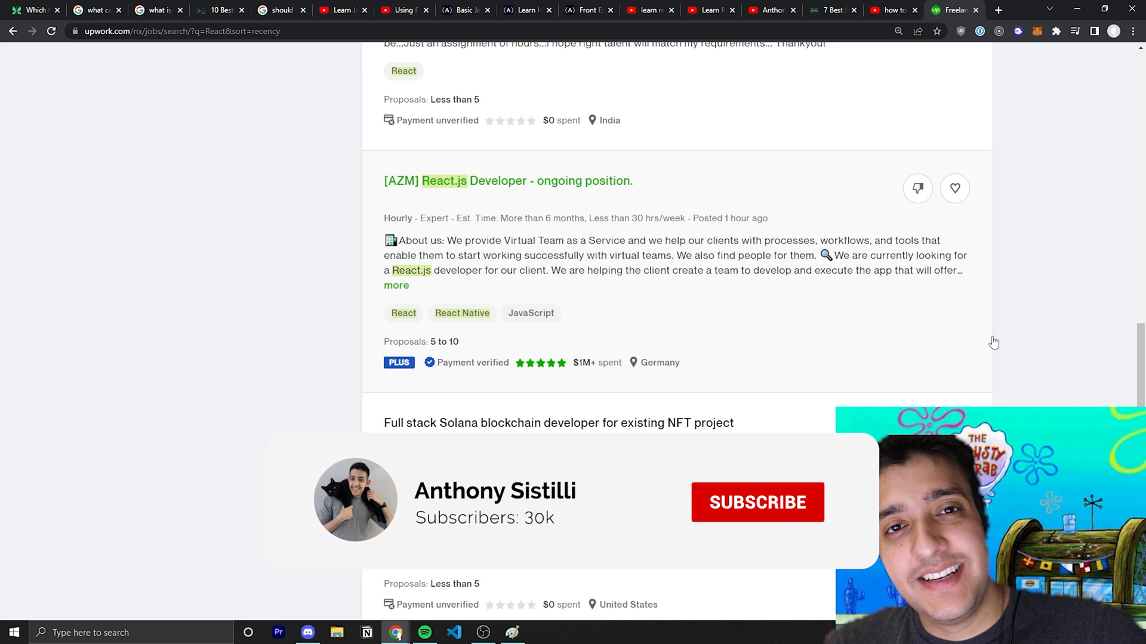
click(756, 502)
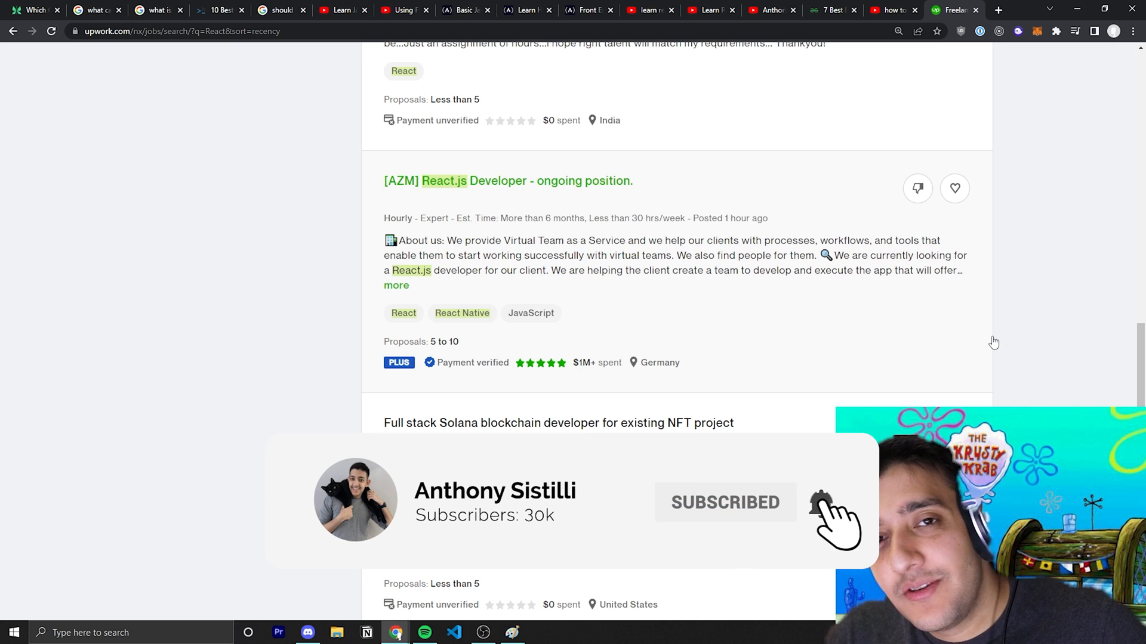